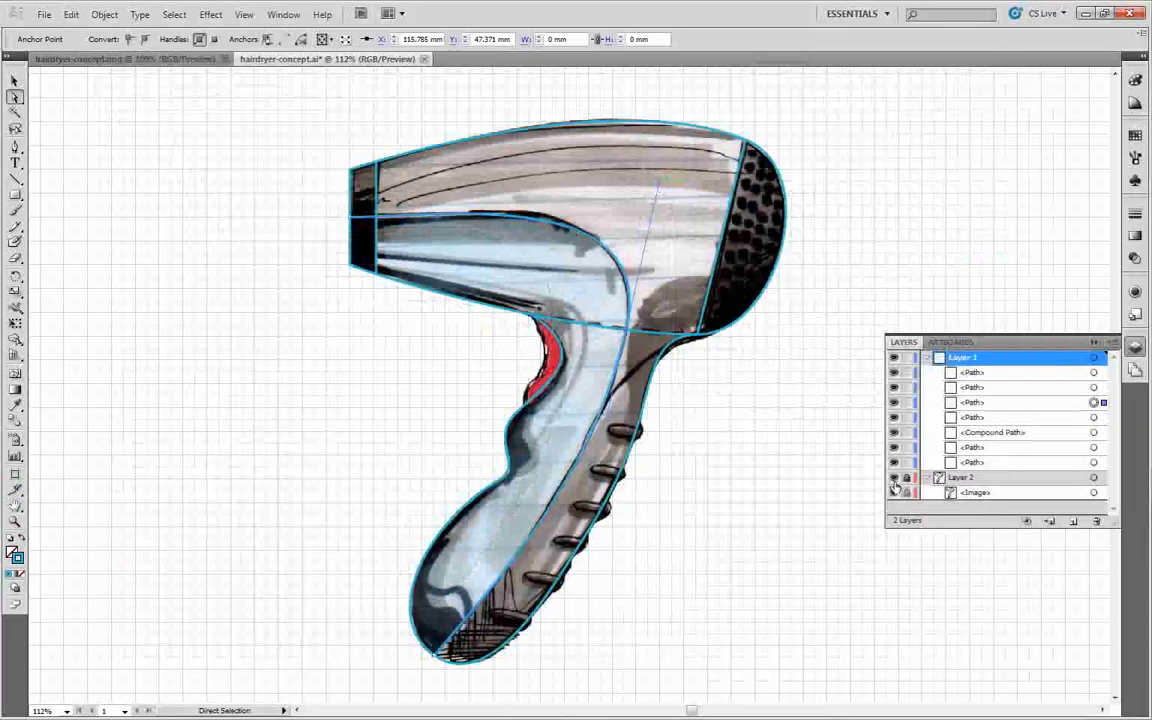
Step: Set the sketch picture transparency to Full image at 0.75
left_click(894, 492)
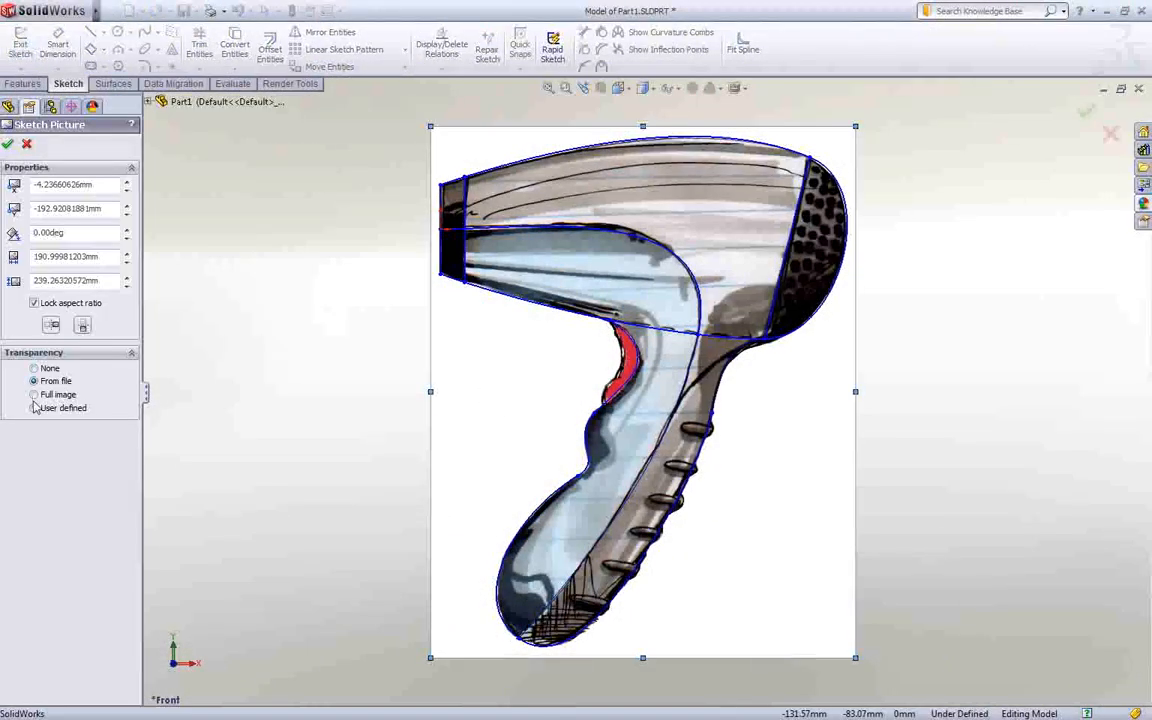
left_click(34, 408)
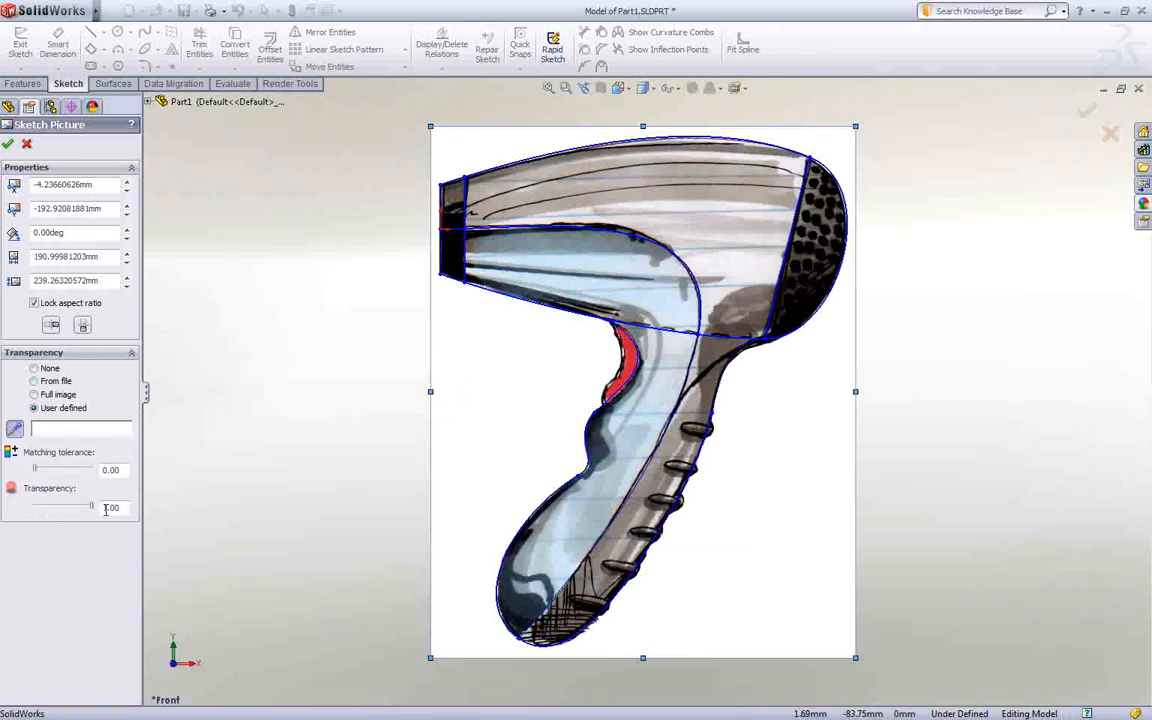
left_click(34, 394)
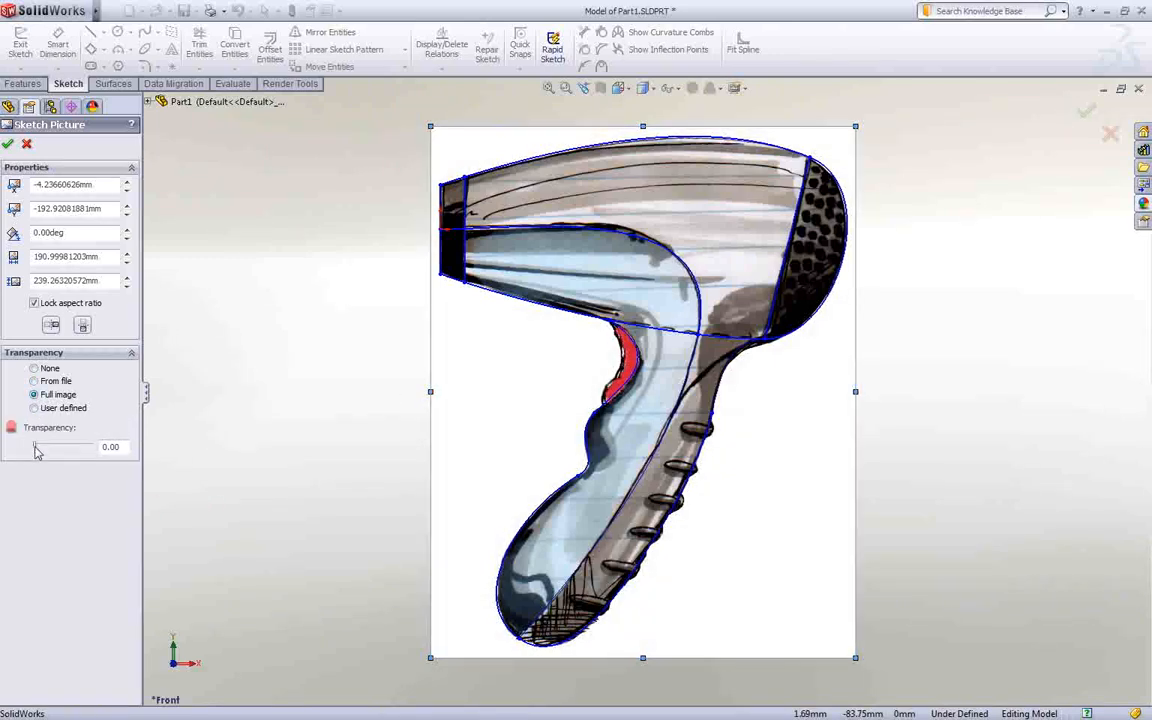
left_click_drag(37, 447, 77, 447)
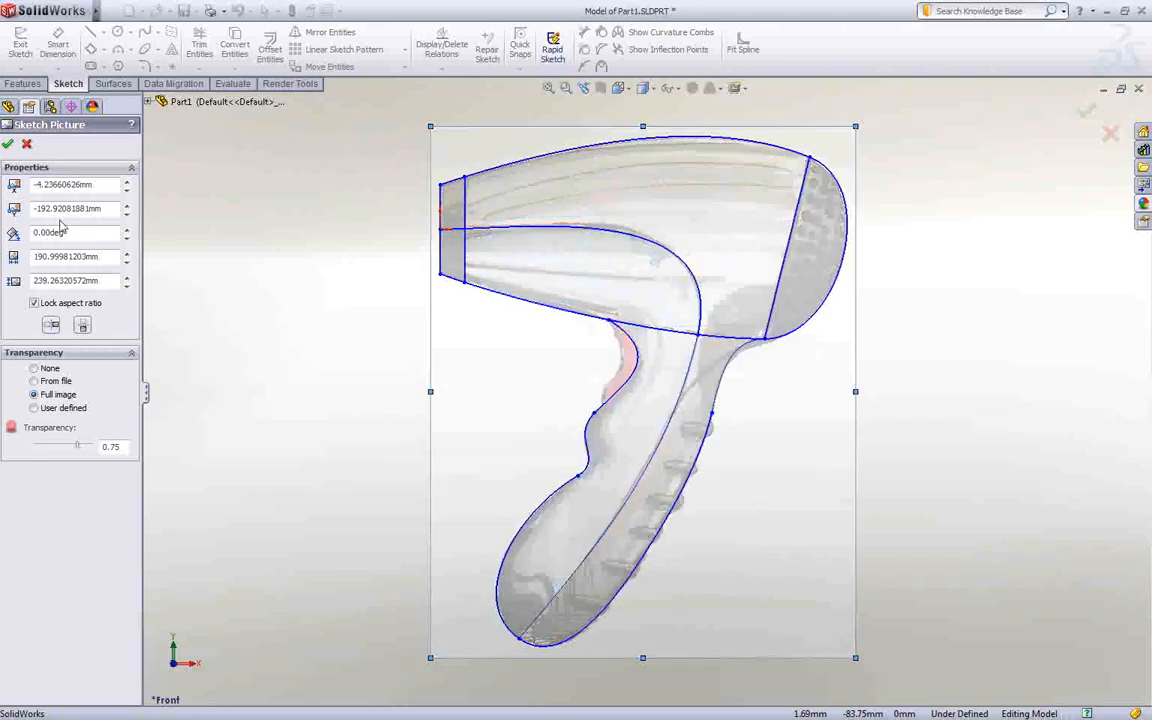
left_click(8, 143)
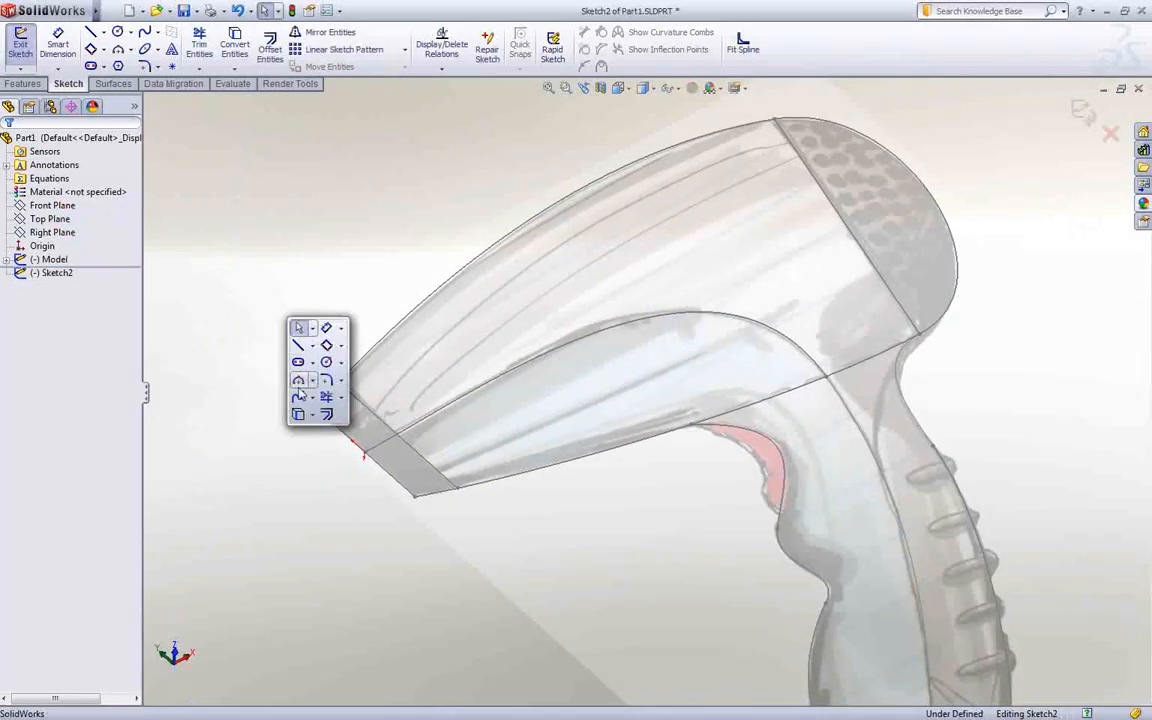
Step: Draw a tangent arc across the nozzle front in Sketch2 and exit the sketch
left_click(327, 362)
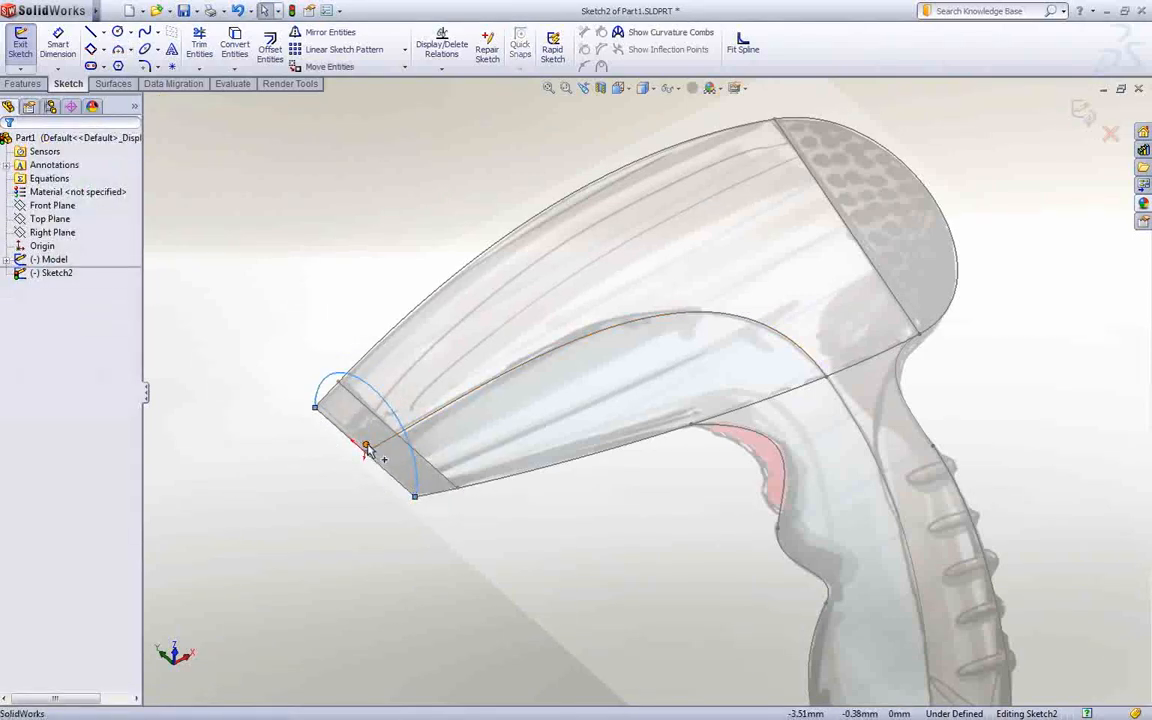
left_click(365, 445)
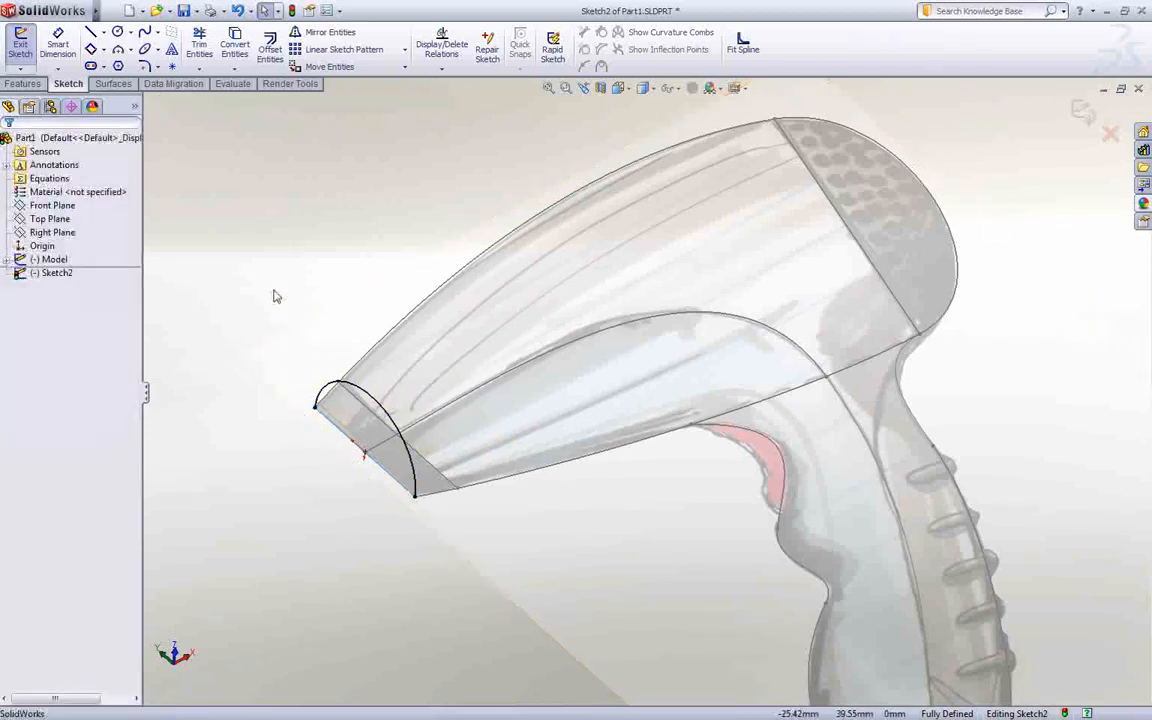
left_click(113, 83)
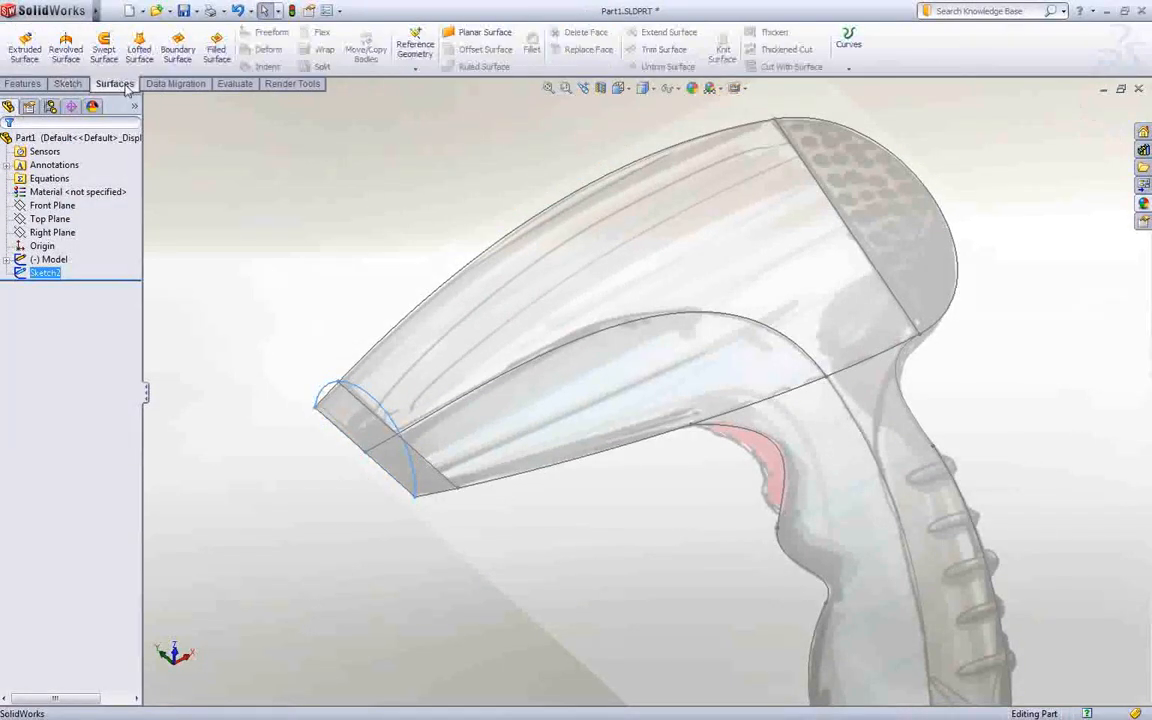
Step: Sweep the Sketch2 arc along the top curve with the bottom guide curve, keeping normal constant
left_click(104, 48)
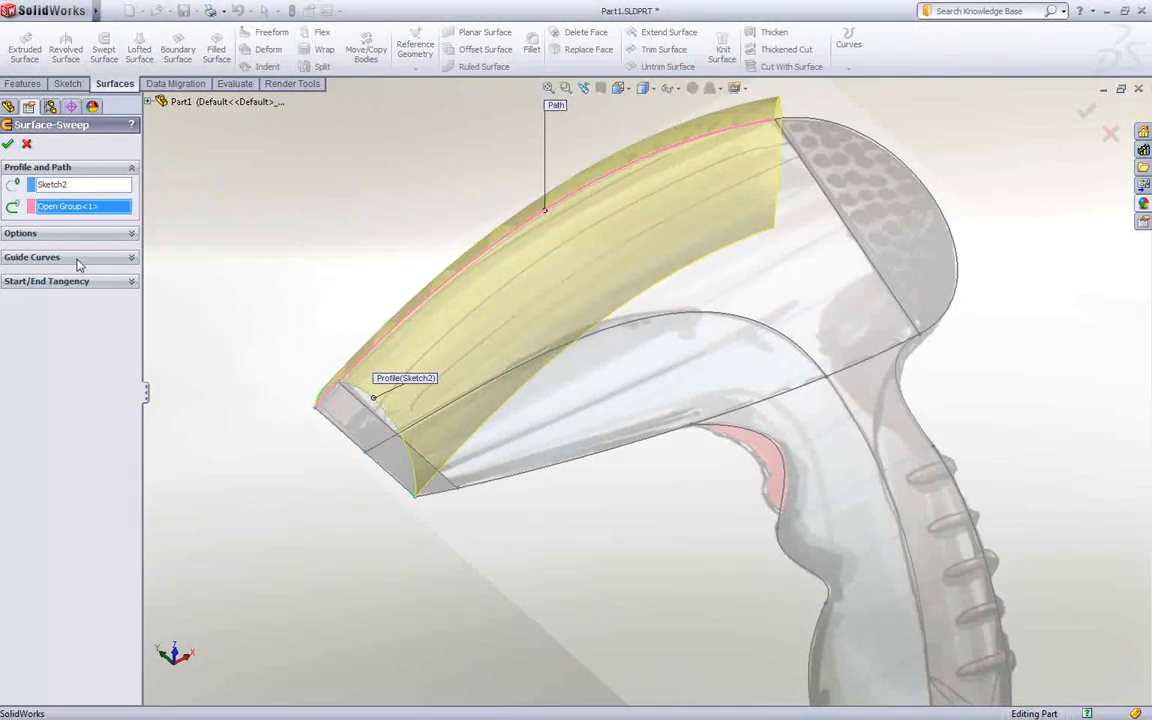
left_click(32, 257)
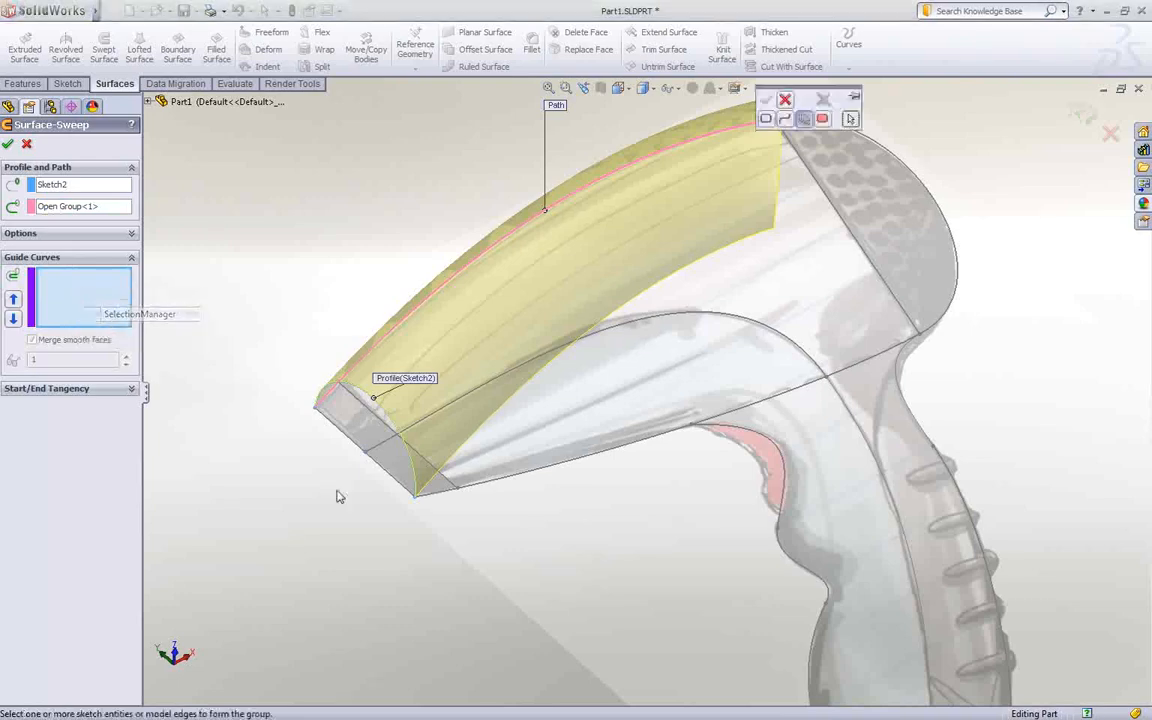
left_click(505, 490)
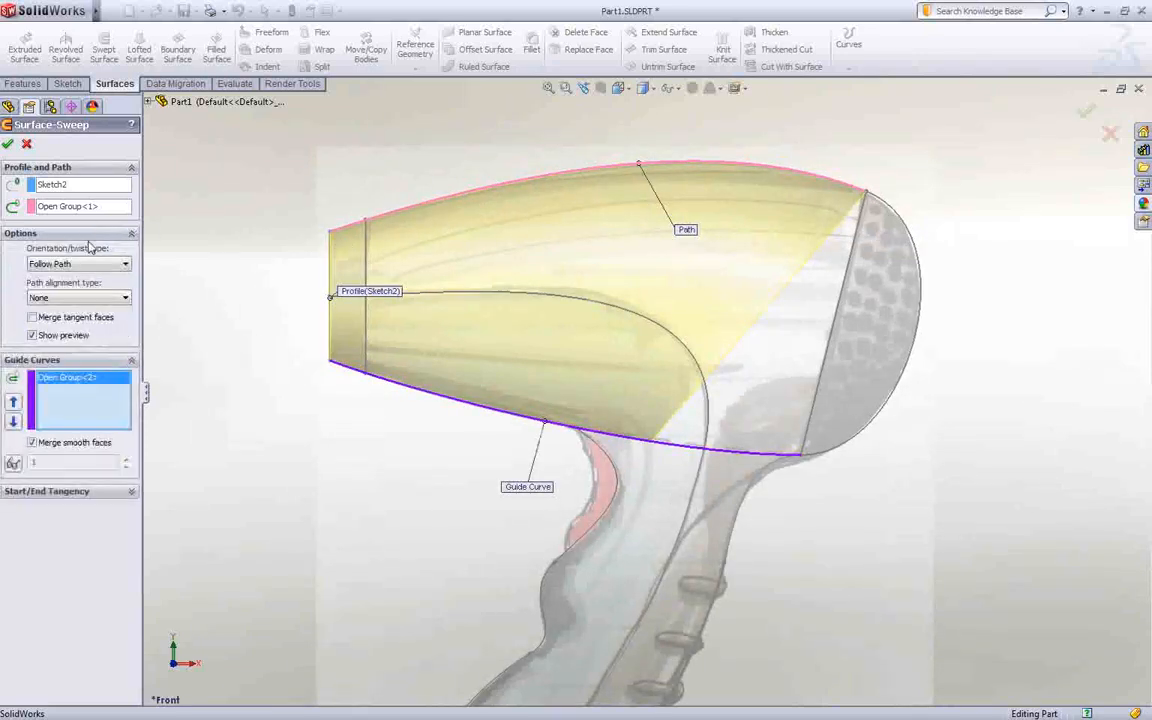
left_click(124, 263)
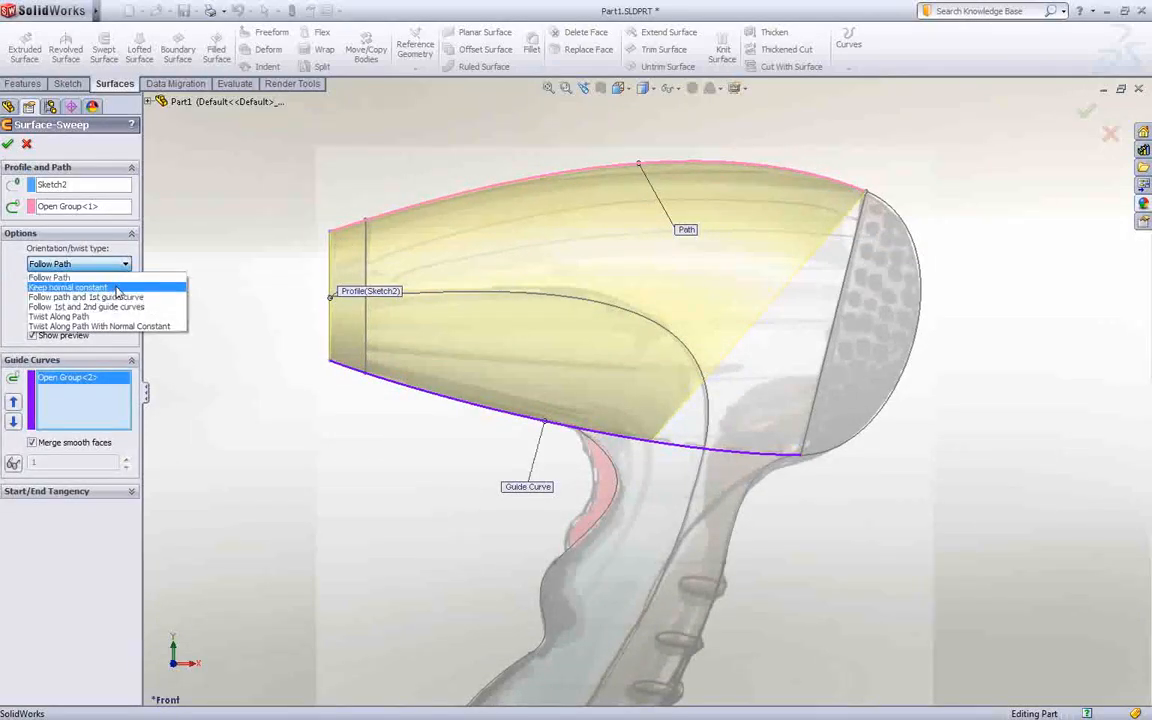
left_click(67, 288)
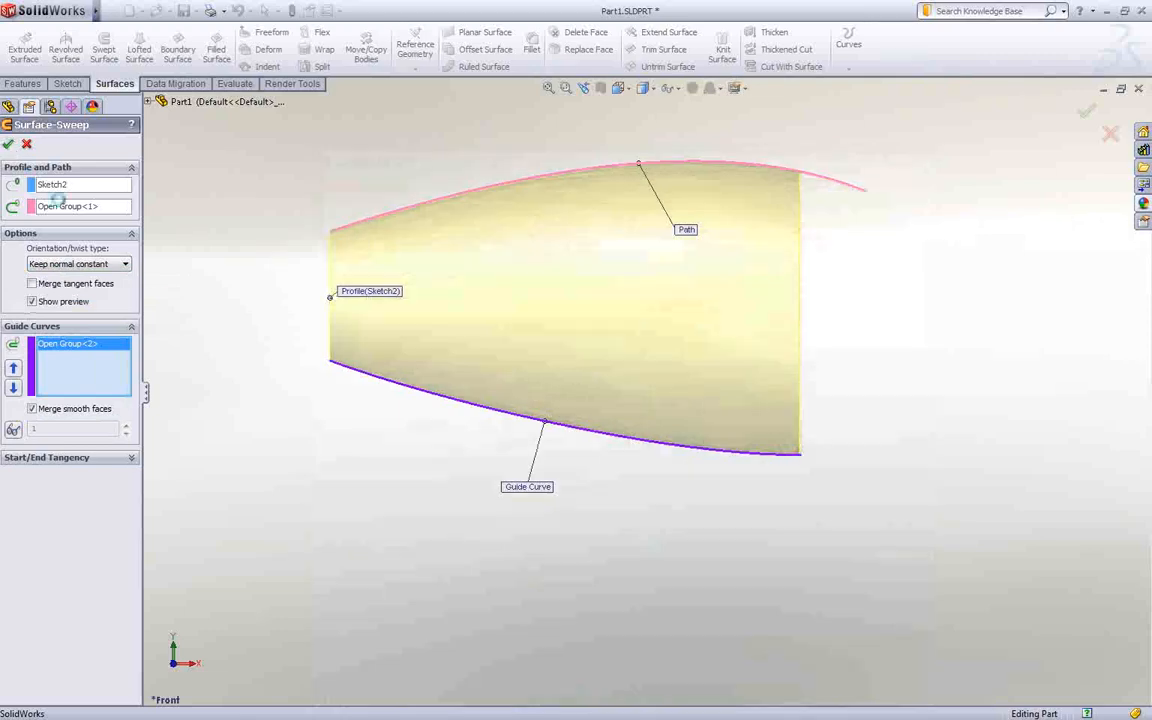
left_click(9, 143)
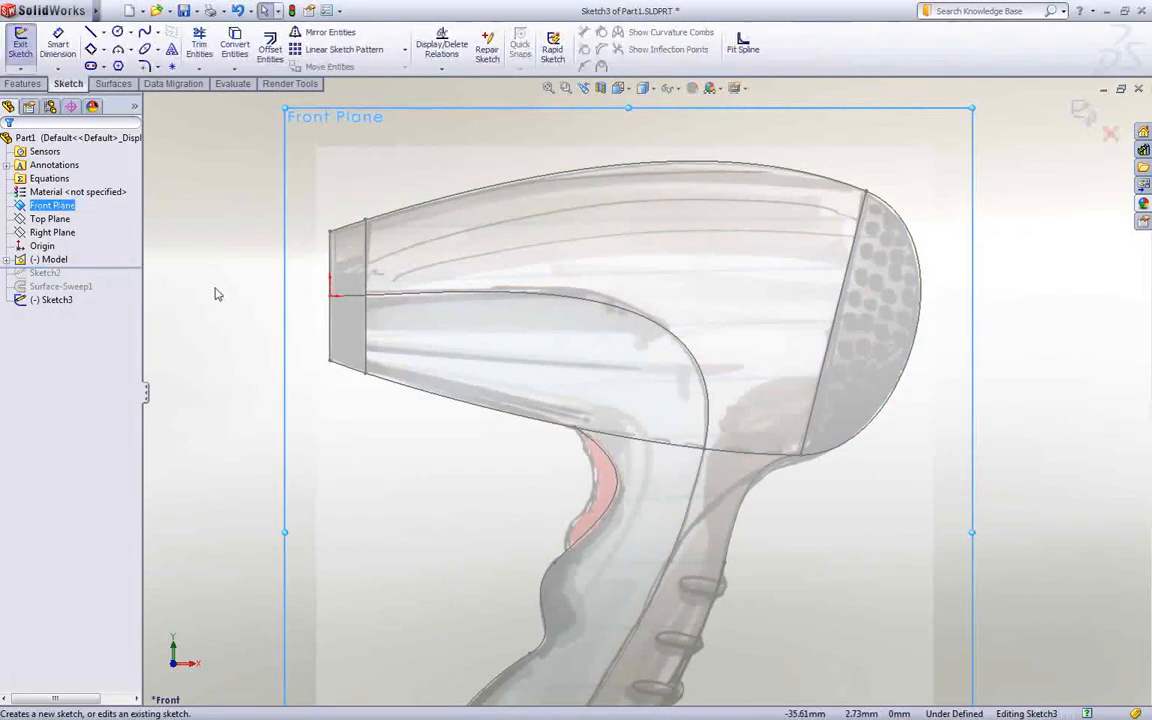
Step: Convert the lower body curve into a Front Plane sketch and edit the sweep
left_click(234, 47)
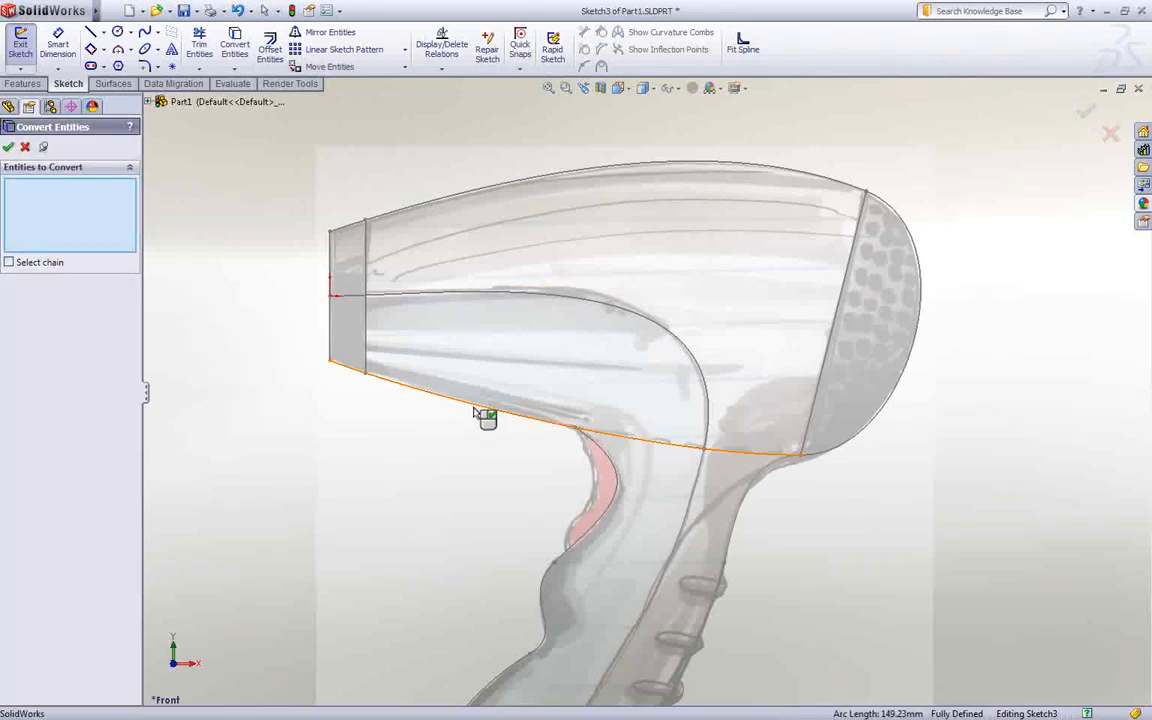
left_click(900, 441)
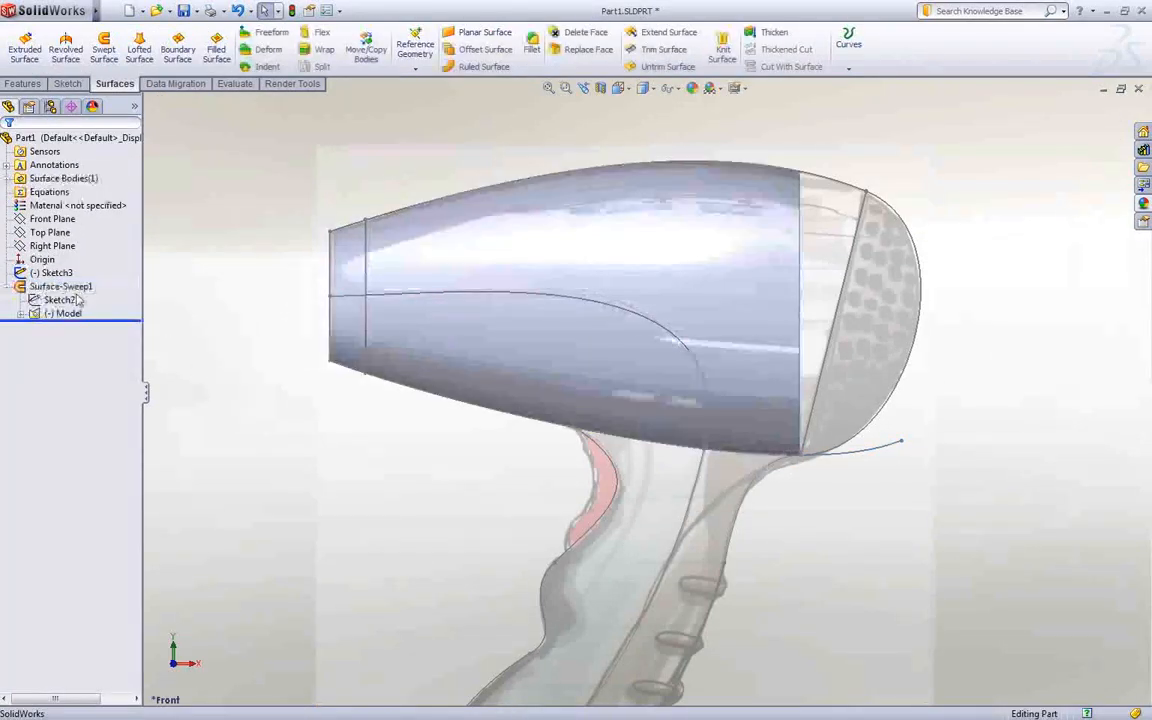
double_click(60, 286)
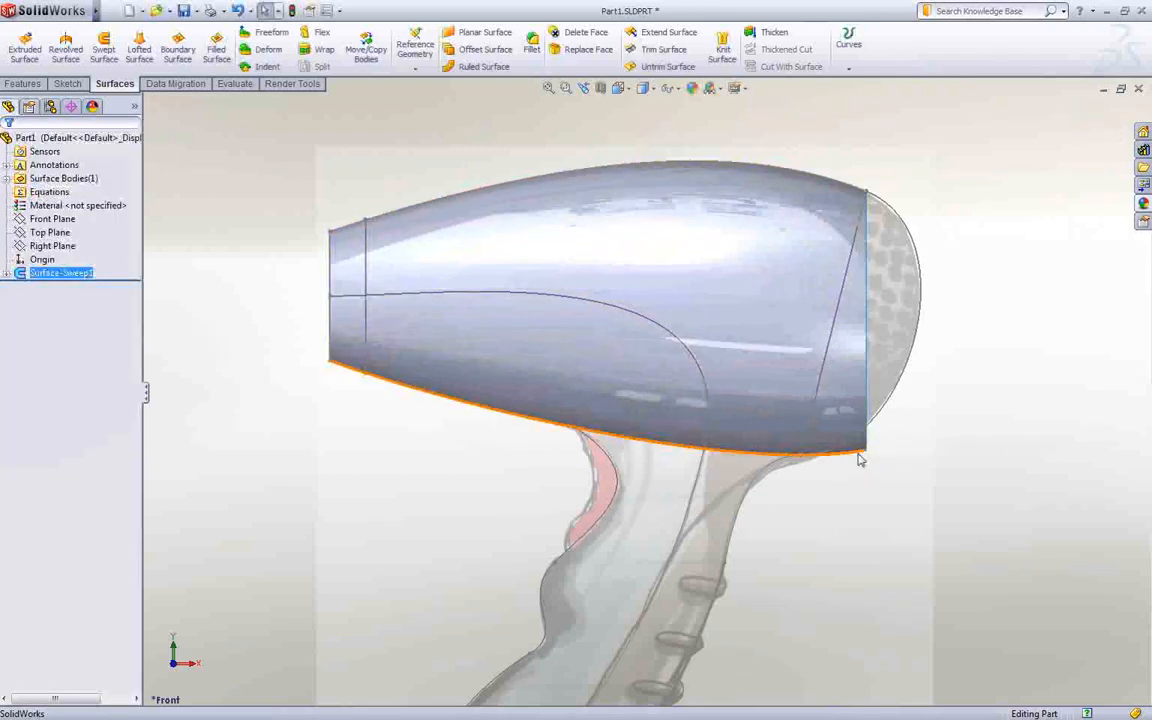
Step: Trim the swept body surface along the rear angled line, keeping the front piece
right_click(860, 458)
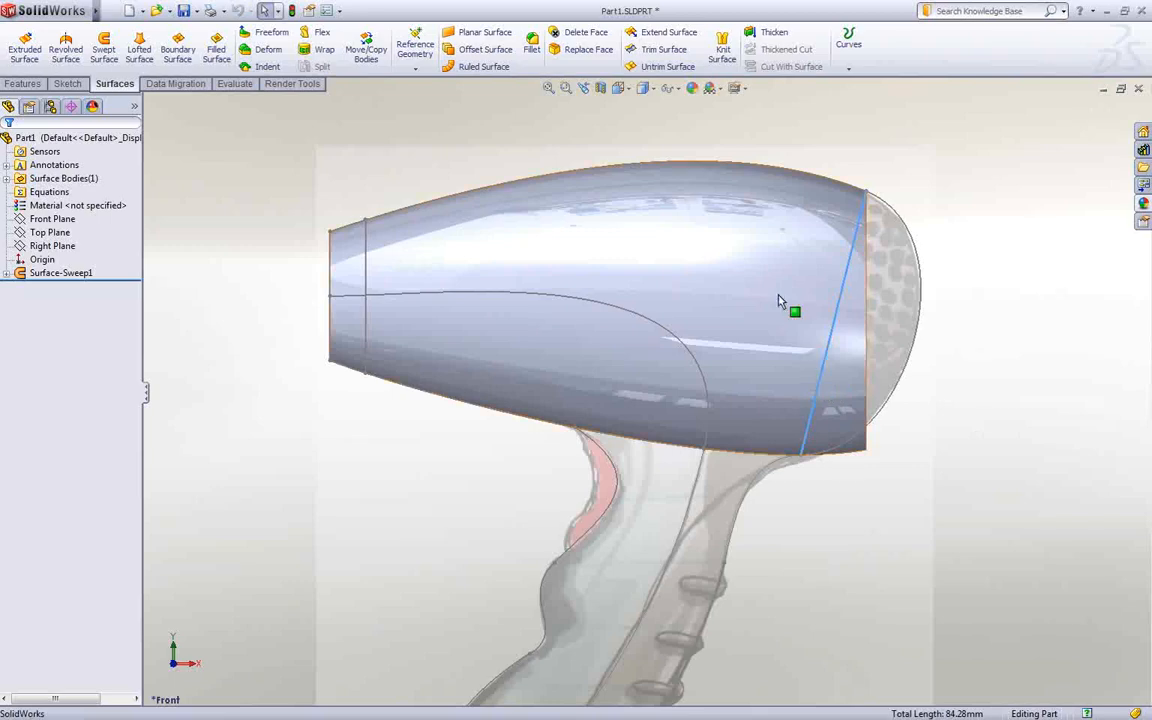
left_click(664, 49)
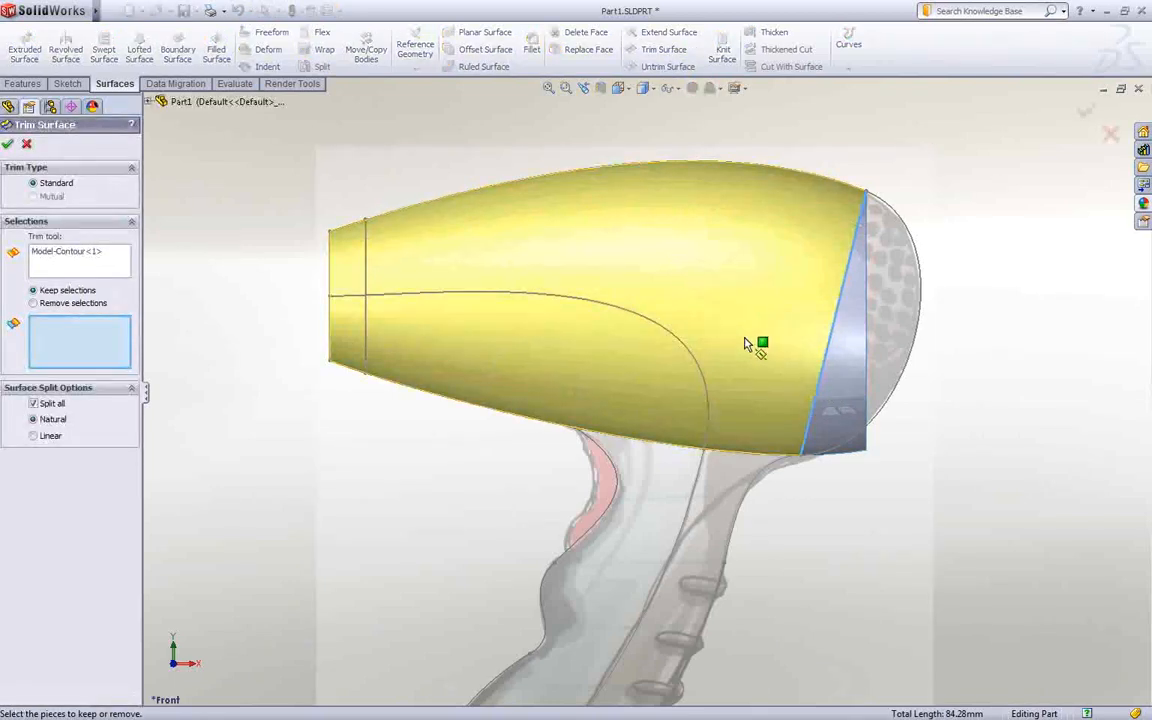
left_click(8, 143)
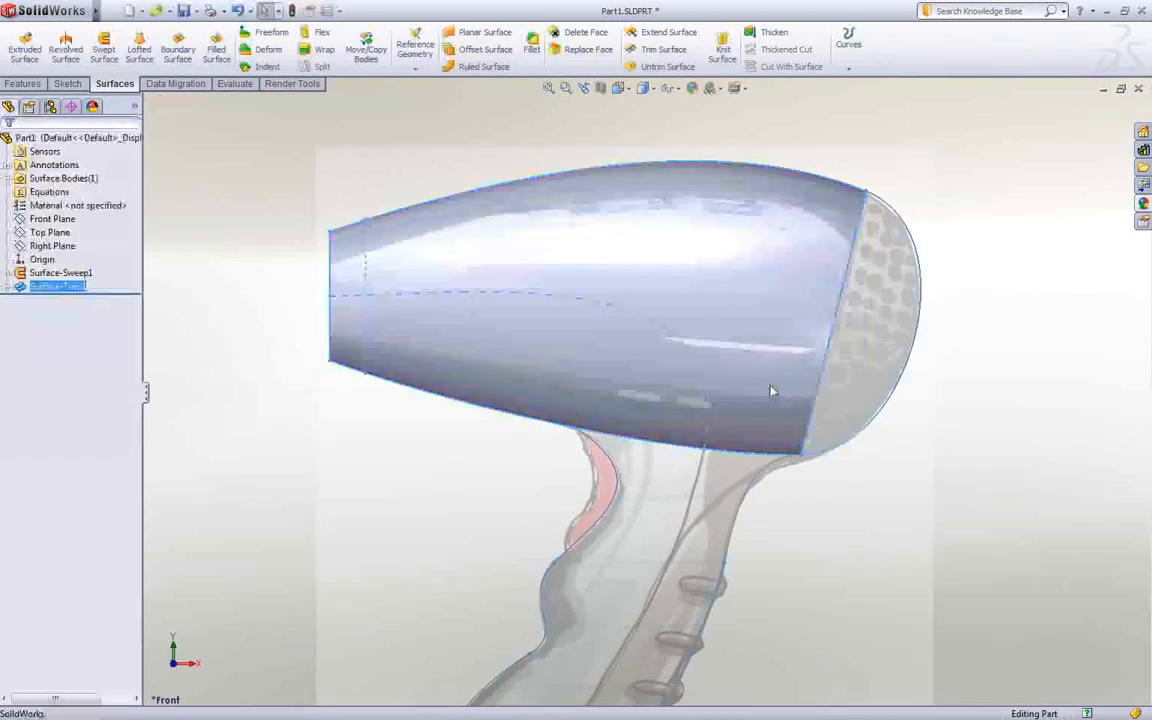
left_click_drag(770, 390, 950, 313)
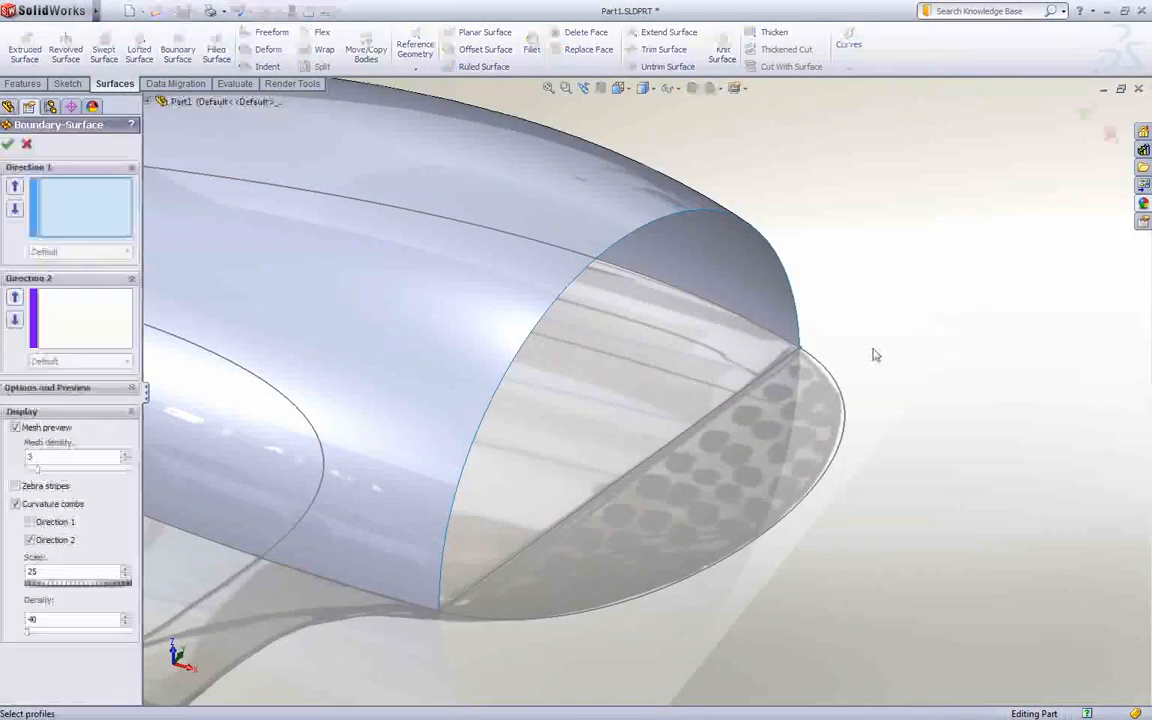
Step: Cap the front end with Boundary-Surface2 using Curvature To Face and Normal To Profile
left_click(810, 360)
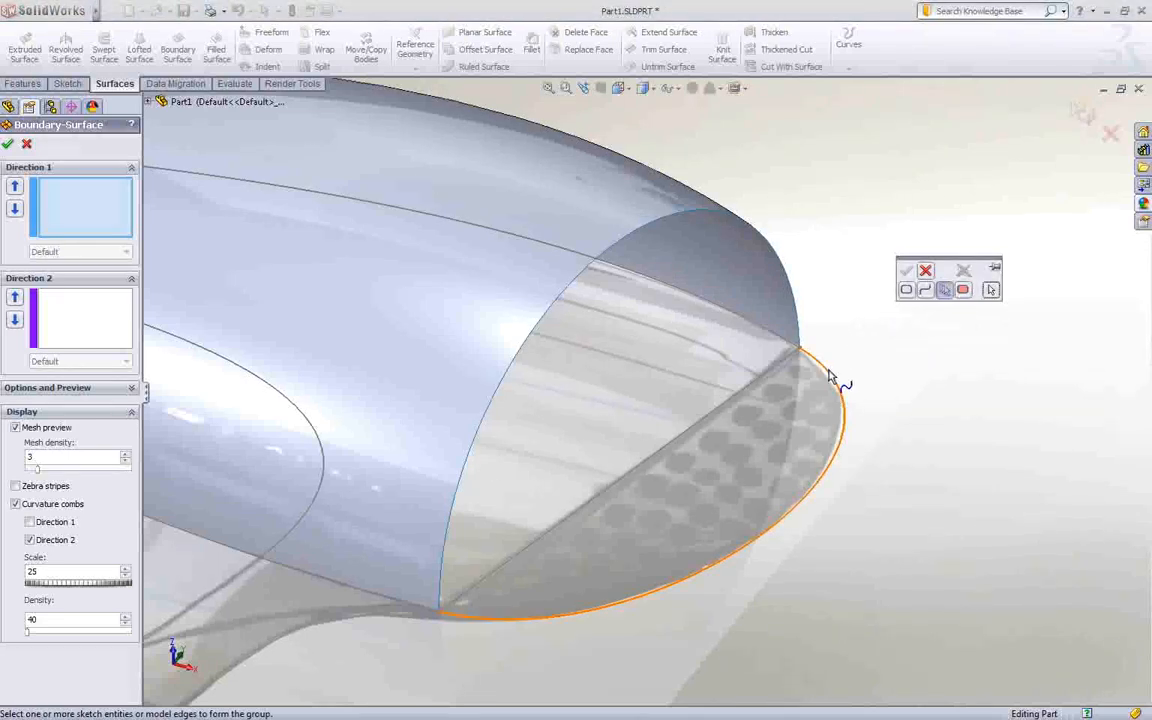
left_click(800, 345)
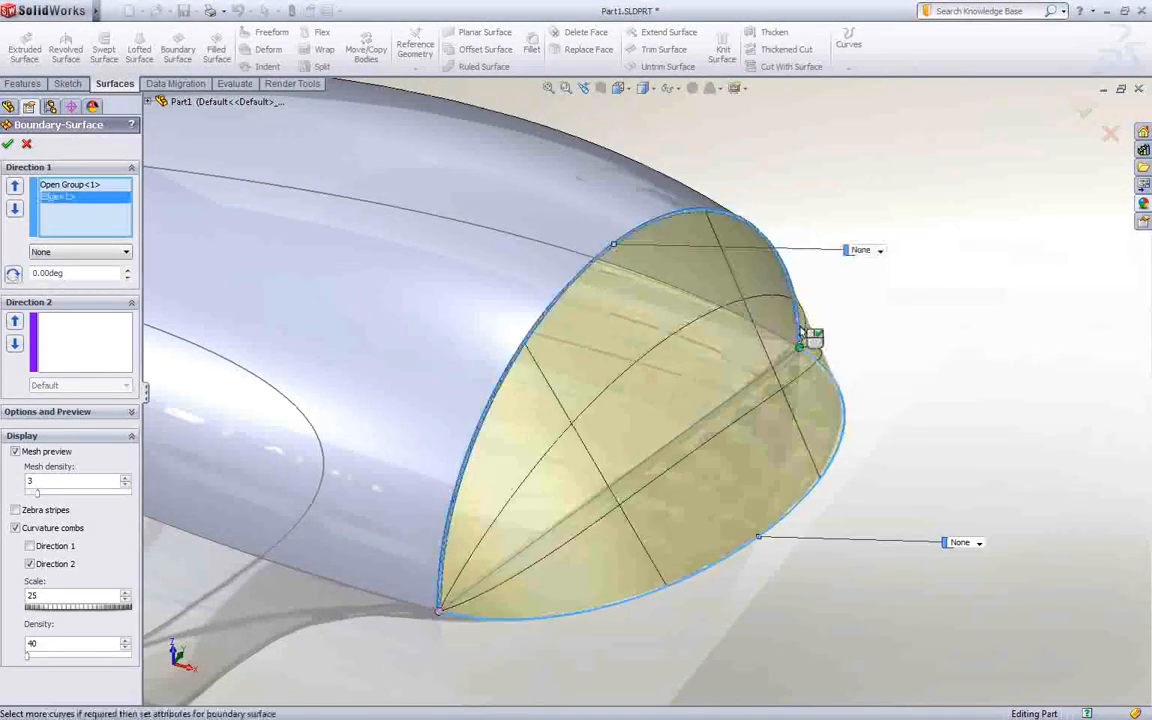
left_click(879, 250)
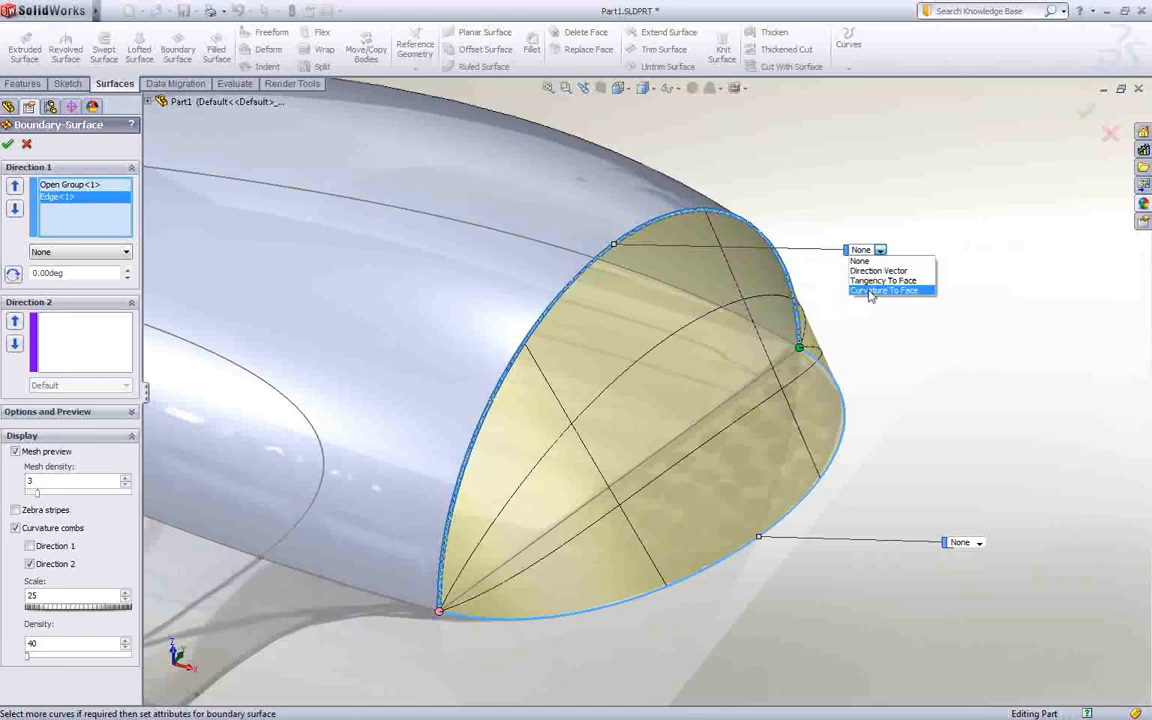
left_click(884, 291)
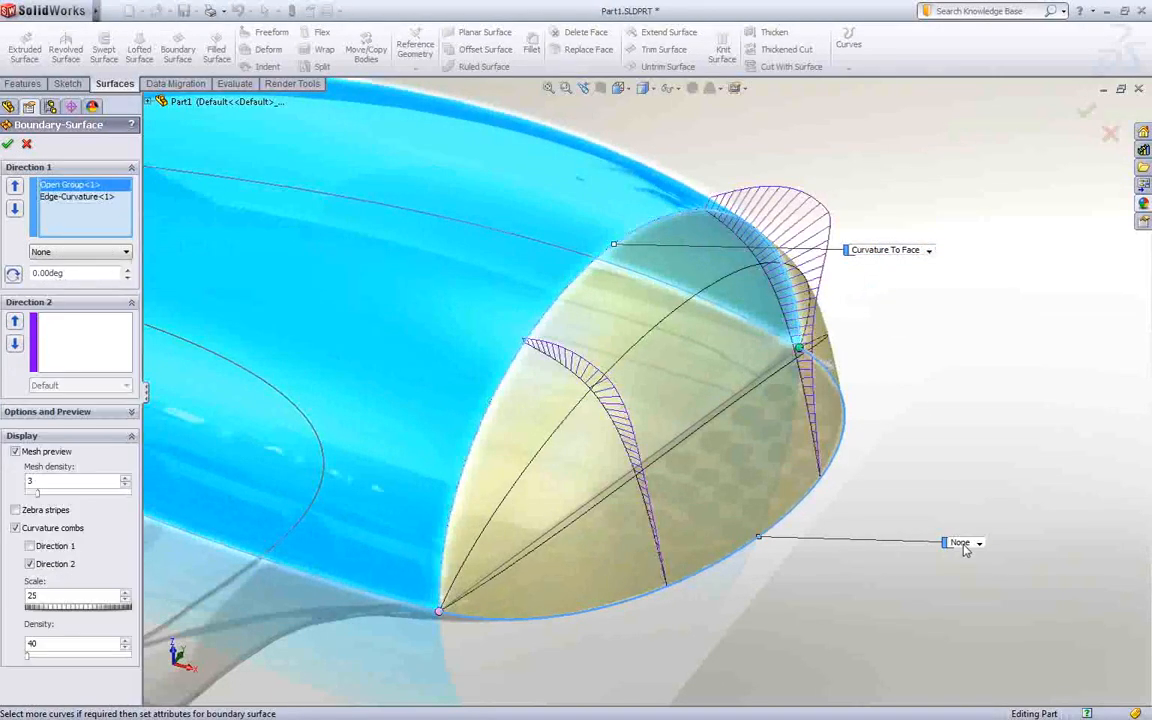
left_click(963, 542)
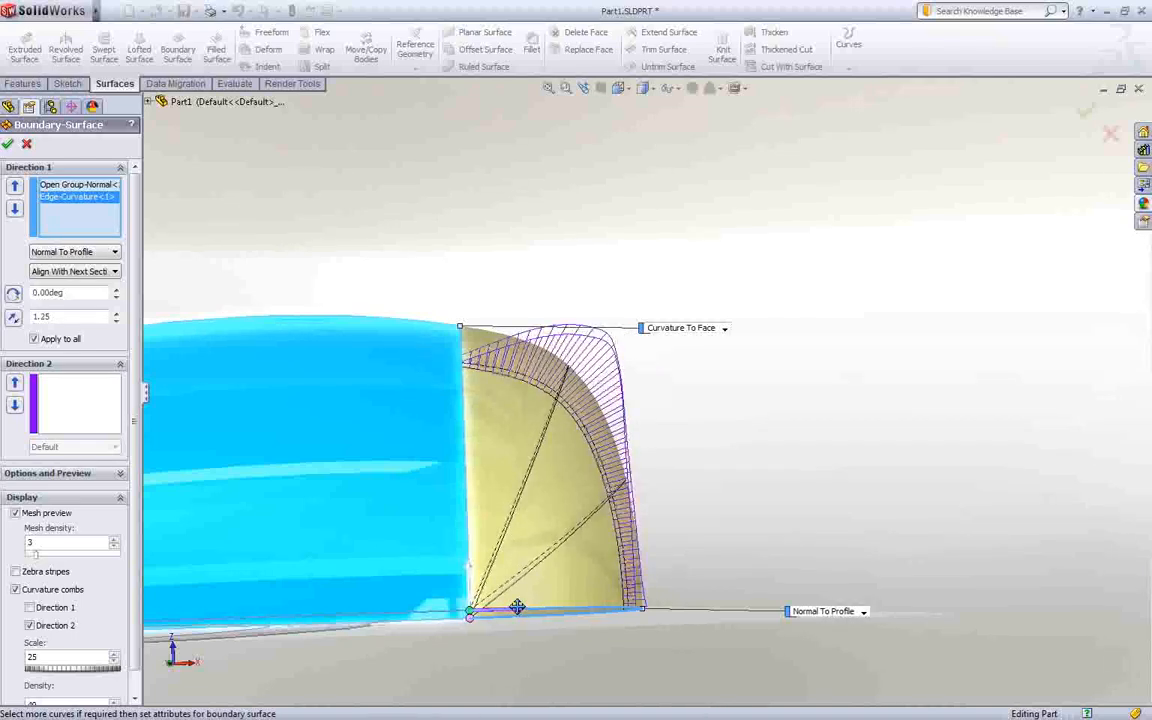
left_click(8, 143)
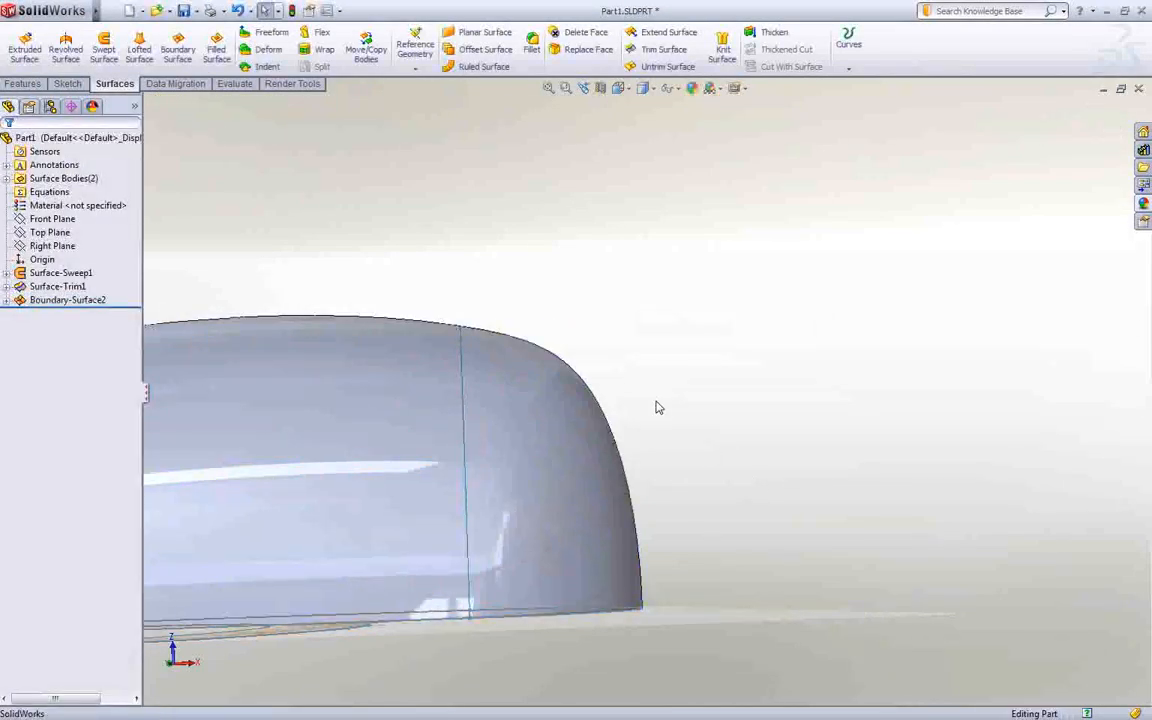
left_click_drag(659, 407, 672, 347)
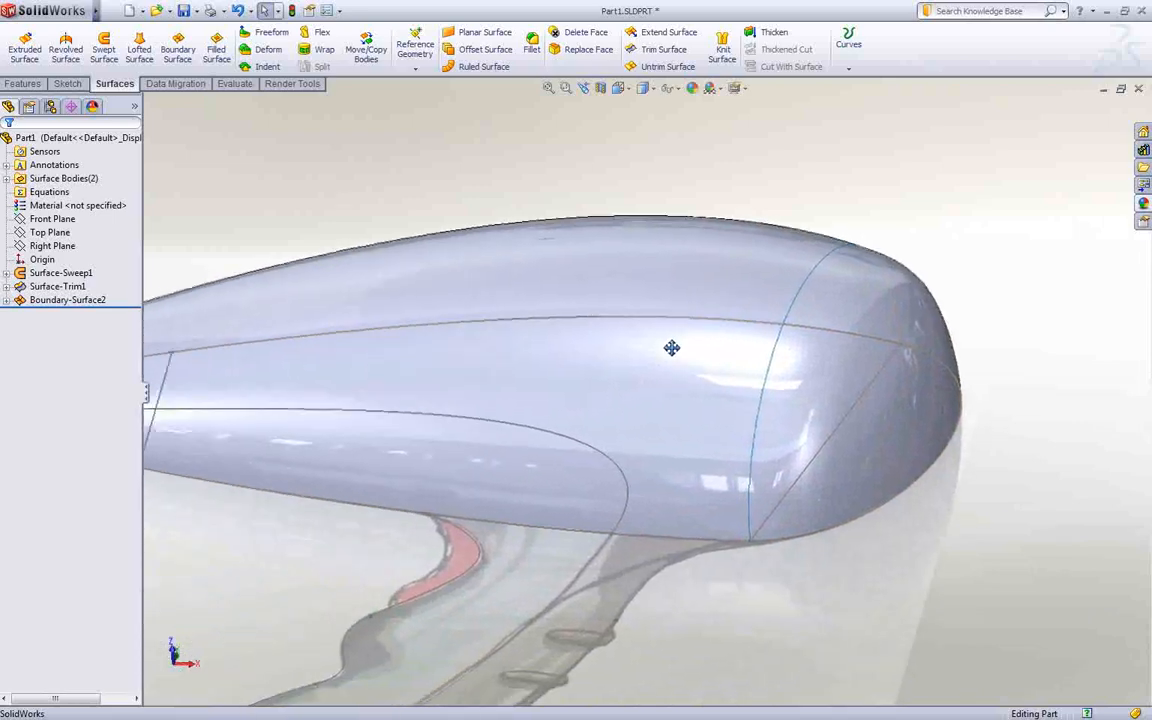
Step: Knit the sweep, trimmed and boundary surfaces into Surface-Knit2
left_click(722, 48)
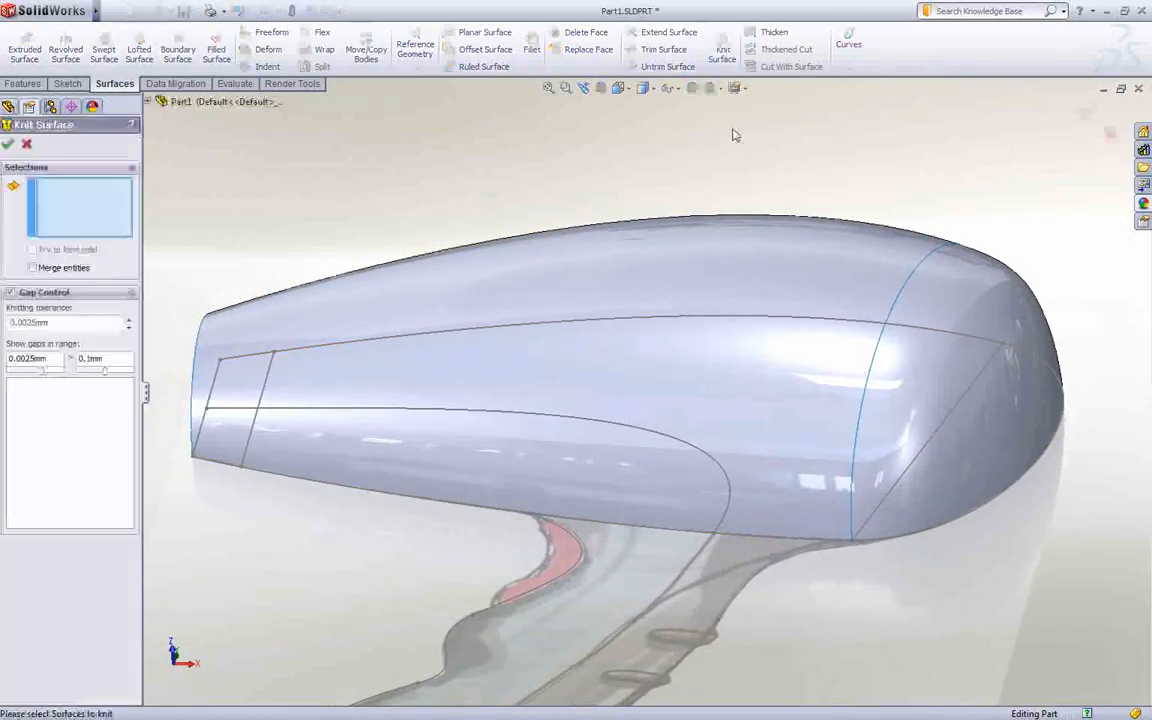
left_click(8, 143)
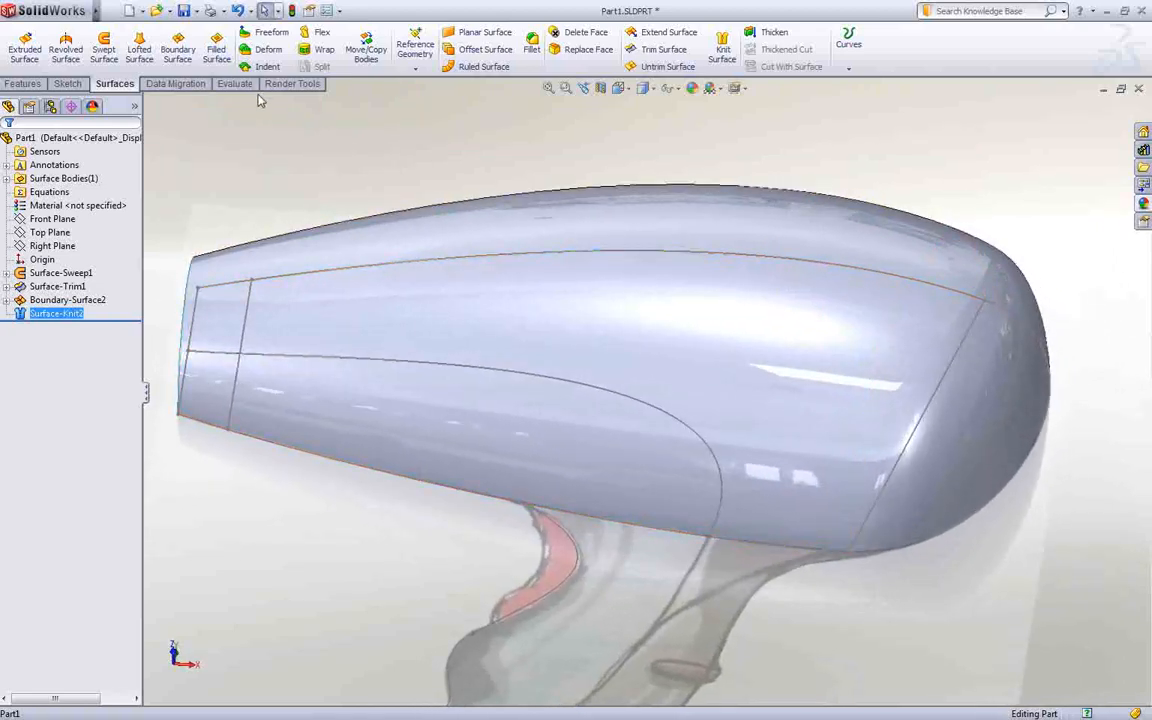
Step: Inspect the knitted body with Zebra Stripes, then turn them off and make it transparent
left_click(233, 83)
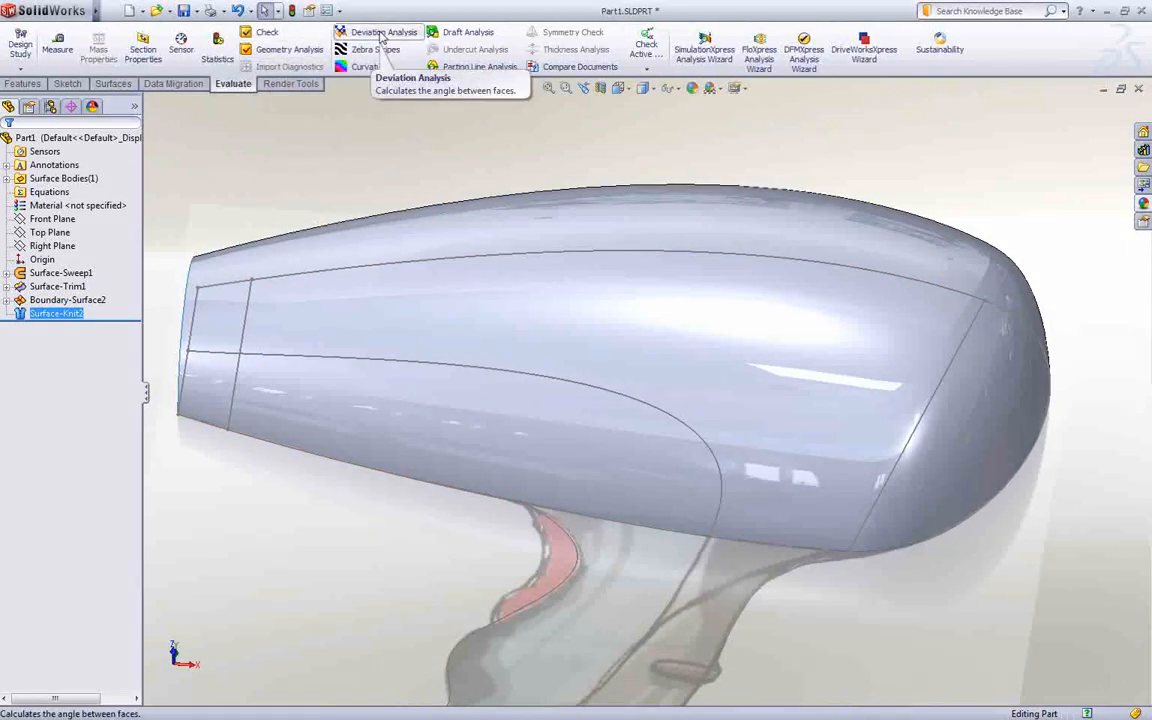
mouse_move(468, 31)
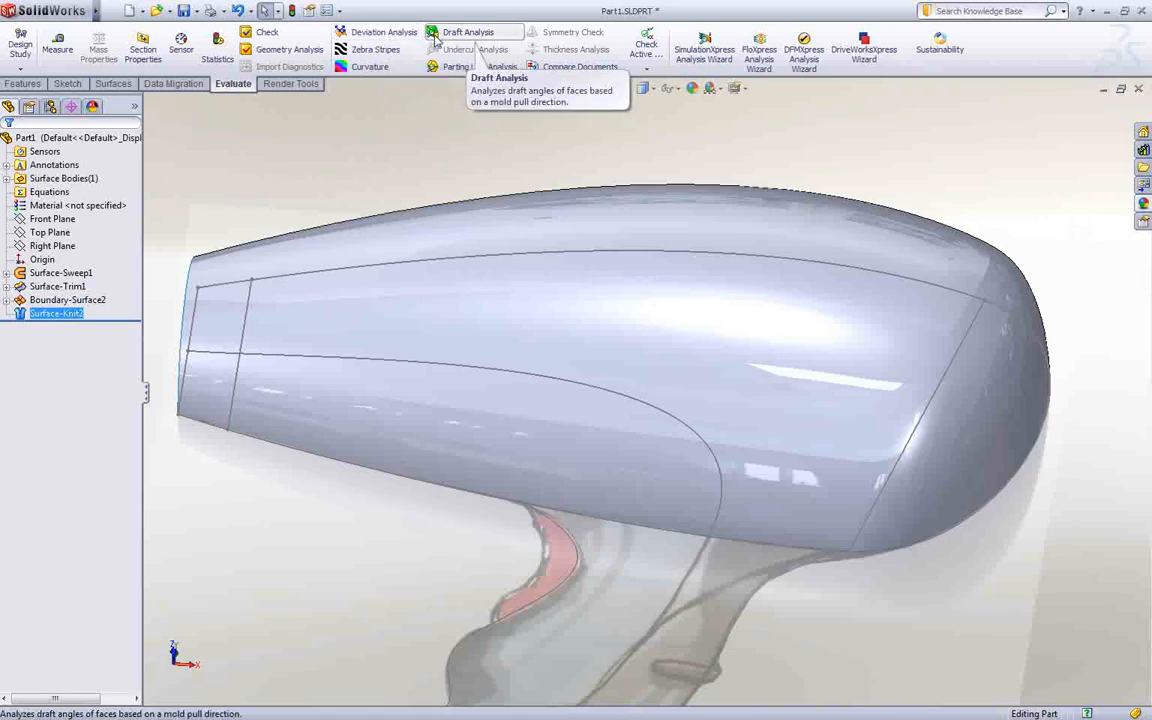
mouse_move(380, 50)
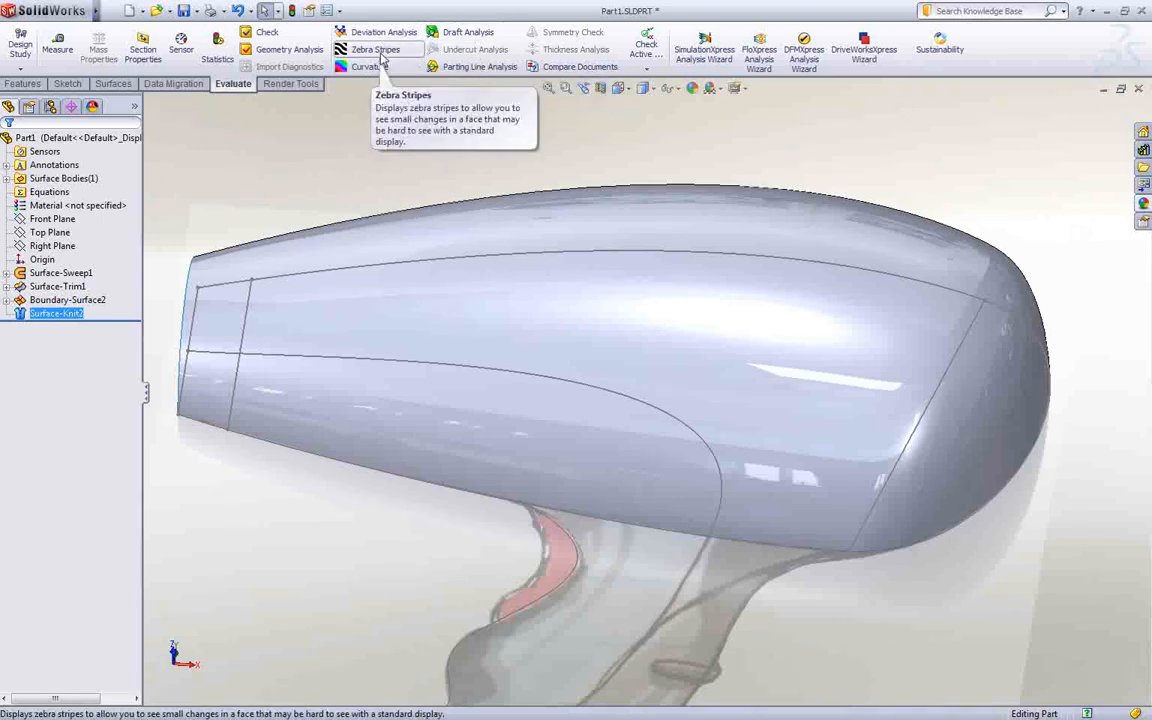
left_click(376, 49)
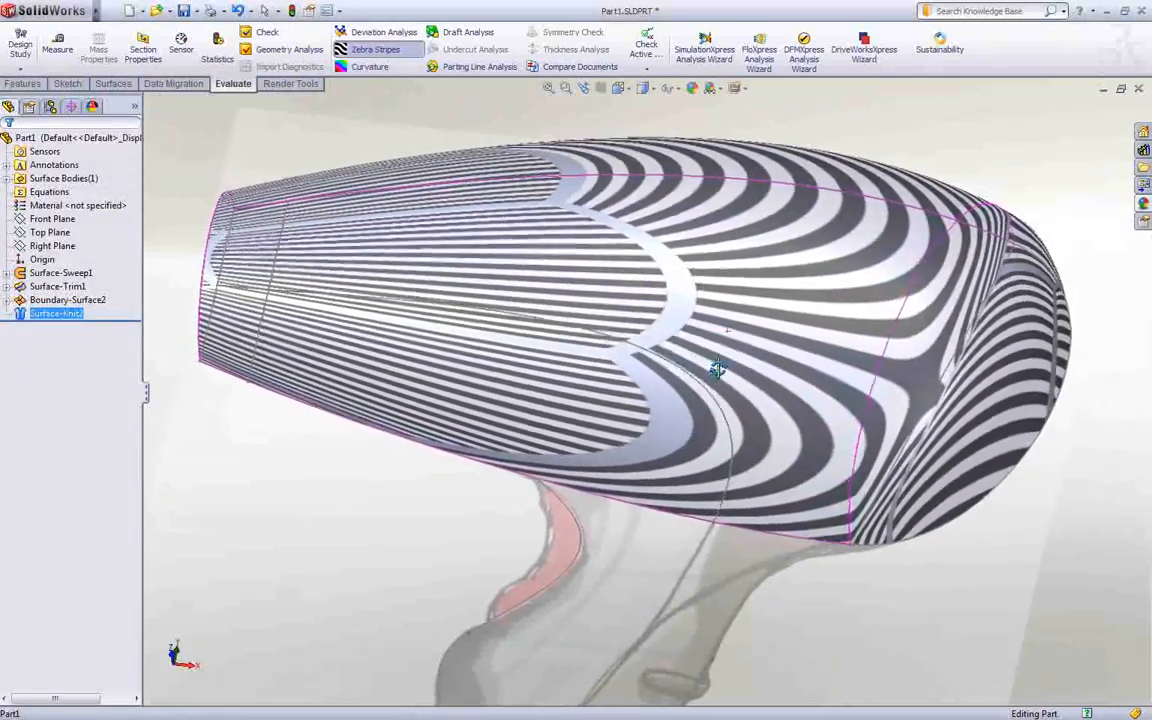
left_click_drag(718, 370, 726, 345)
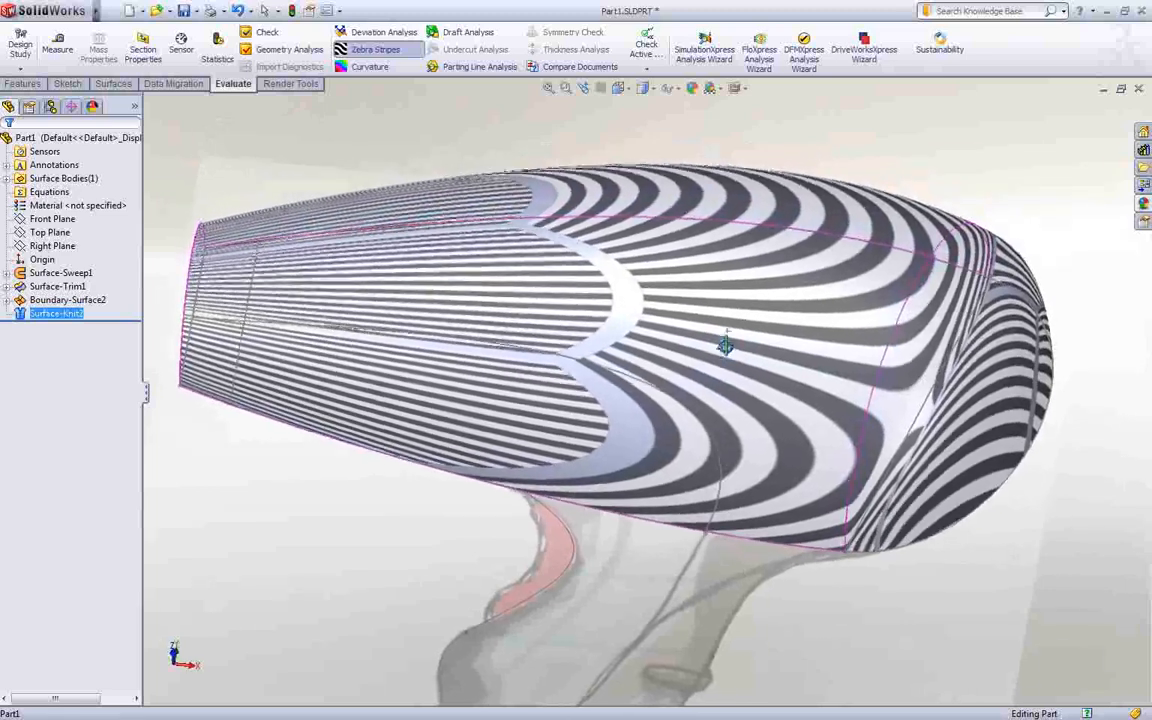
left_click(376, 49)
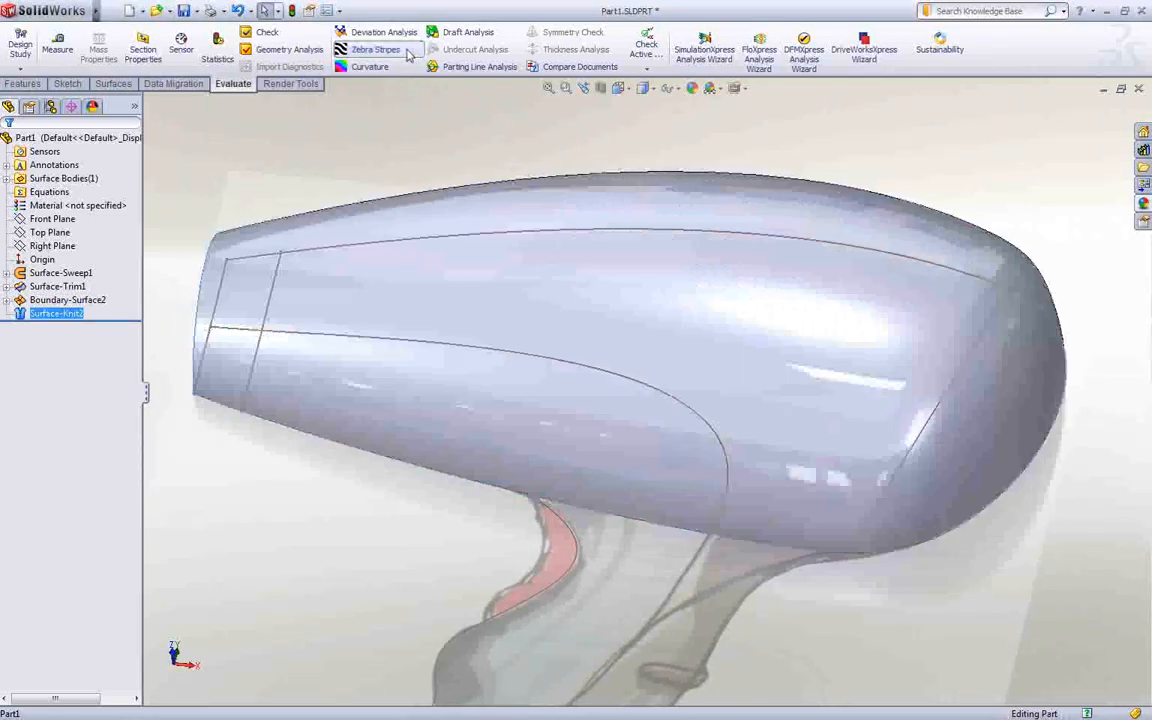
left_click(60, 272)
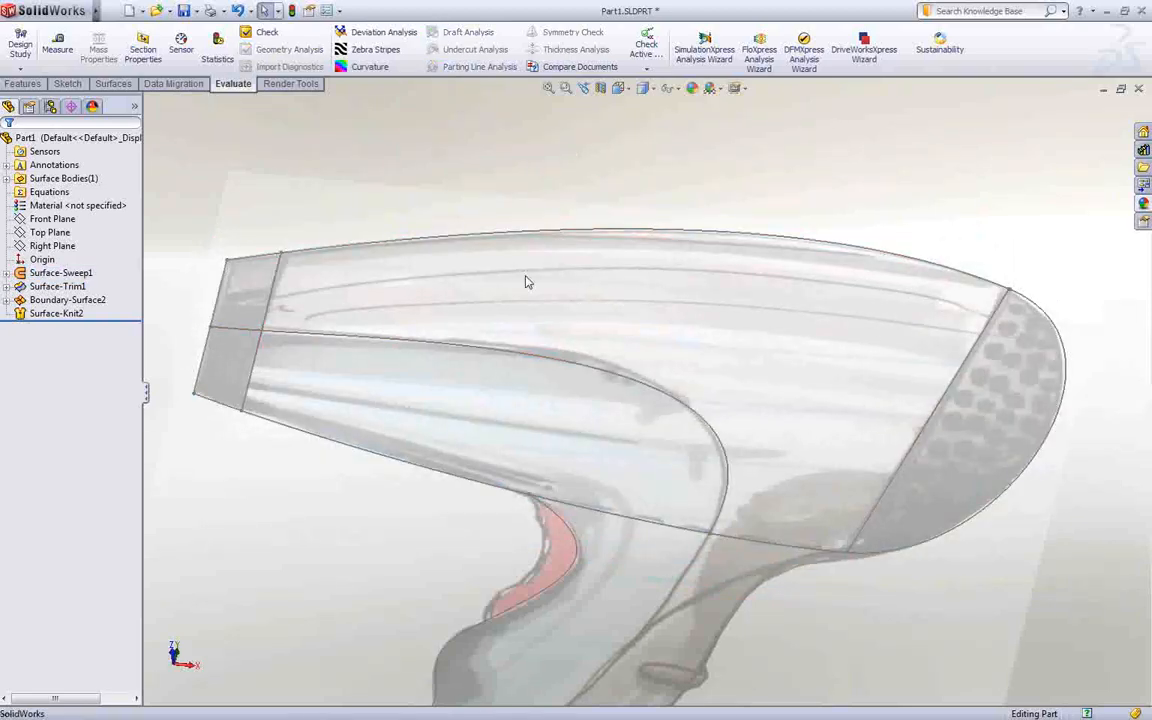
left_click_drag(528, 283, 519, 427)
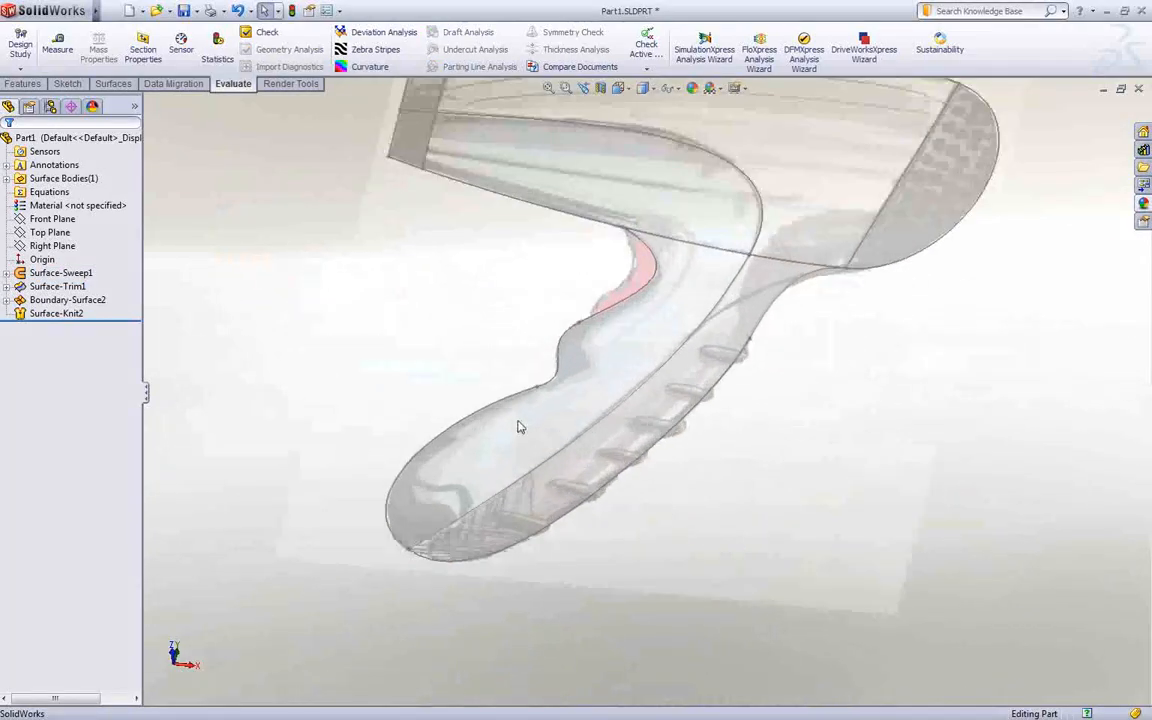
Step: Outline the handle in Sketch4 from converted splines, a perpendicular top line and 18 mm bottom line
left_click(52, 218)
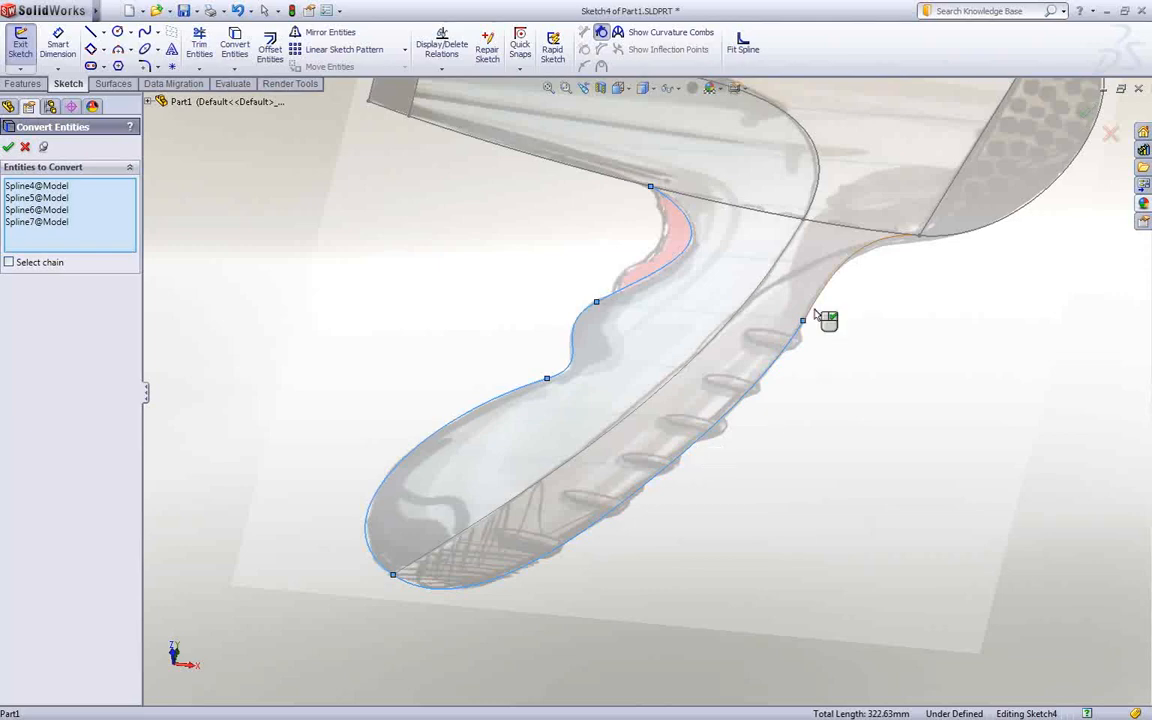
left_click(8, 147)
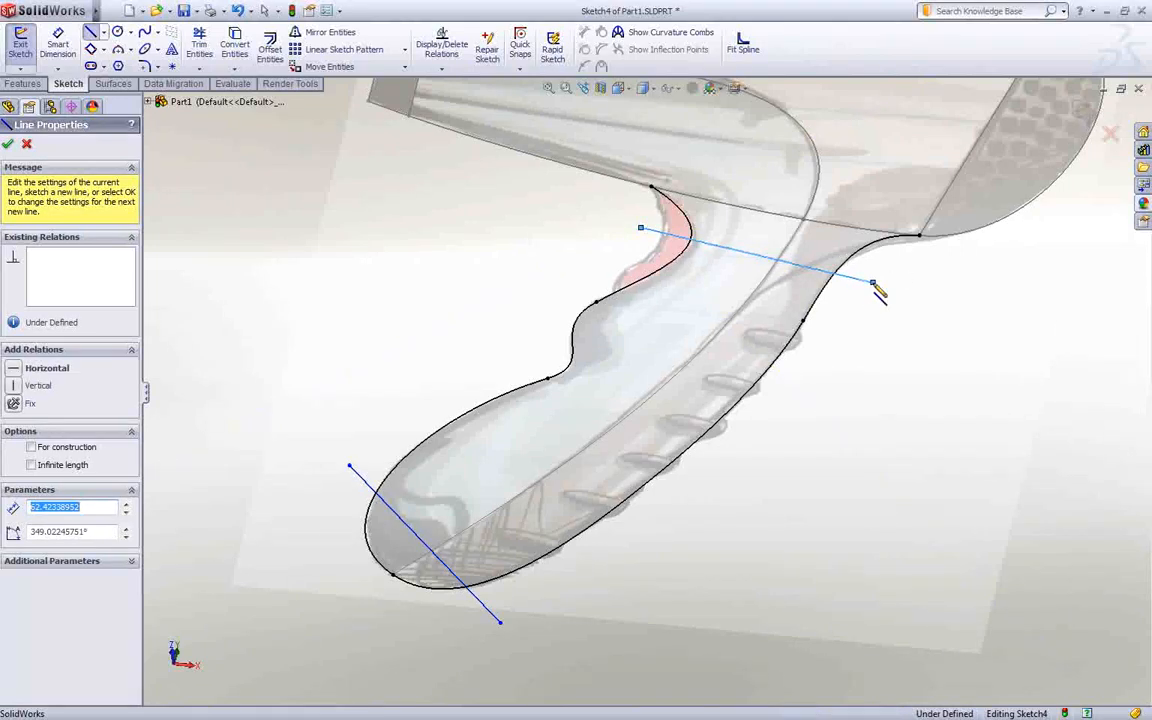
left_click(199, 43)
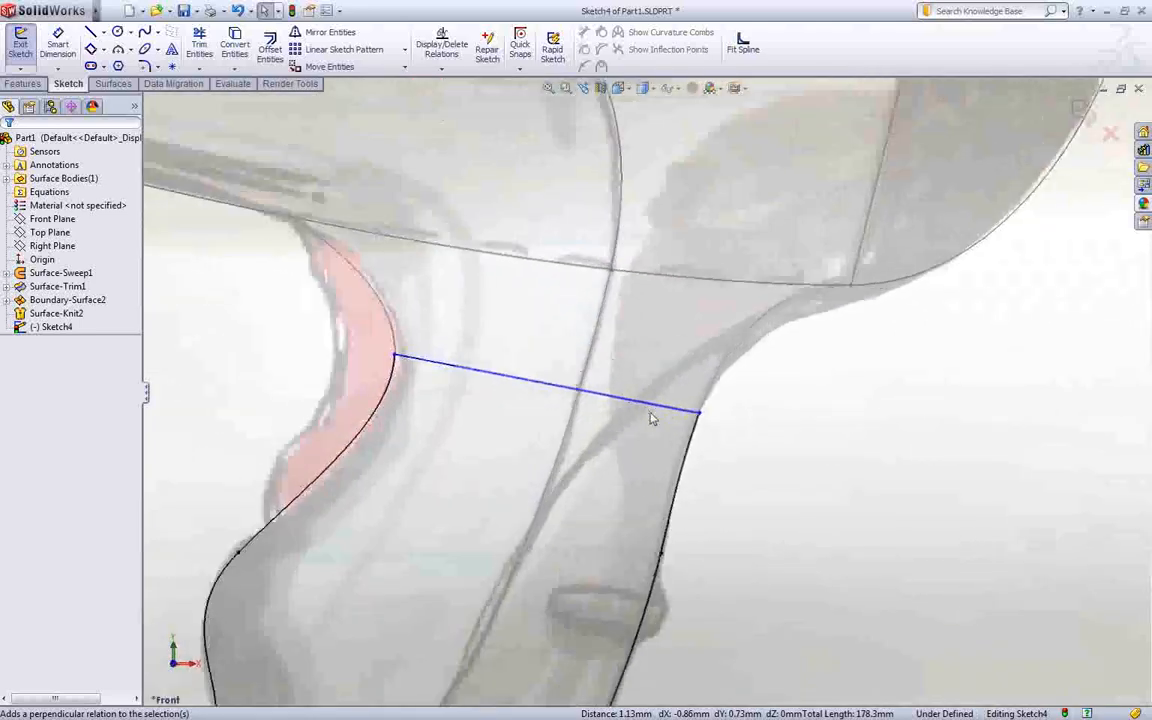
left_click(395, 358)
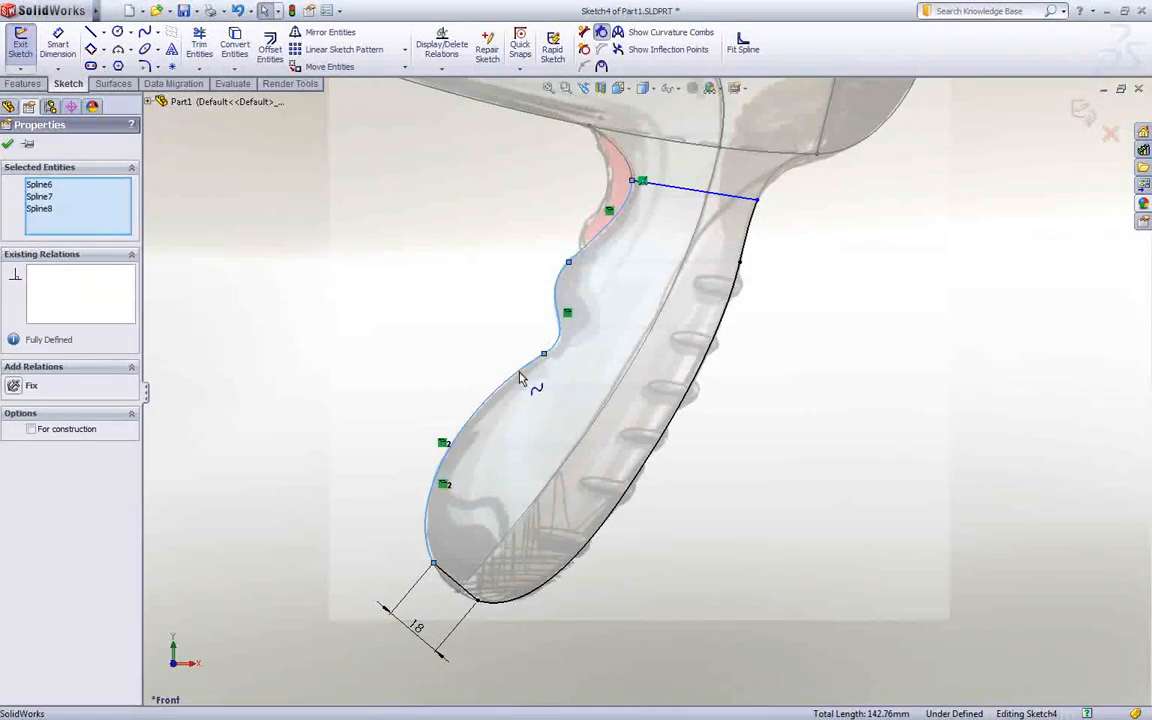
left_click(743, 48)
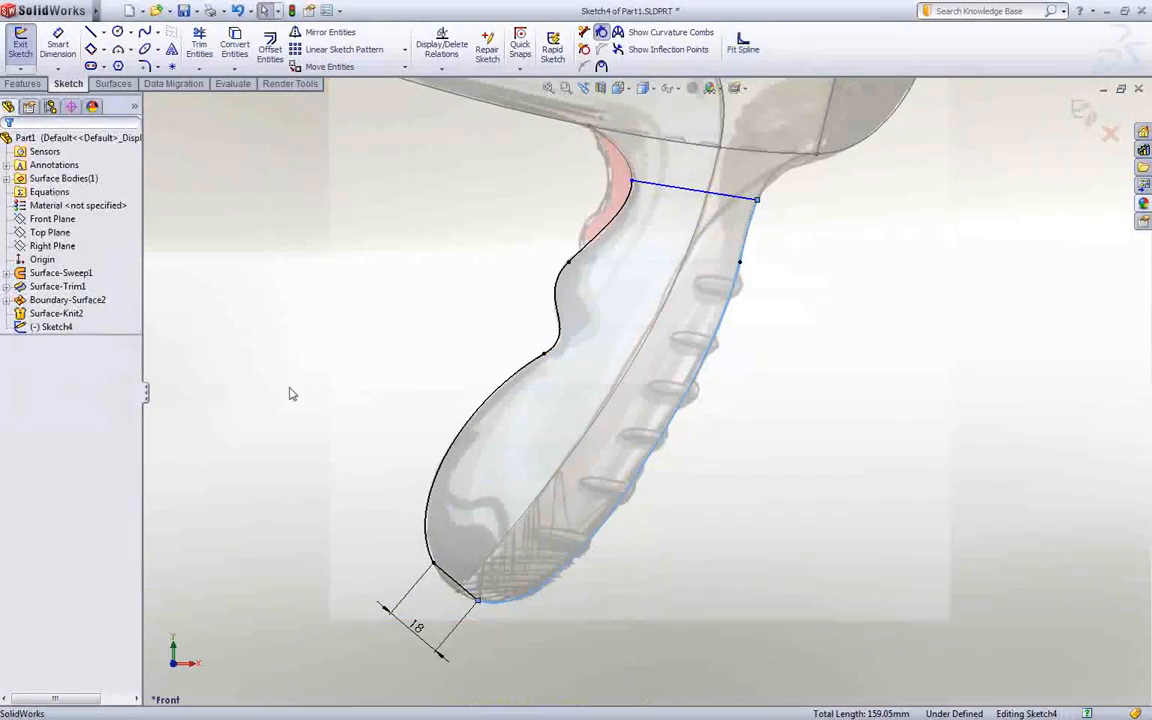
left_click(233, 83)
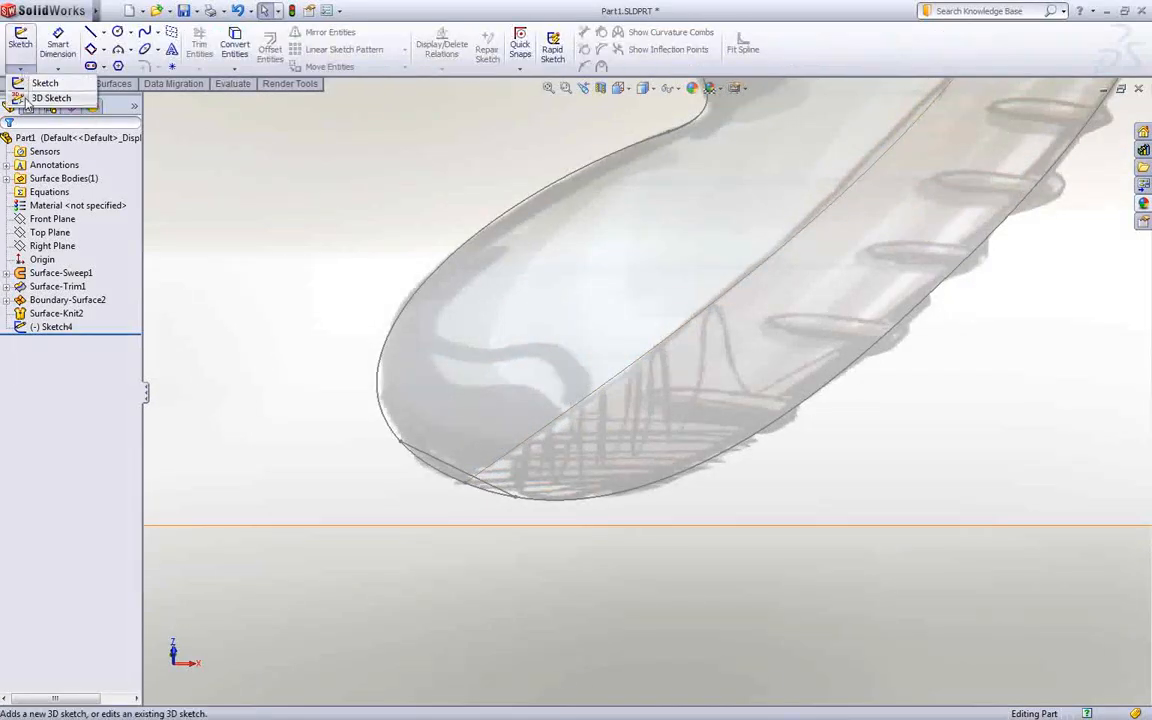
Step: Build handle cross-section curves in 3DSketch2 from R9 and R12 arcs merged into a spline
left_click(52, 98)
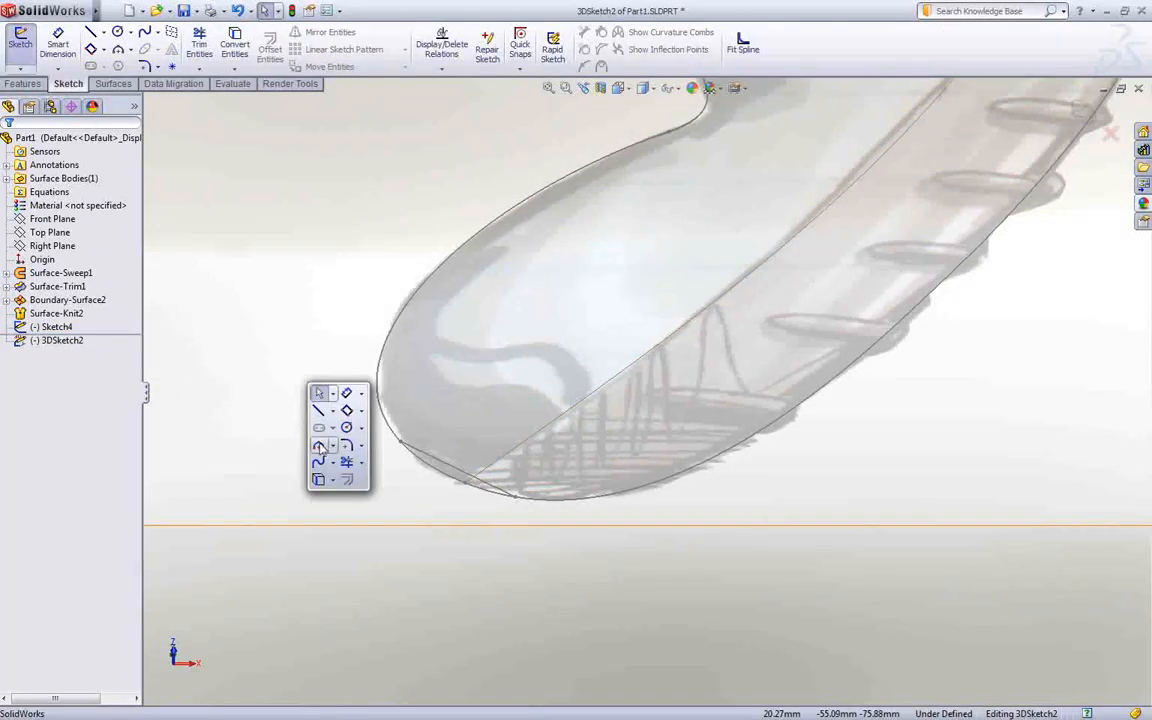
left_click(318, 446)
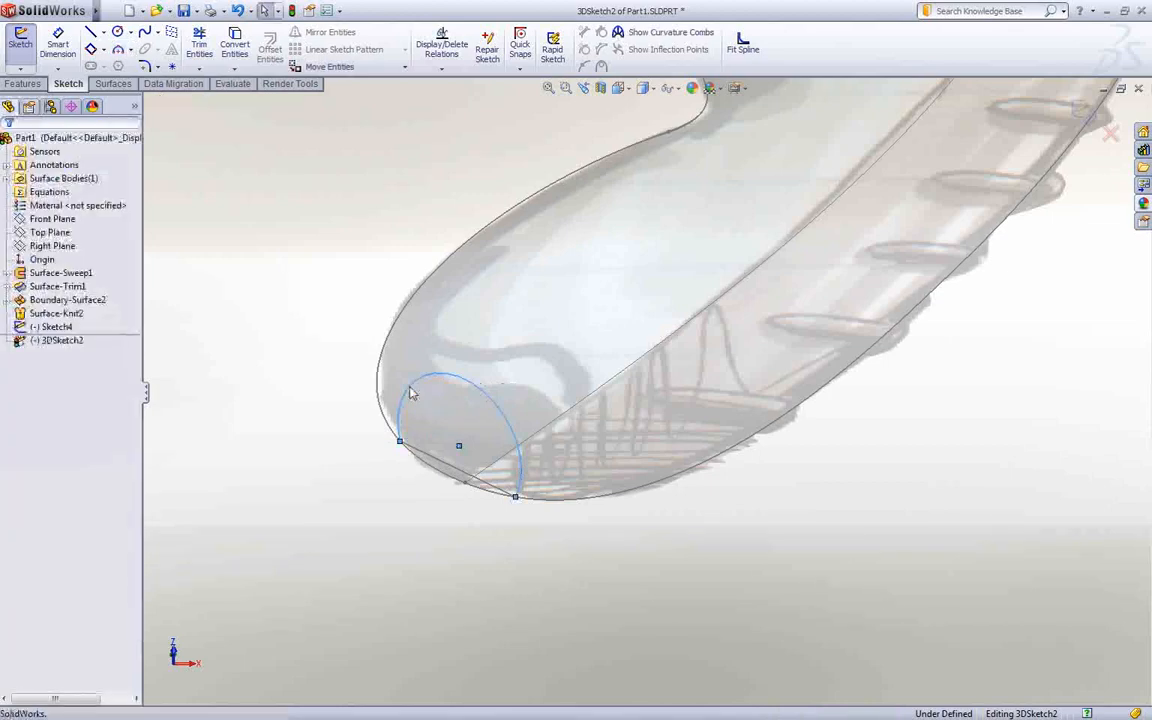
left_click(52, 218)
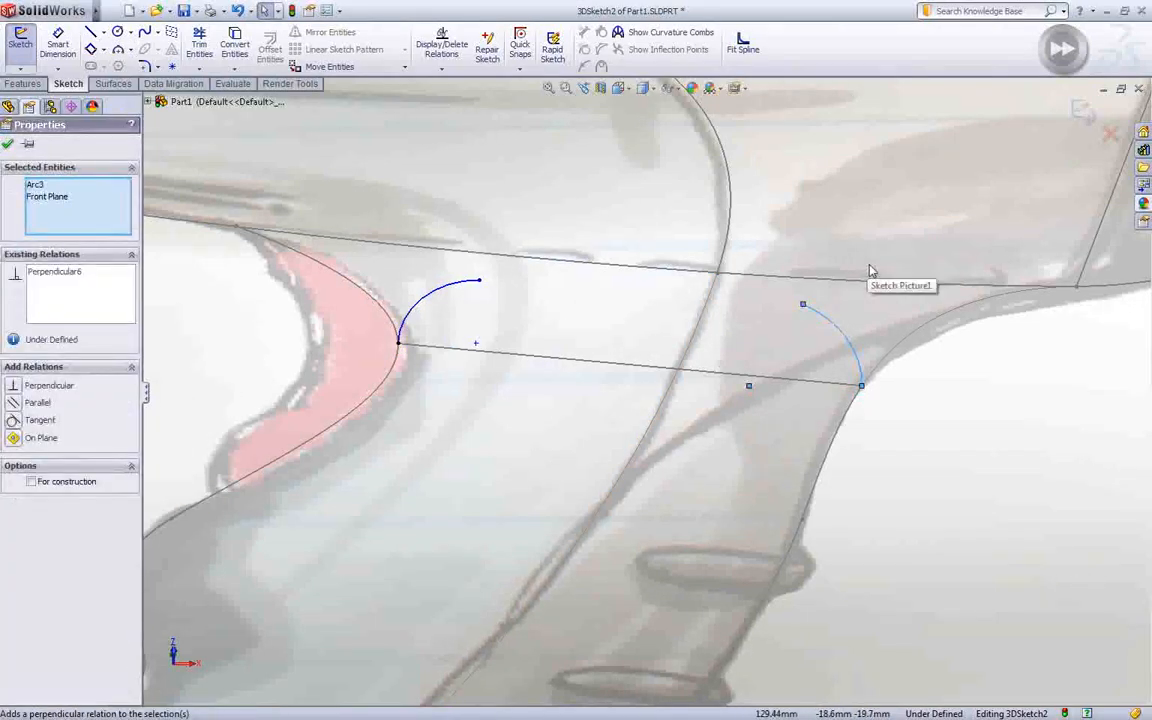
left_click(620, 283)
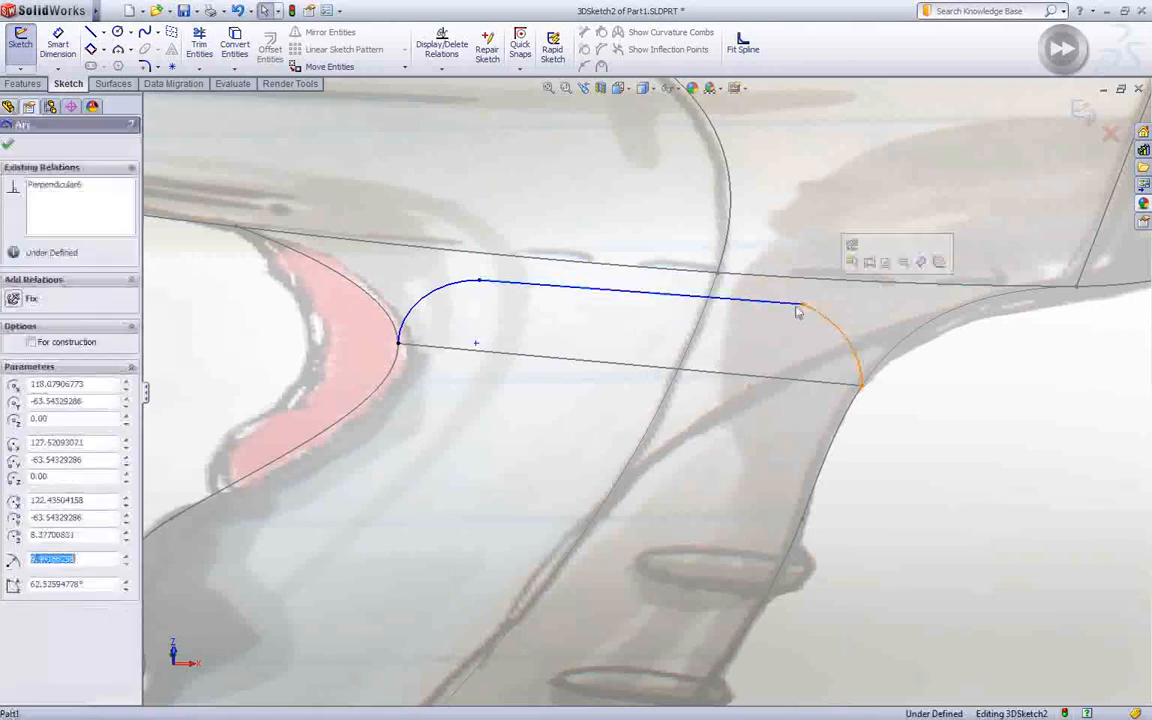
left_click(13, 143)
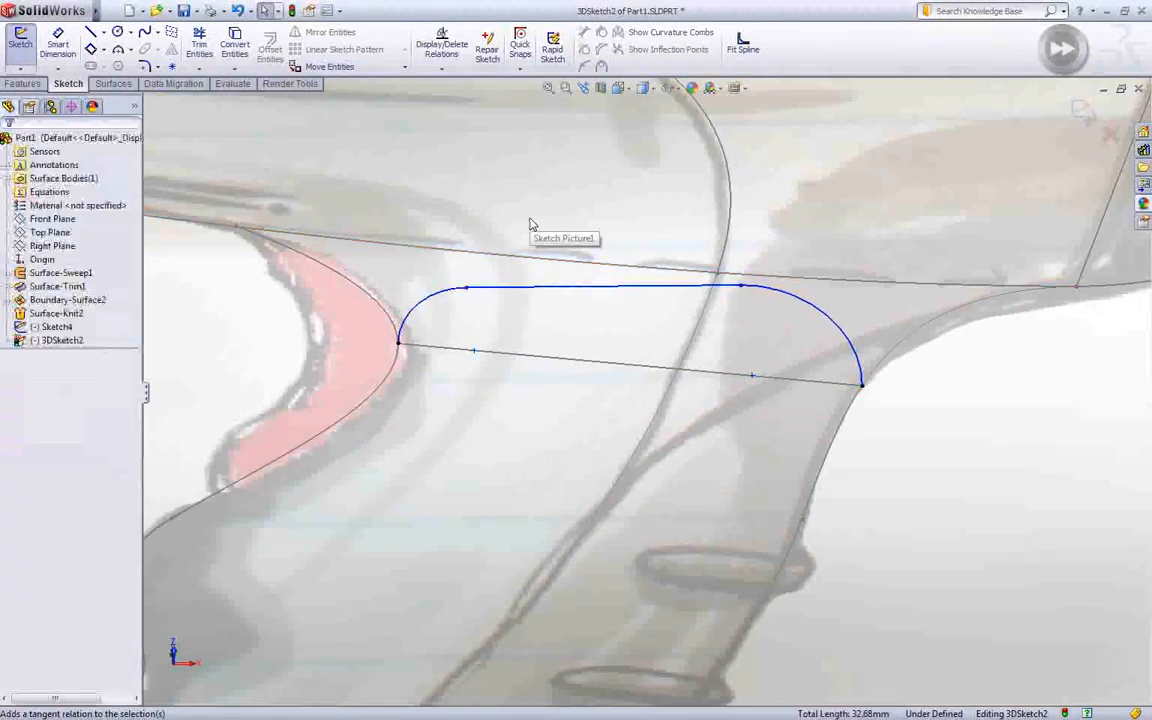
left_click(455, 295)
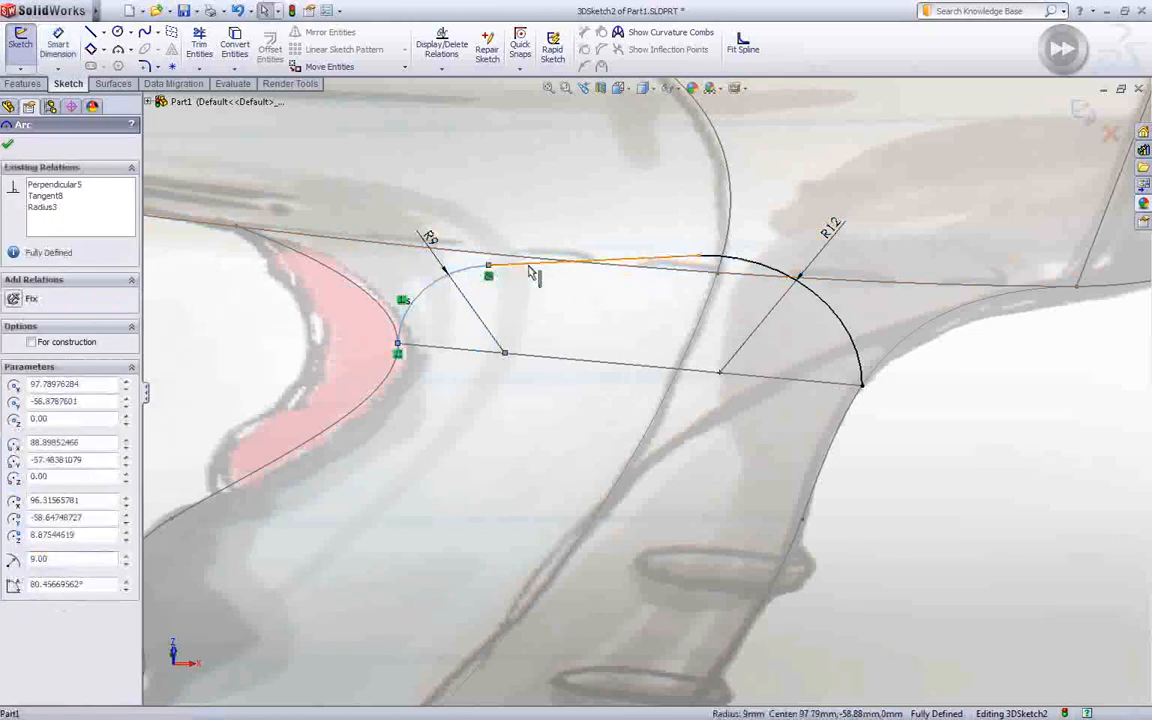
left_click(743, 48)
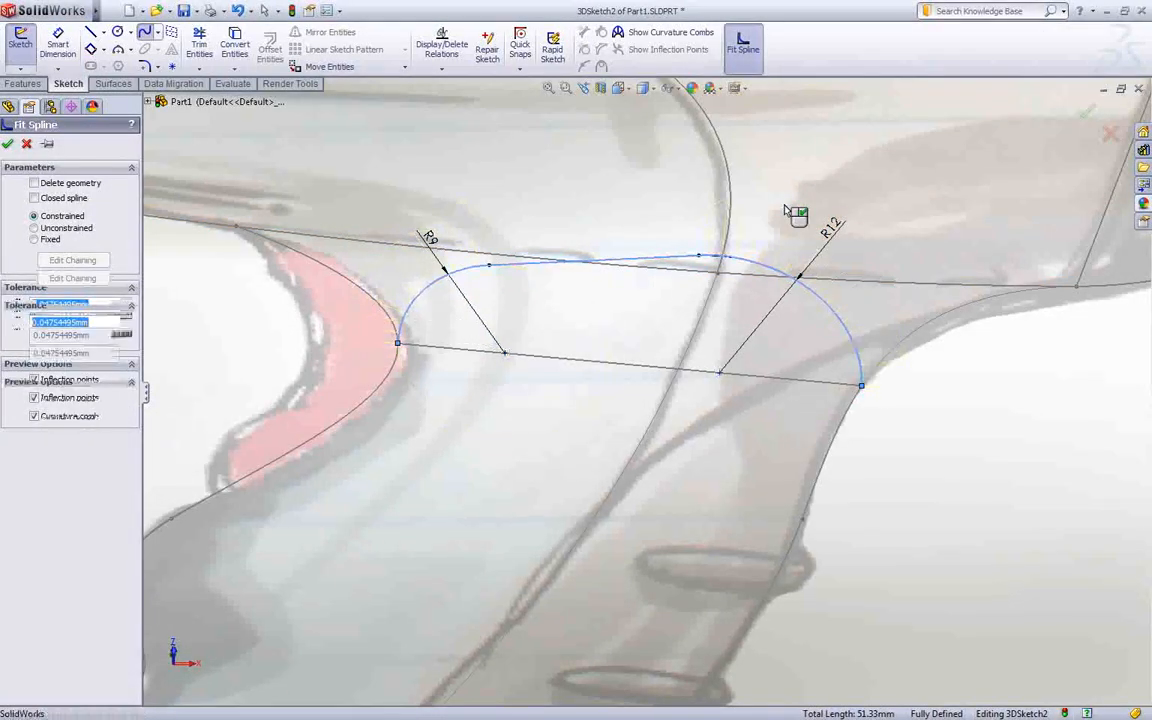
left_click(8, 143)
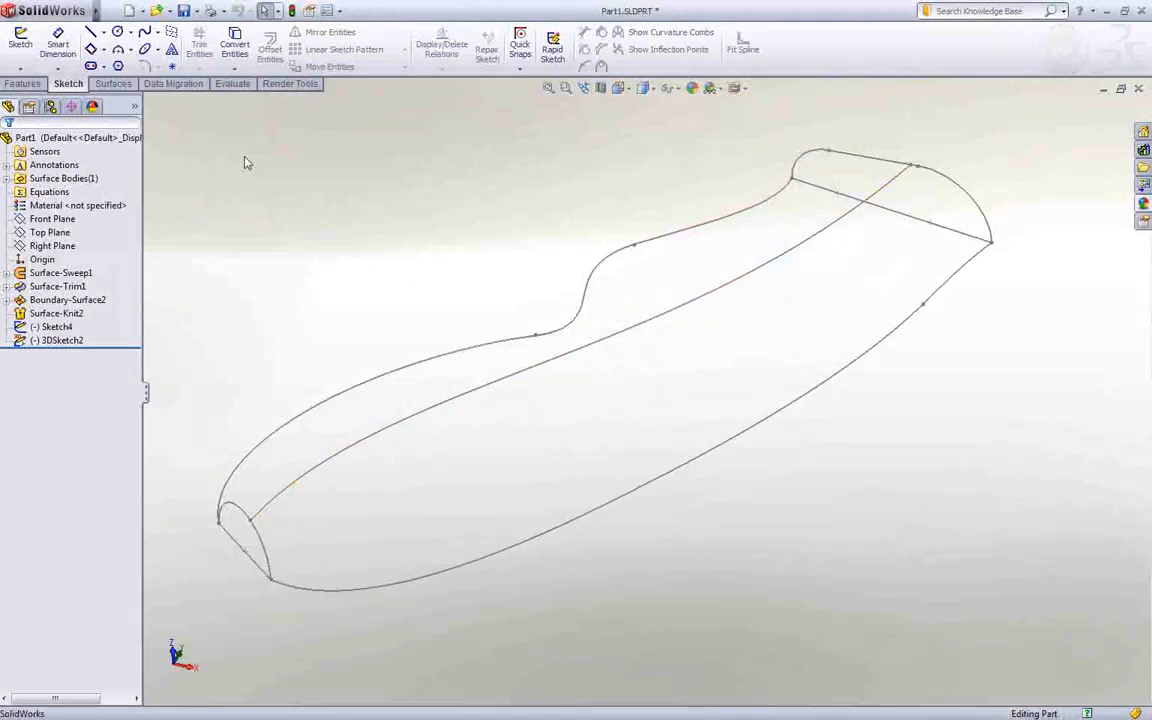
Step: Create Boundary-Surface3 through the handle curves with Normal To Profile at tangent influence 100
left_click(177, 48)
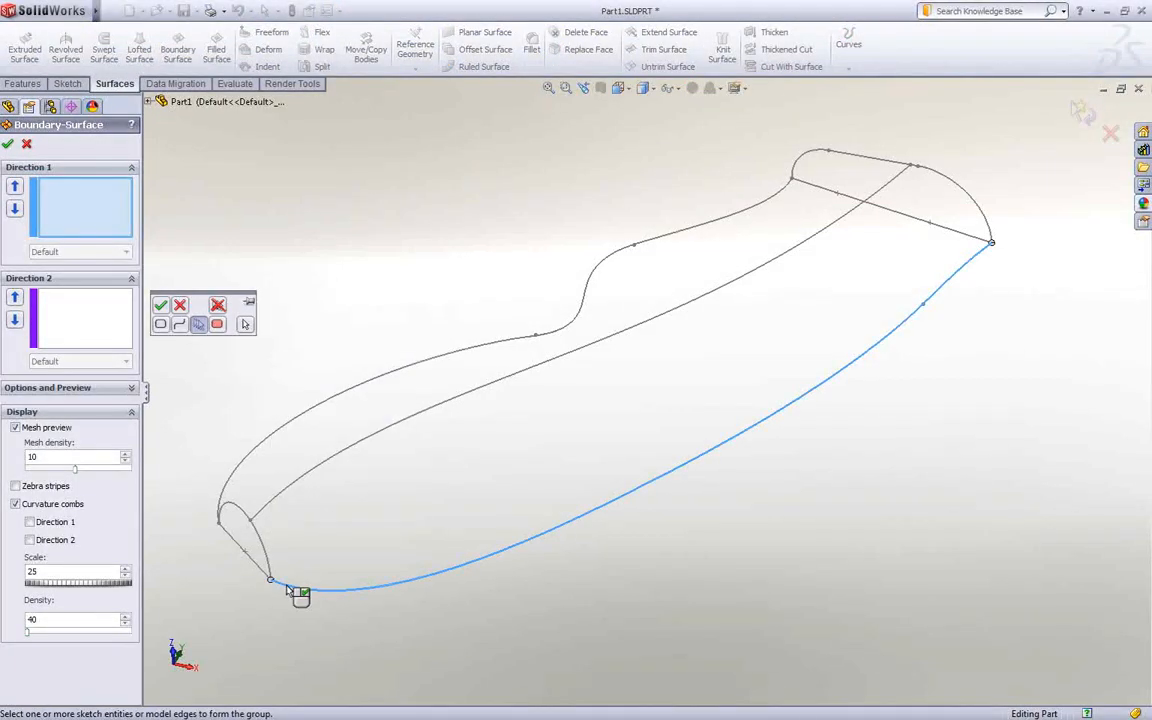
left_click(860, 175)
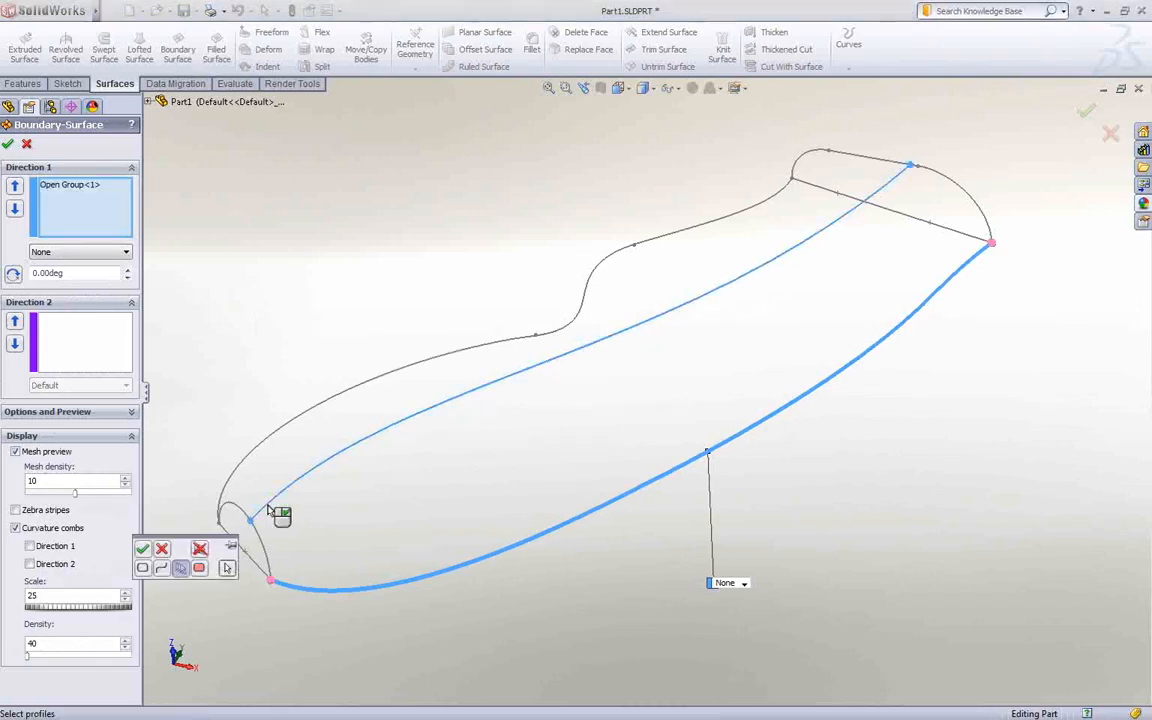
right_click(270, 510)
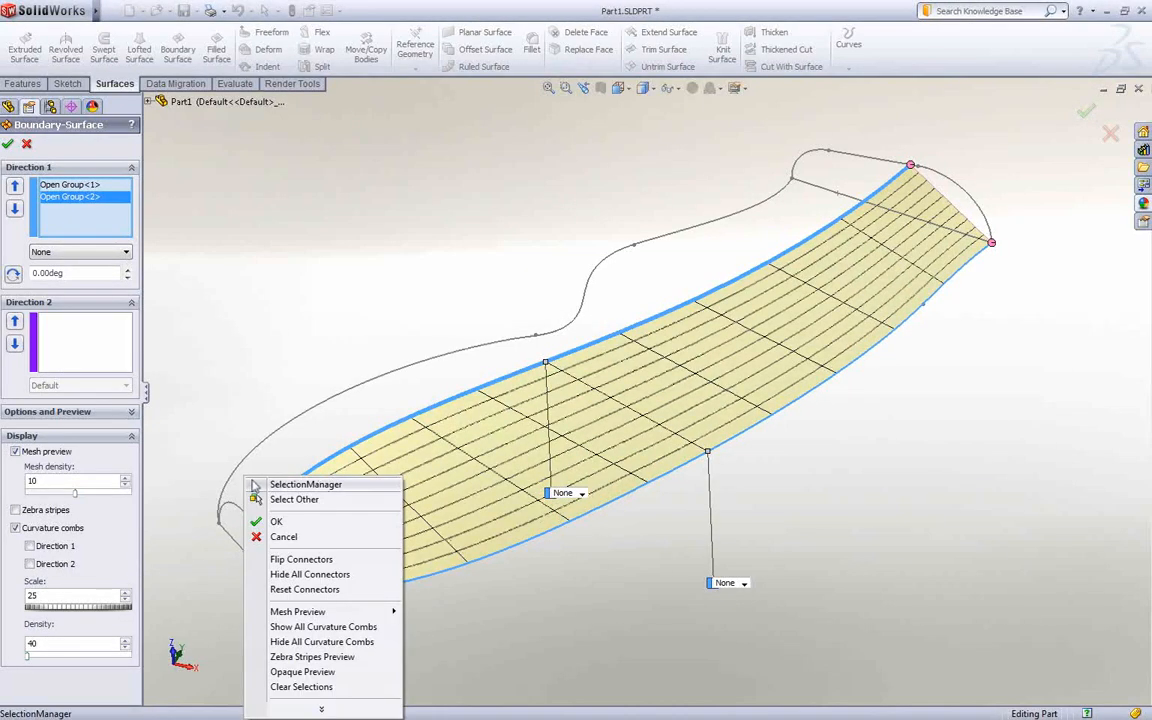
left_click(276, 521)
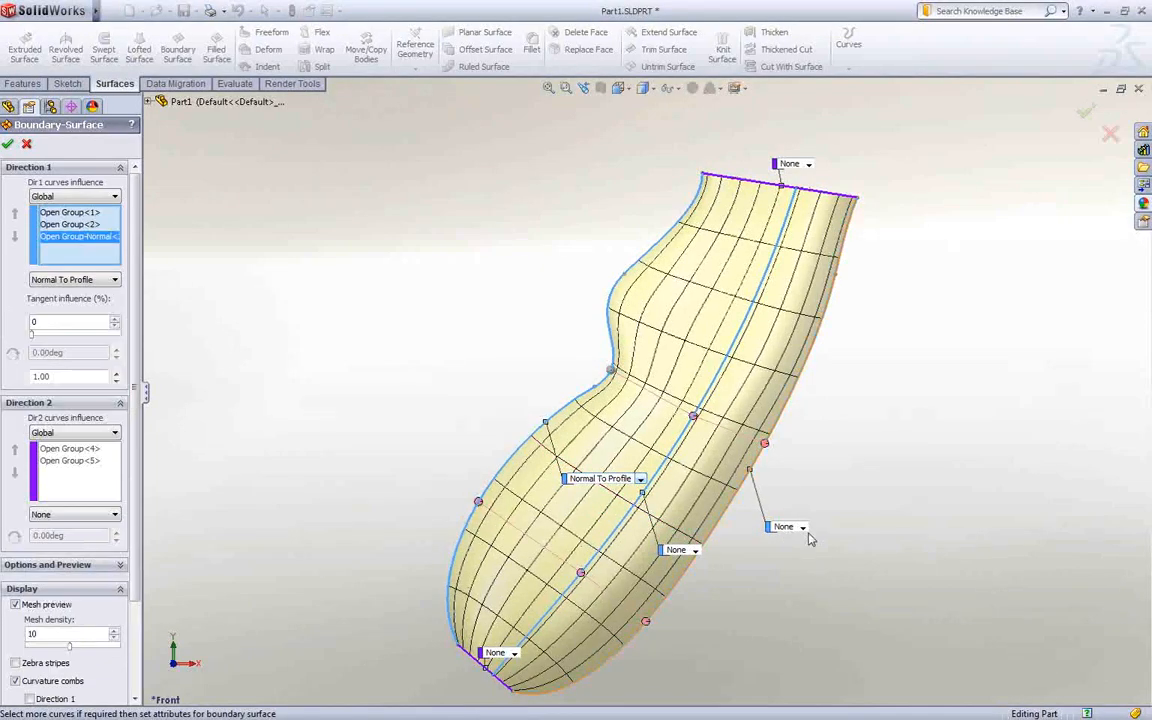
left_click(802, 526)
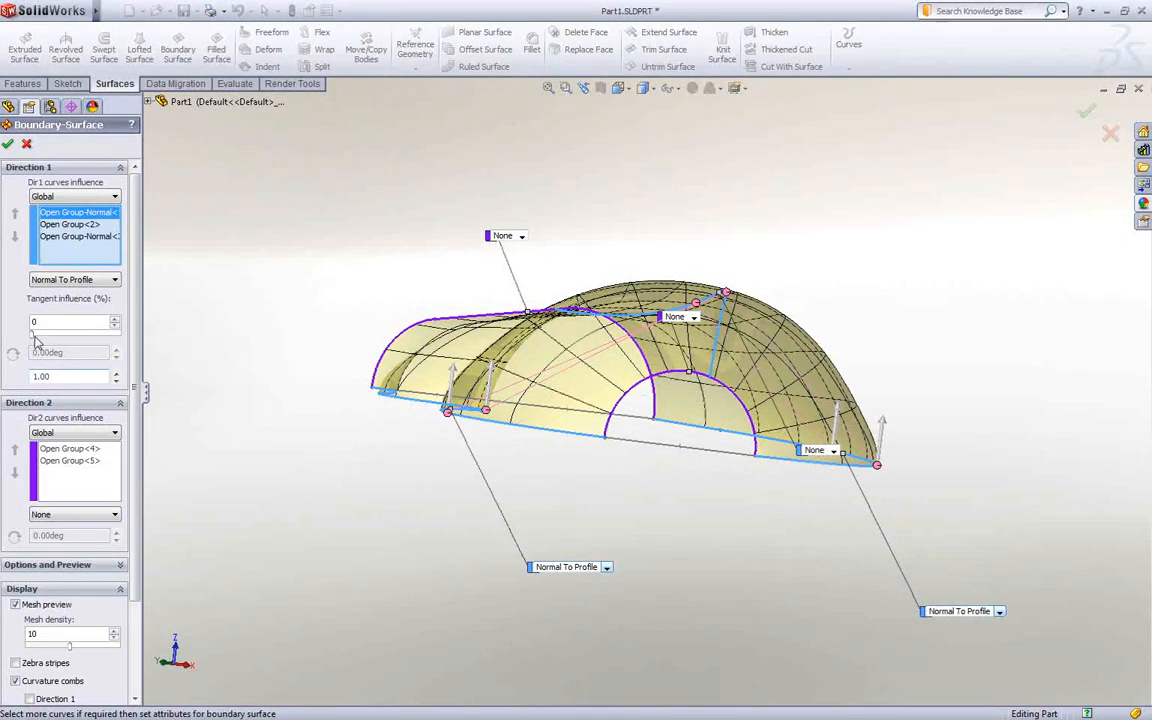
triple_click(70, 321)
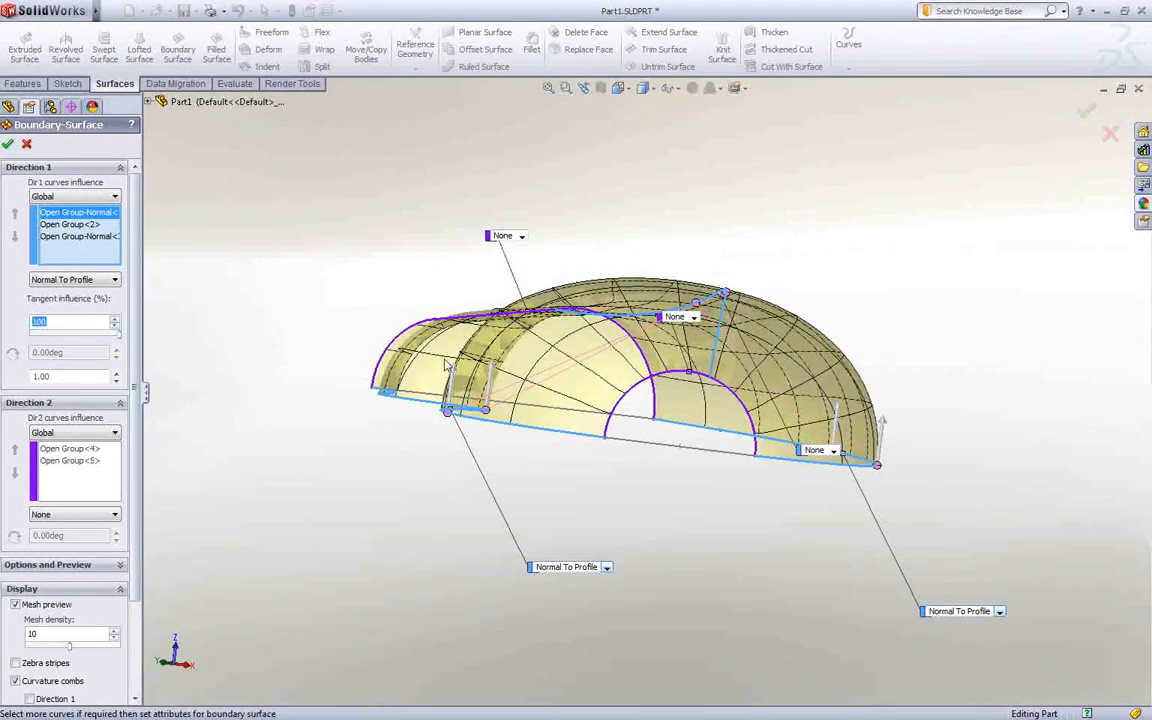
left_click(77, 236)
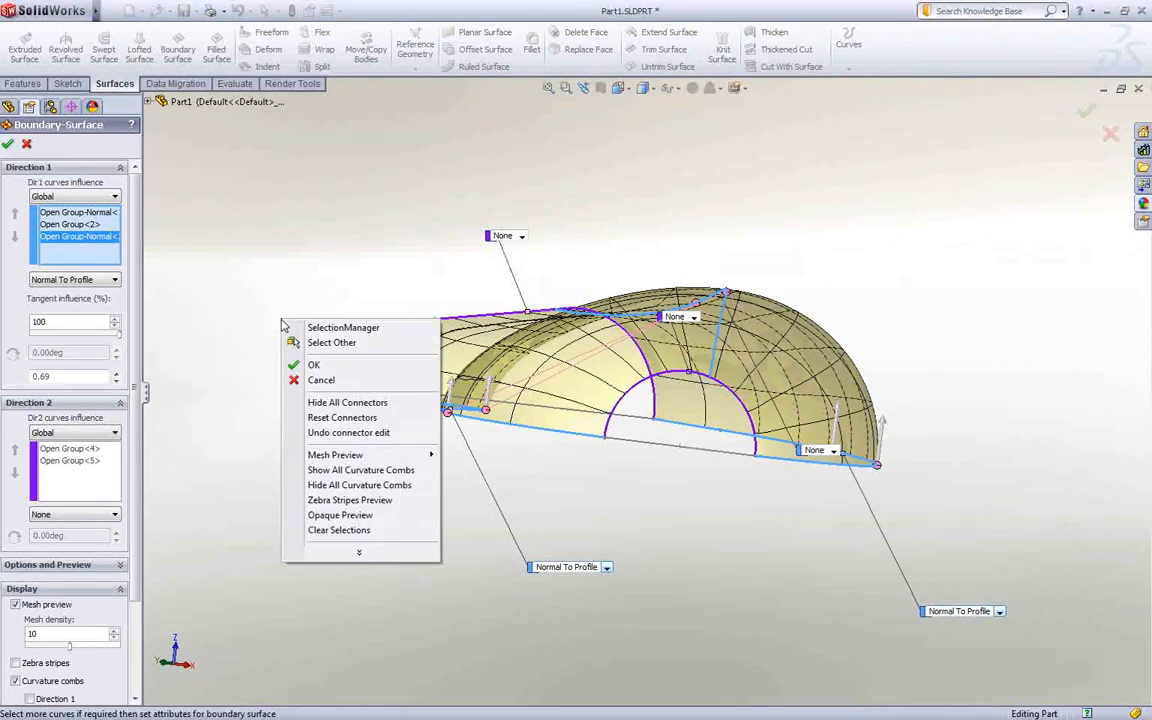
left_click(314, 364)
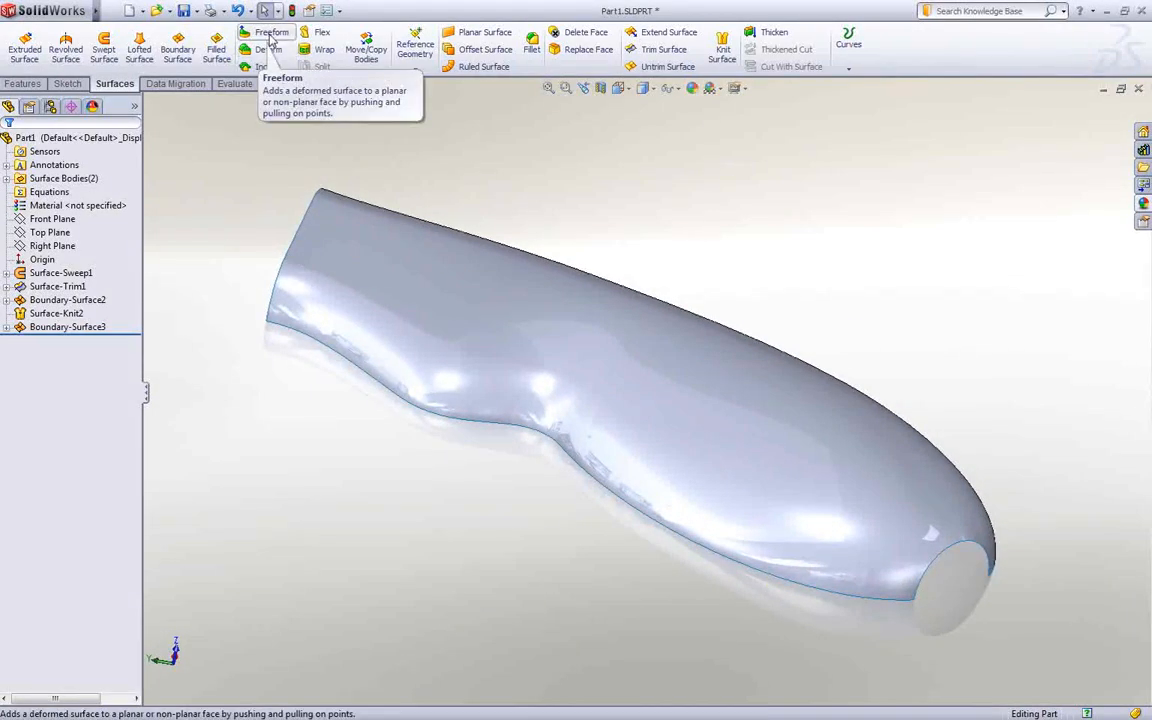
Step: Dent the handle surface inward about 0.97 mm using a Freeform control curve
left_click(271, 35)
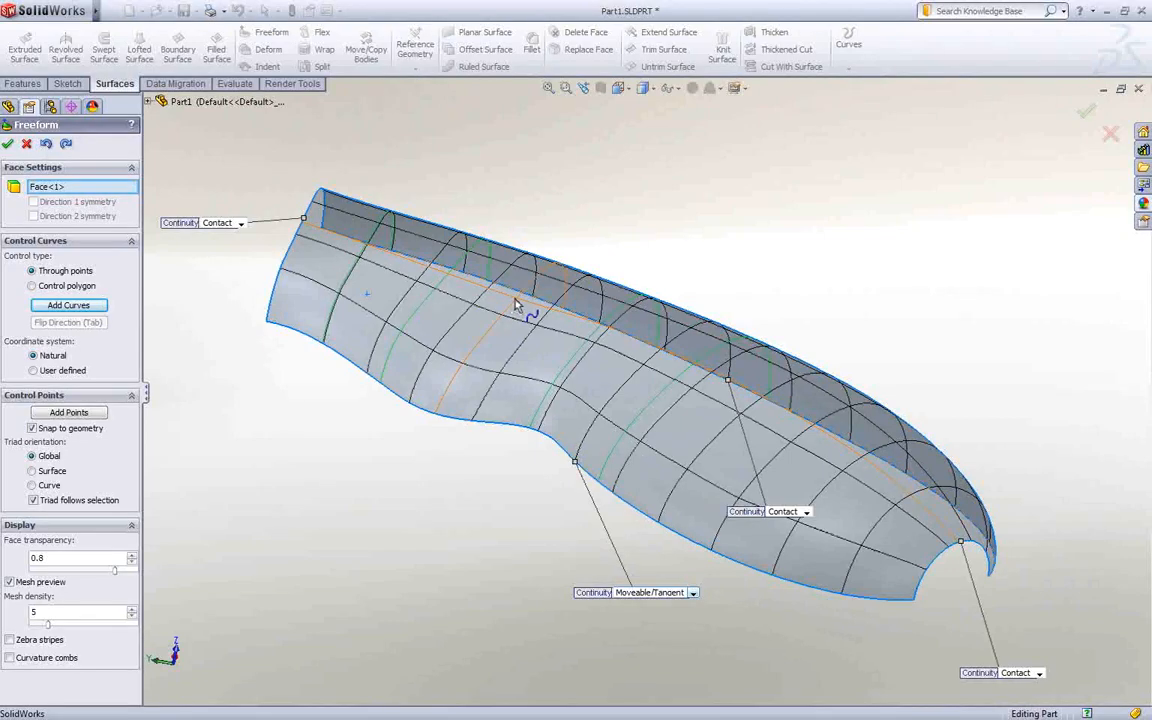
left_click(515, 293)
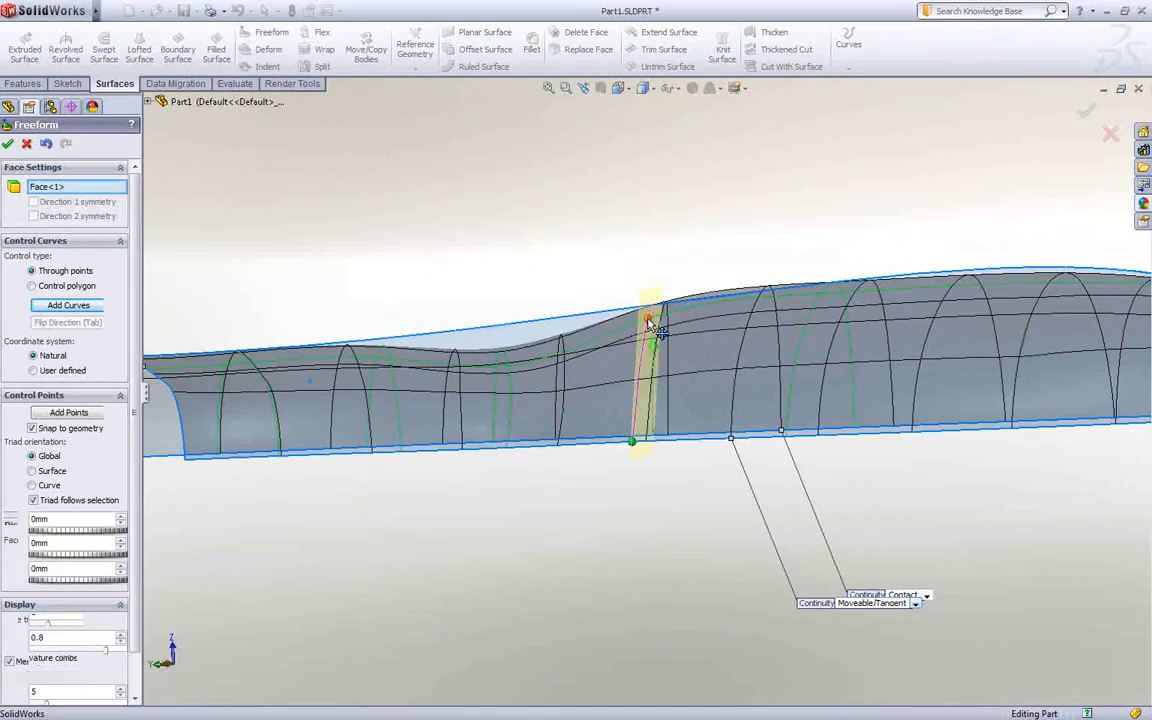
left_click_drag(648, 320, 648, 285)
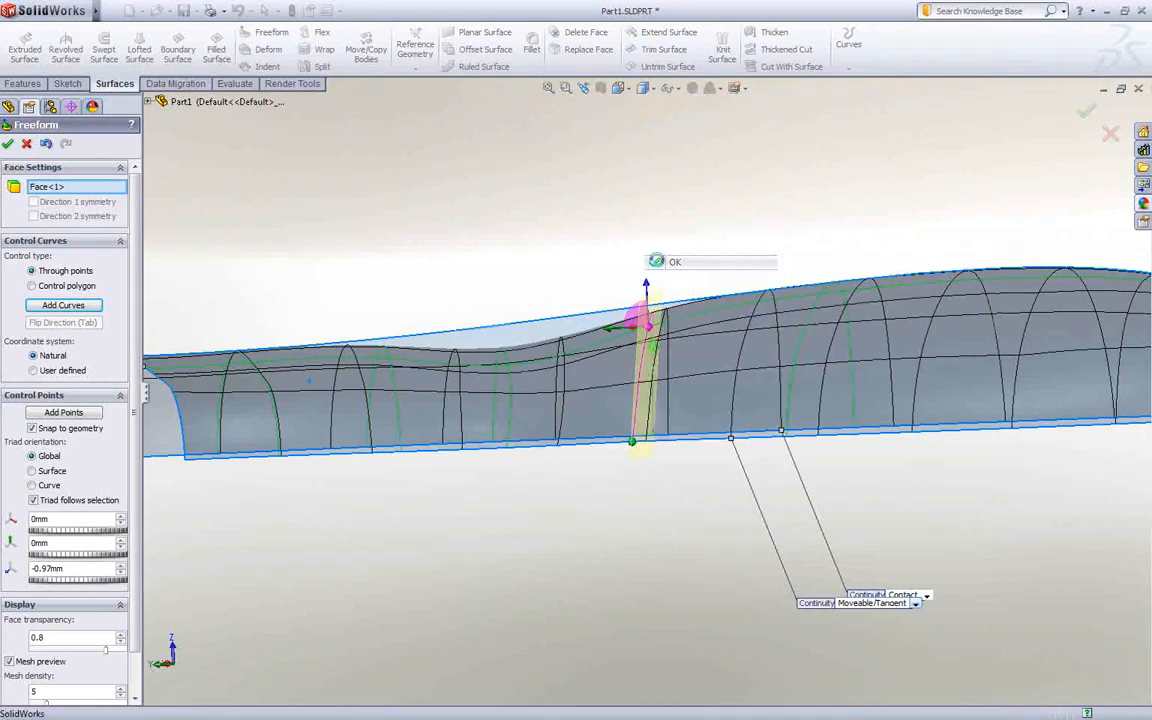
left_click(8, 143)
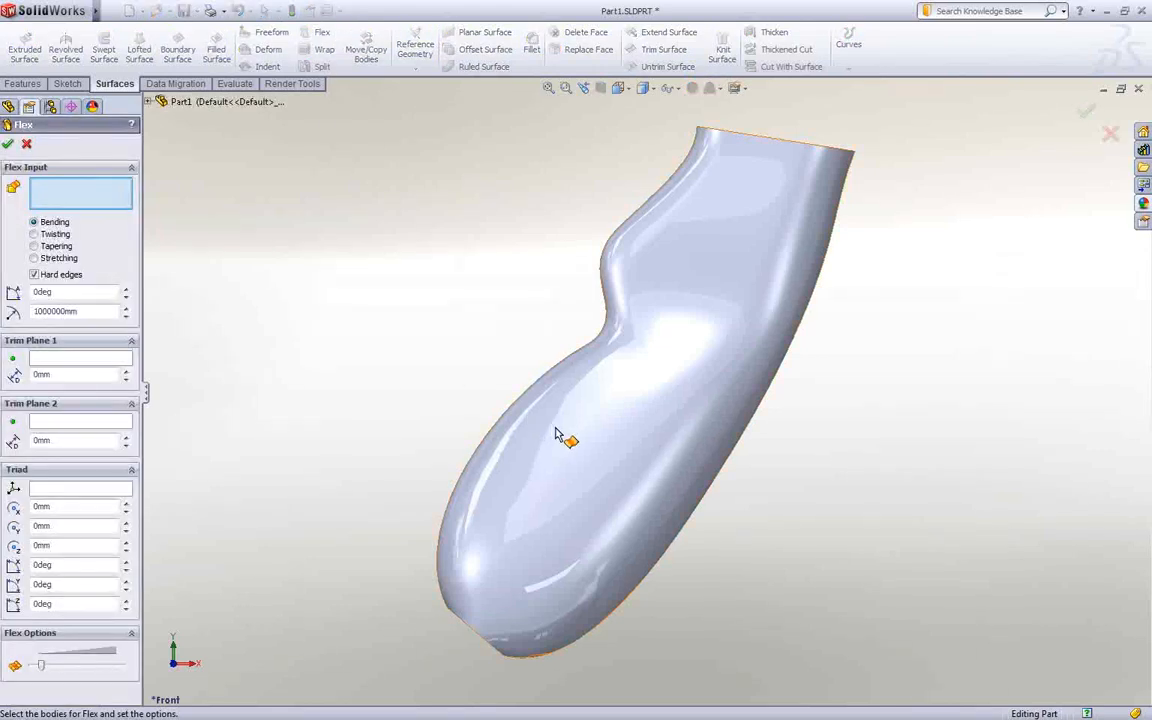
Step: Move the Flex pivot to the handle's end, cancel the bend, and start Extend Surface
right_click(635, 395)
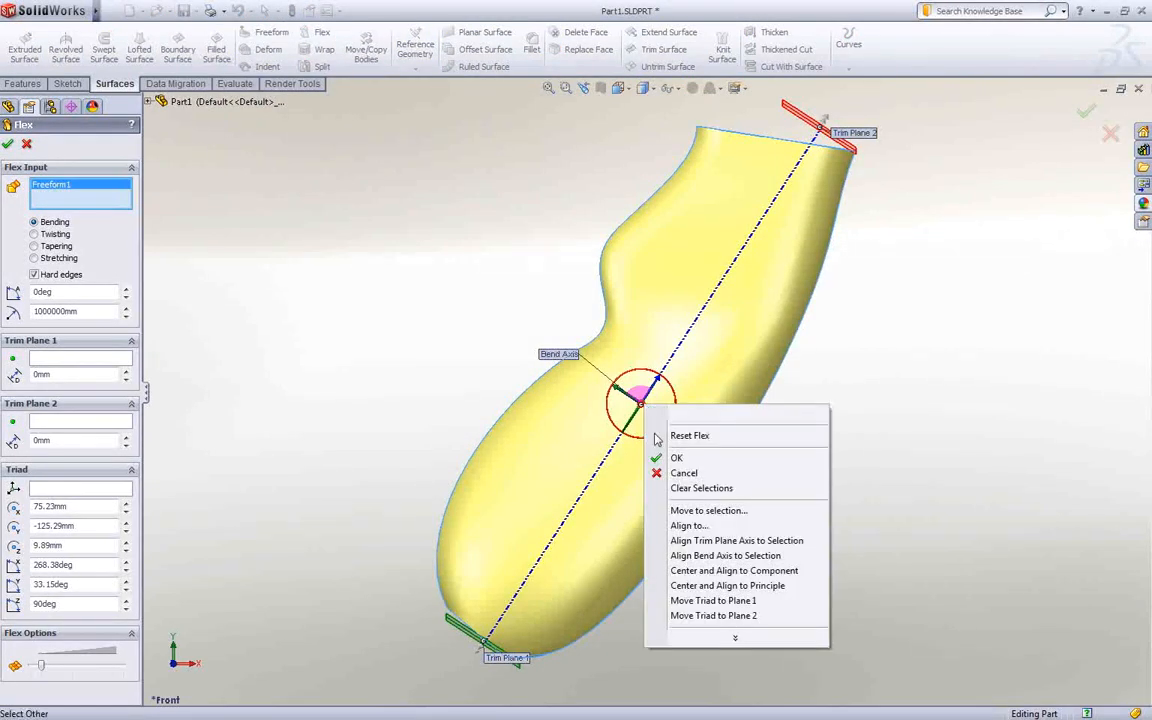
left_click(689, 435)
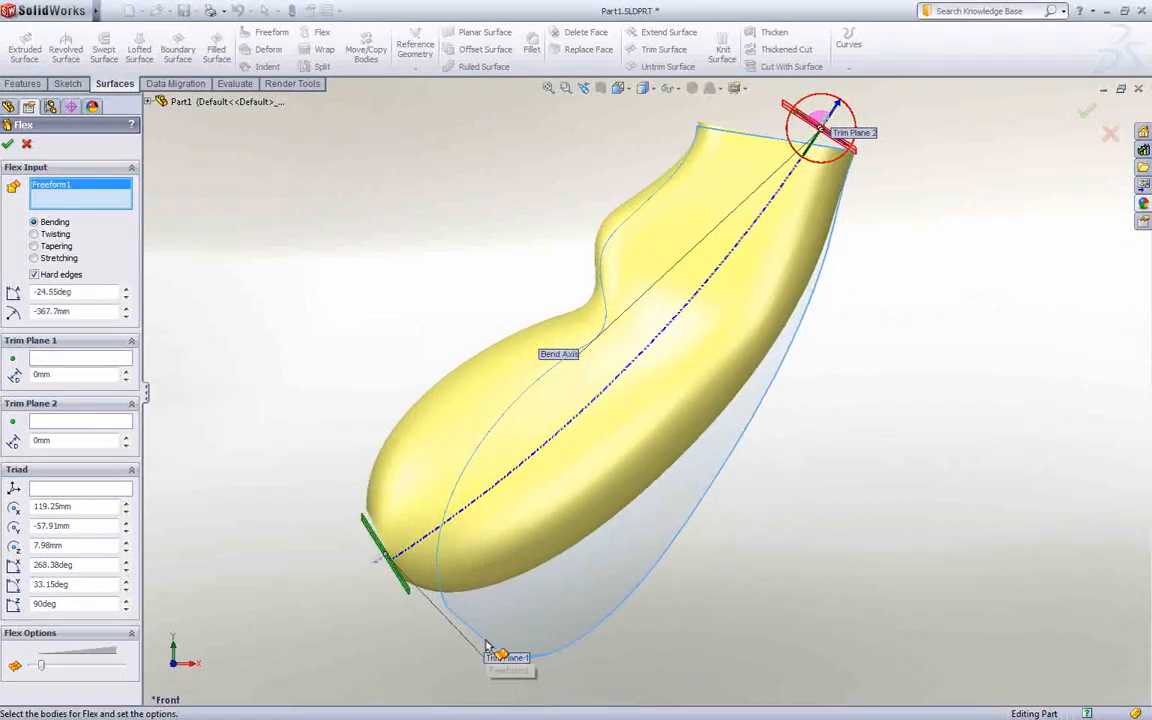
left_click(27, 143)
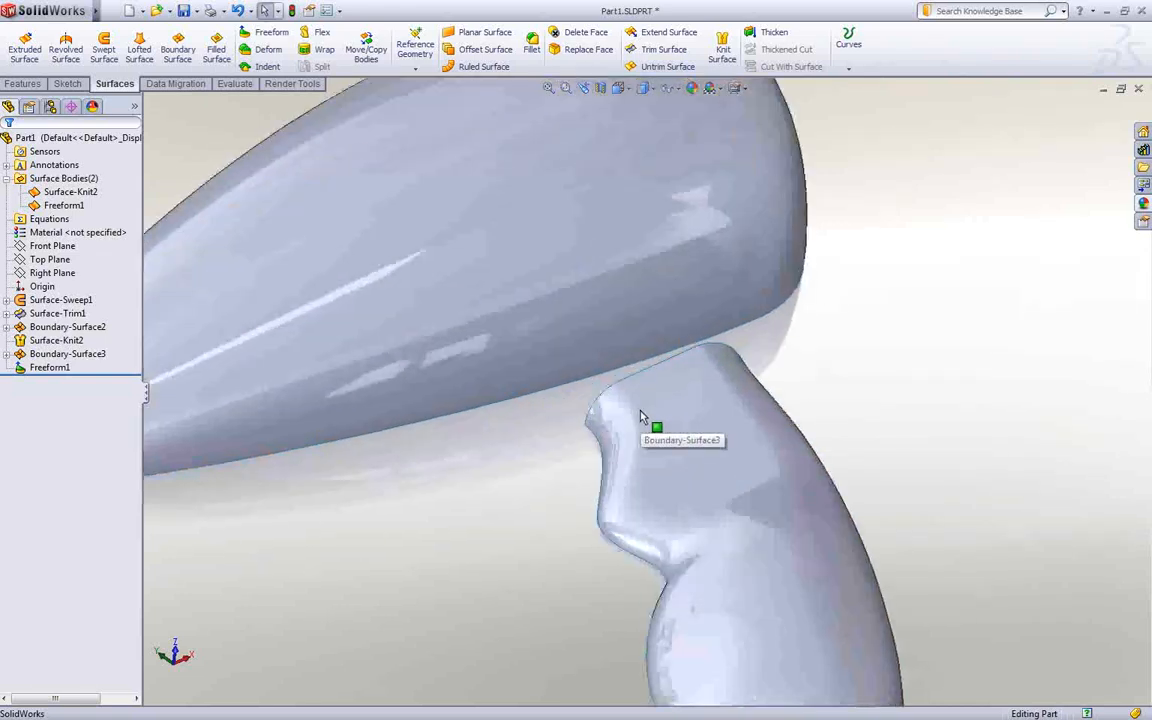
left_click(669, 36)
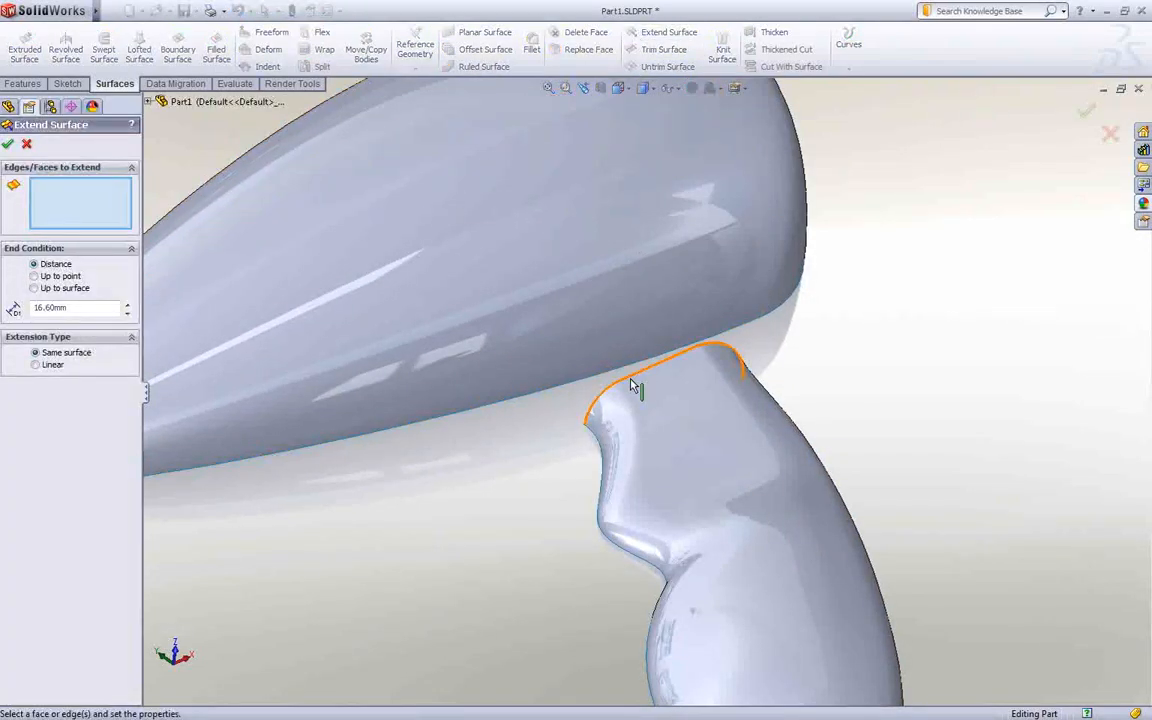
Step: Extend the handle's top edge 26.80 mm into the head, then trim the overlap
left_click(640, 390)
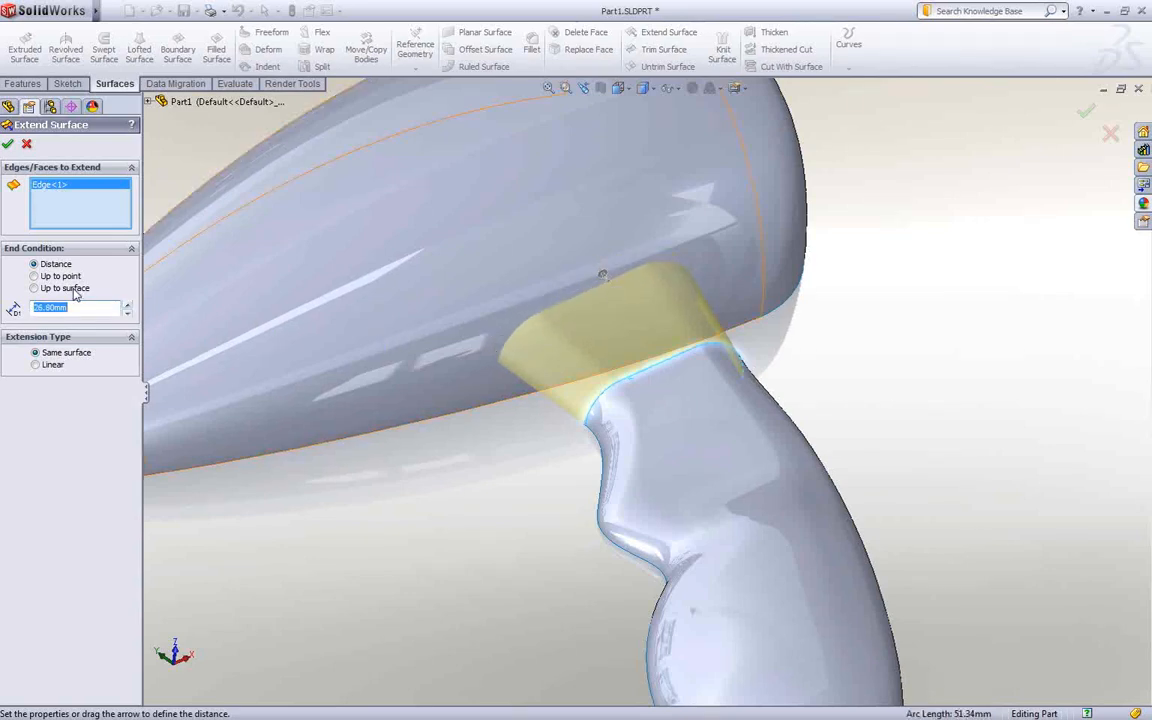
left_click(35, 288)
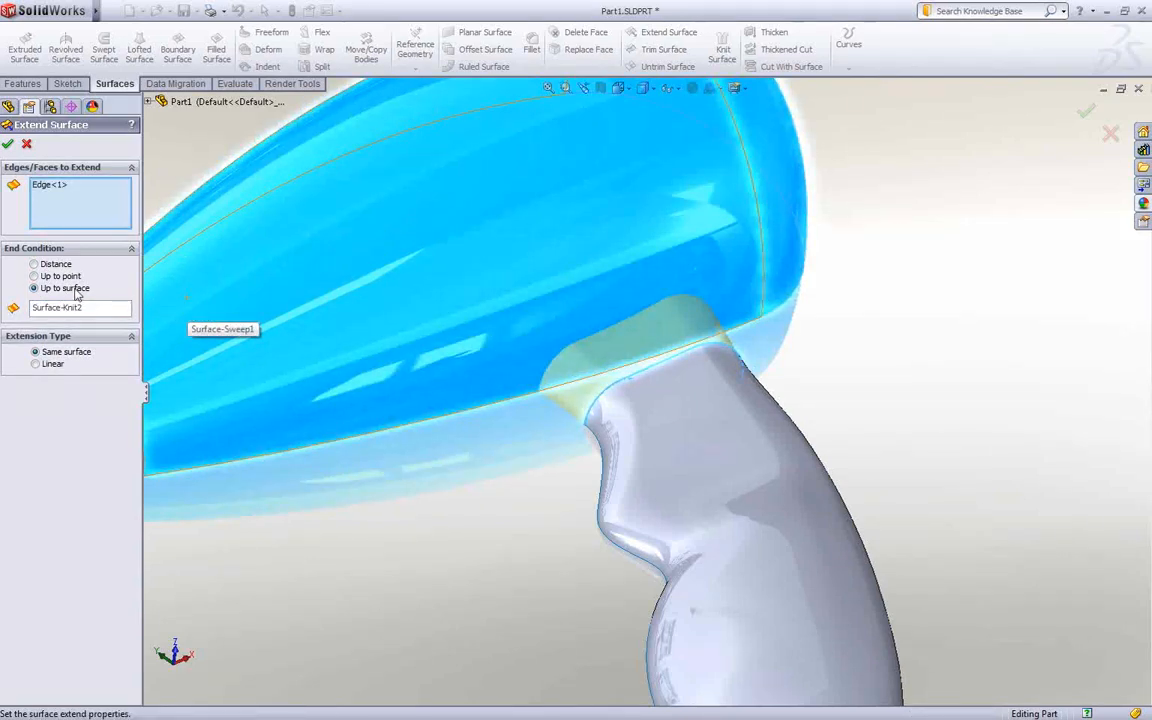
left_click(35, 264)
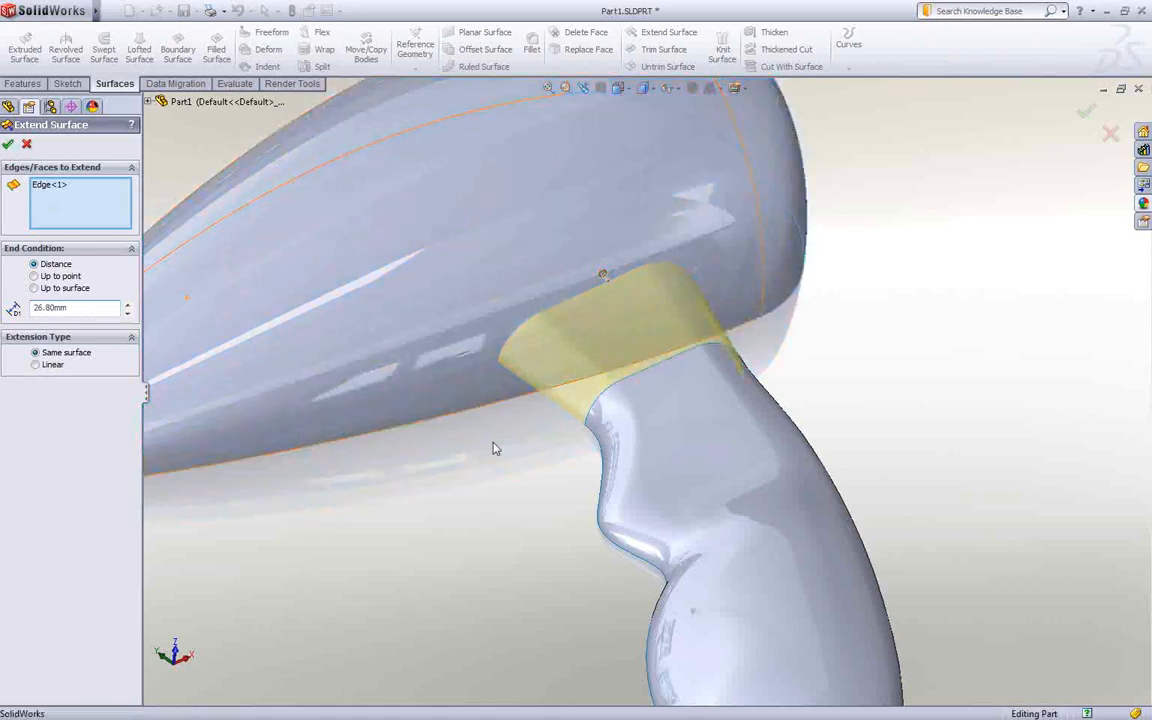
left_click(8, 143)
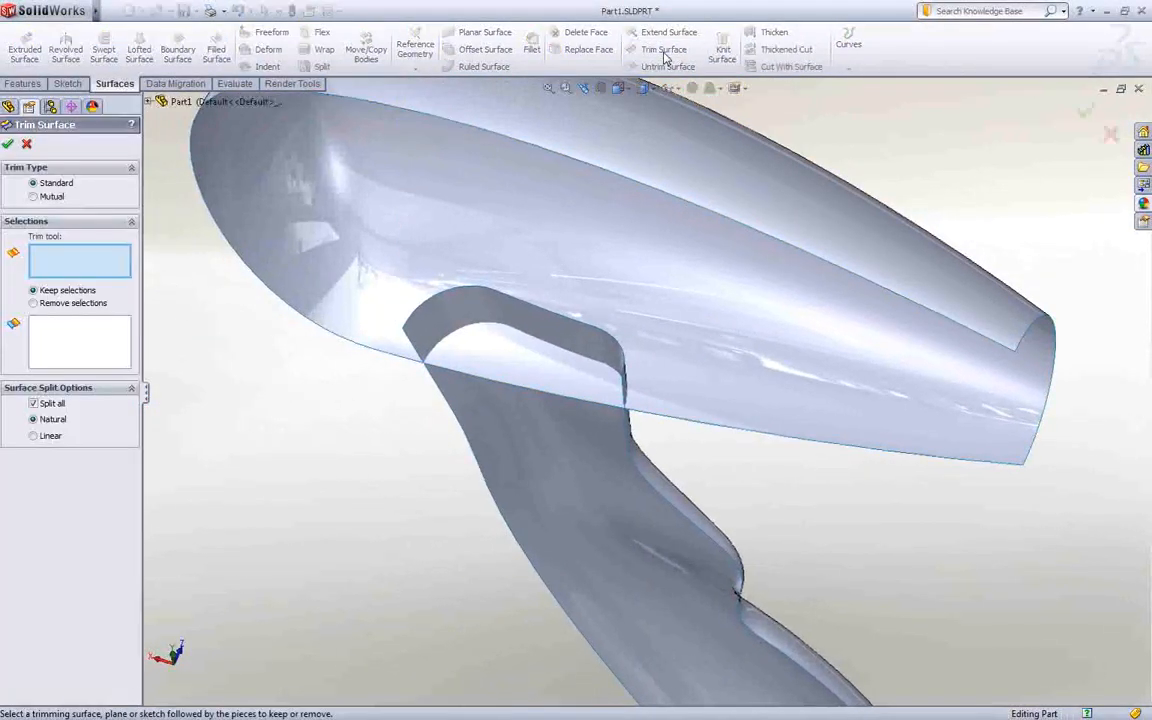
left_click(33, 196)
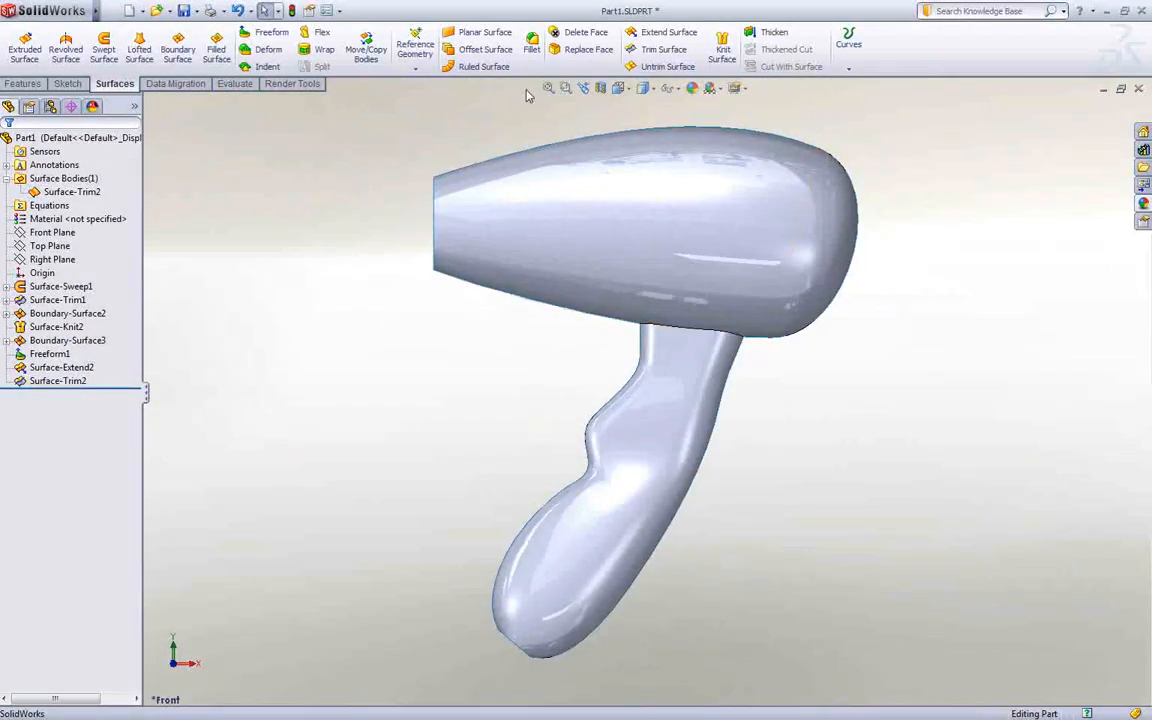
Step: Face-fillet the head face to the handle face with a 20 mm radius
left_click(531, 48)
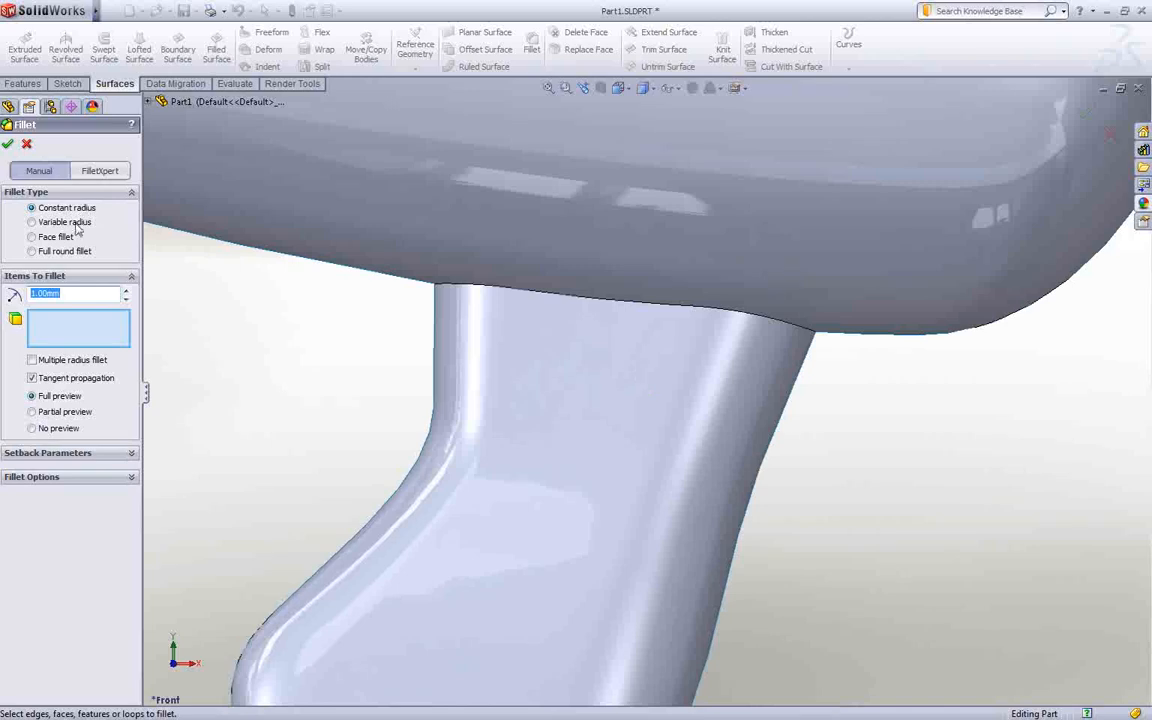
left_click(31, 236)
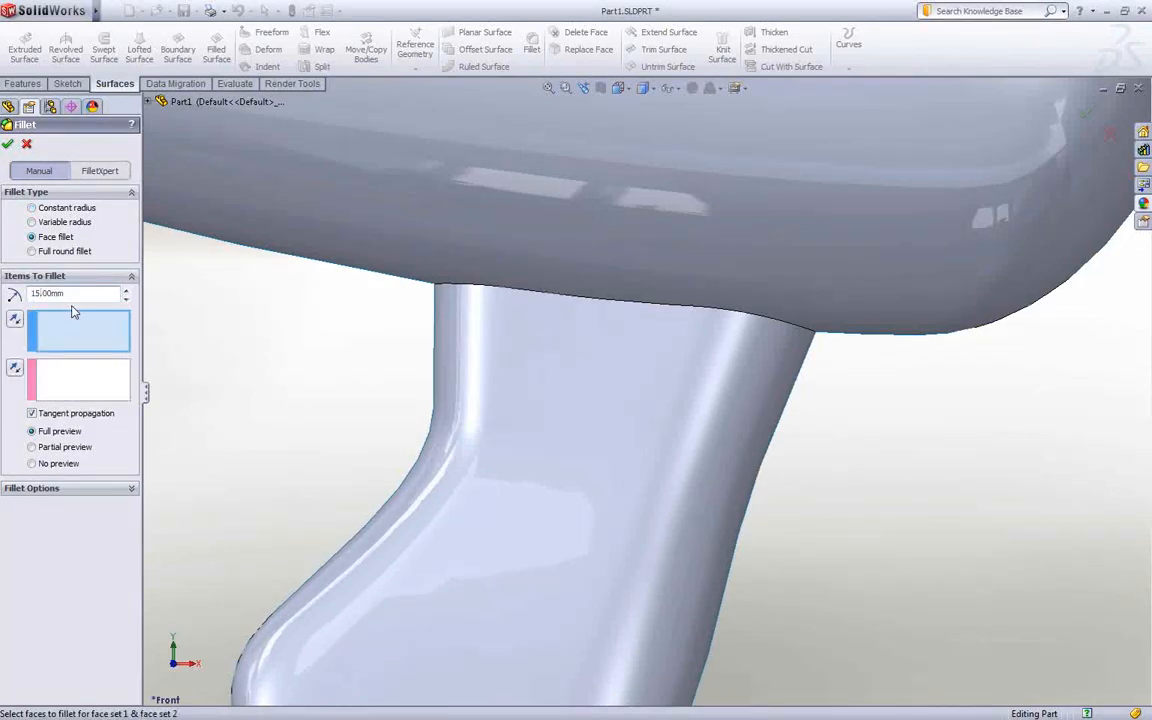
left_click(600, 200)
type("20")
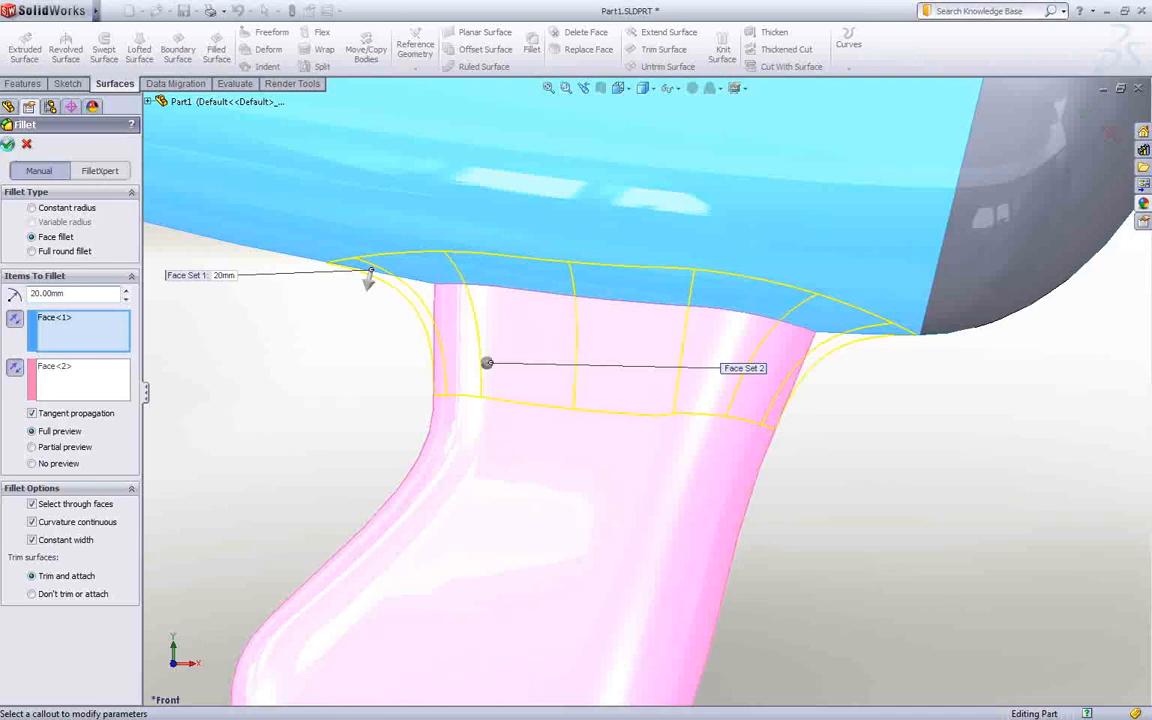
left_click(8, 143)
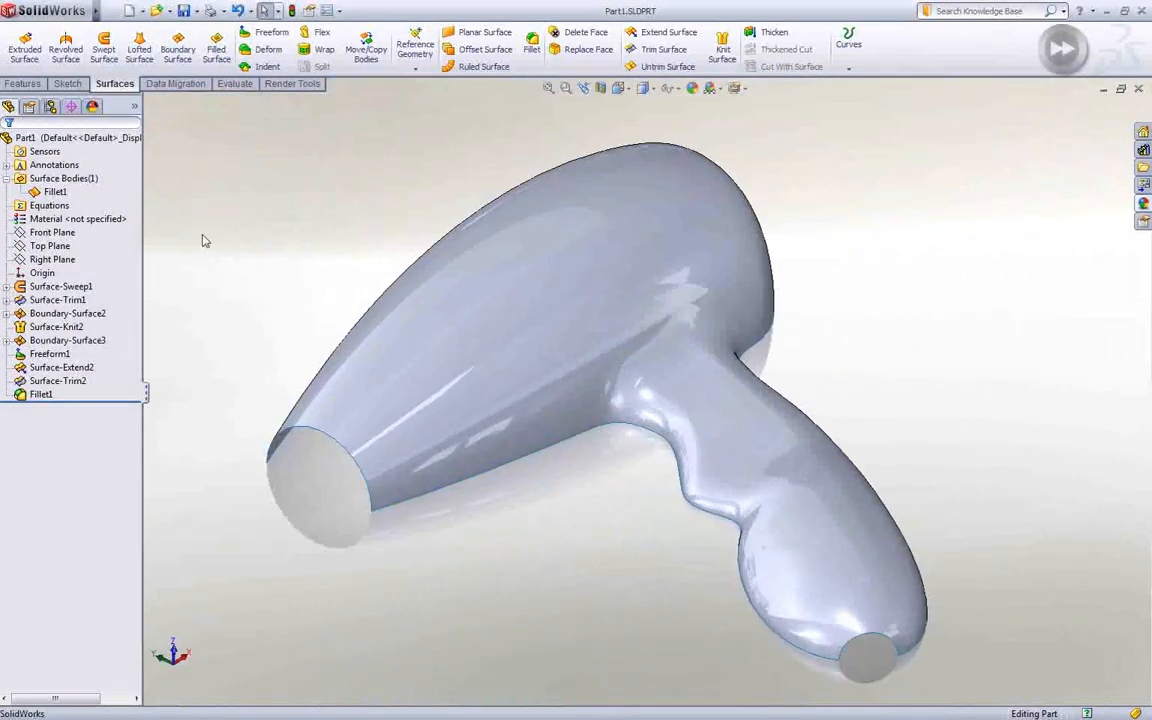
Step: Start a Filled Surface on the open front and inspect the shell with a Front Plane section
left_click(22, 83)
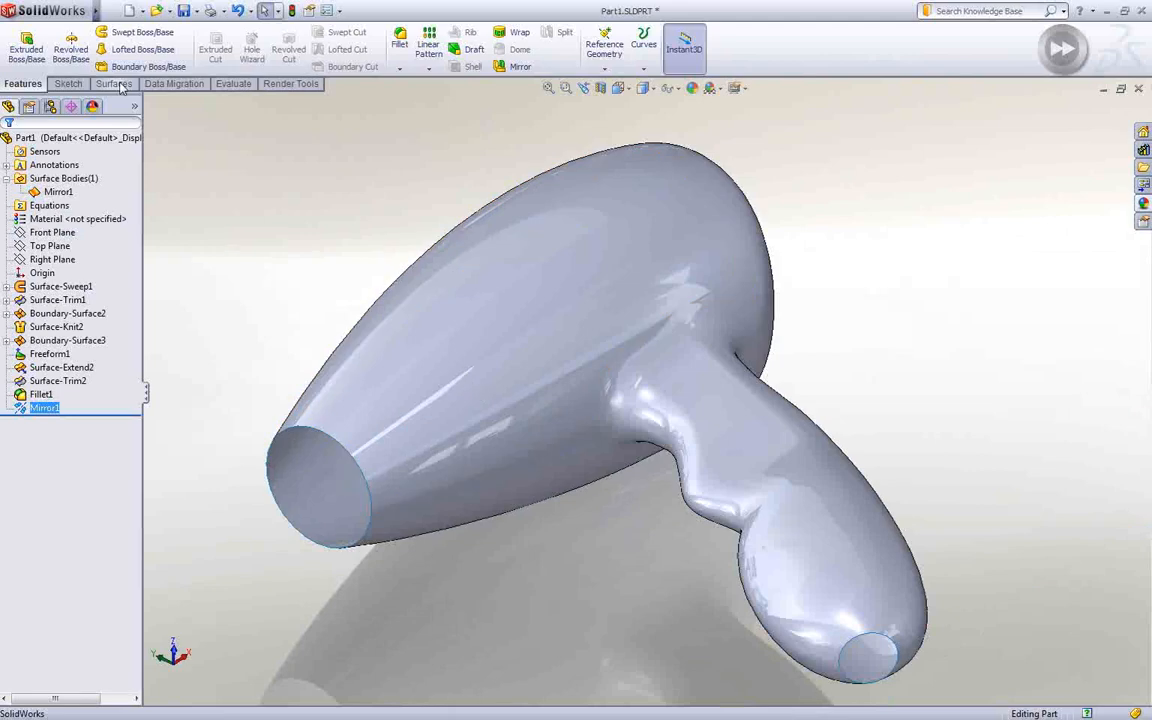
left_click(114, 83)
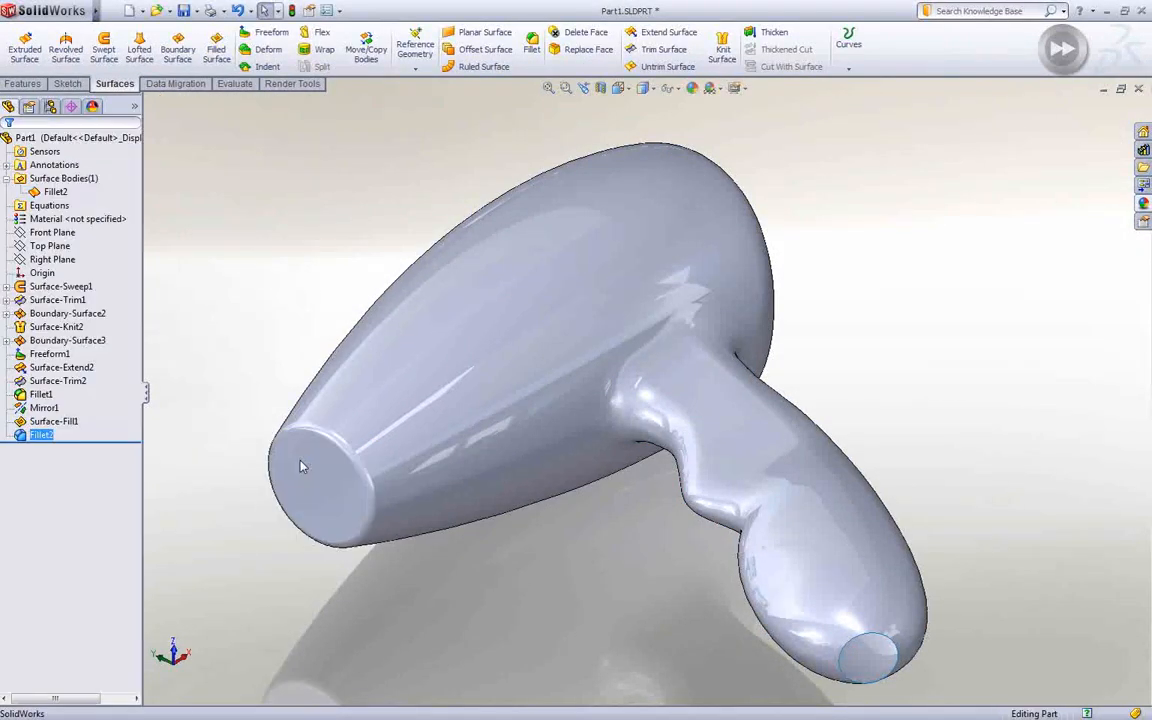
left_click(774, 35)
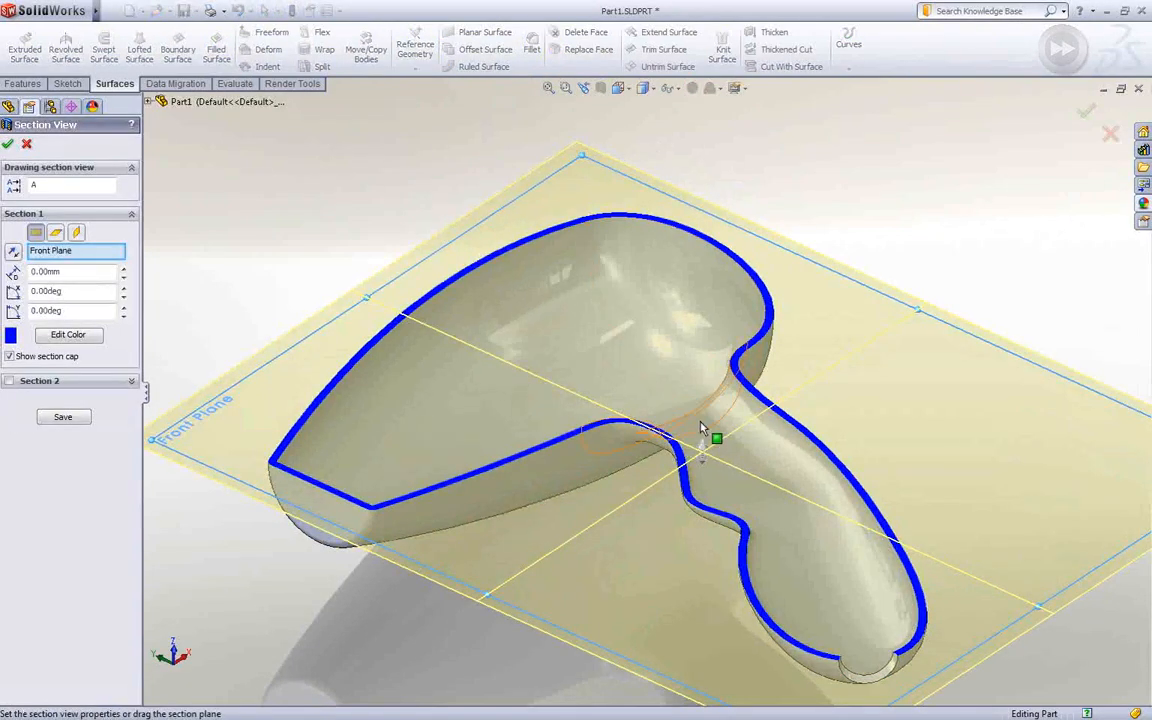
left_click_drag(717, 438, 717, 450)
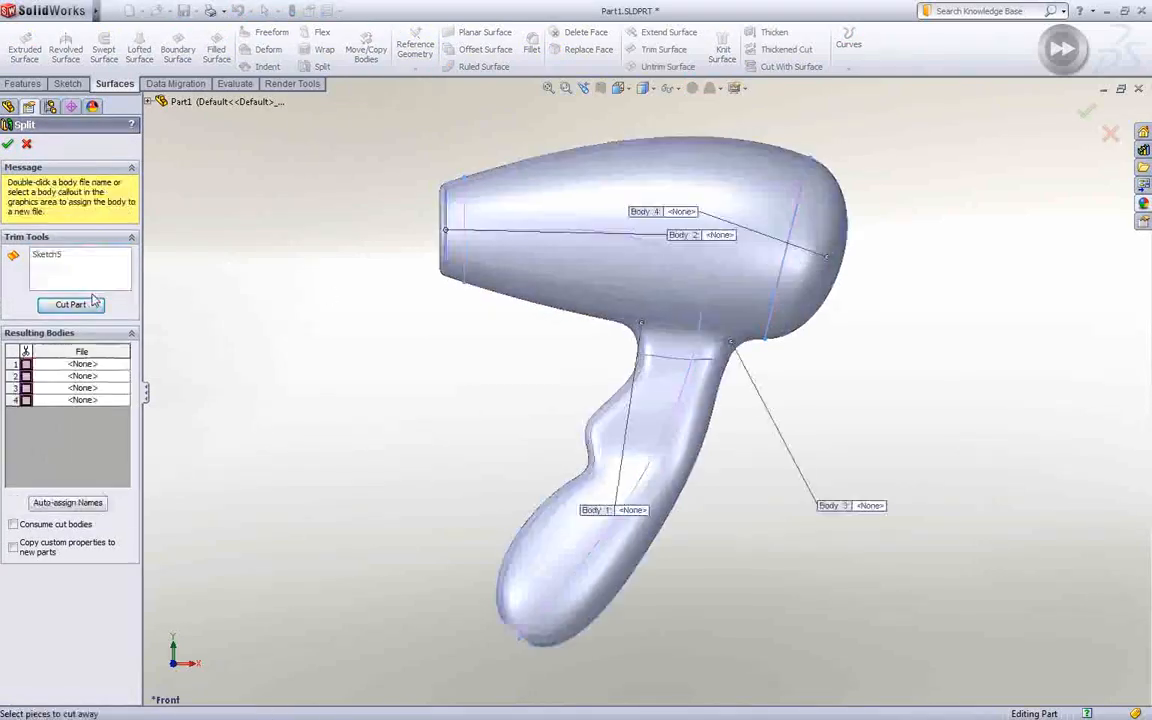
Step: Hide the split-line sketch and isolate the front nozzle body
left_click(8, 143)
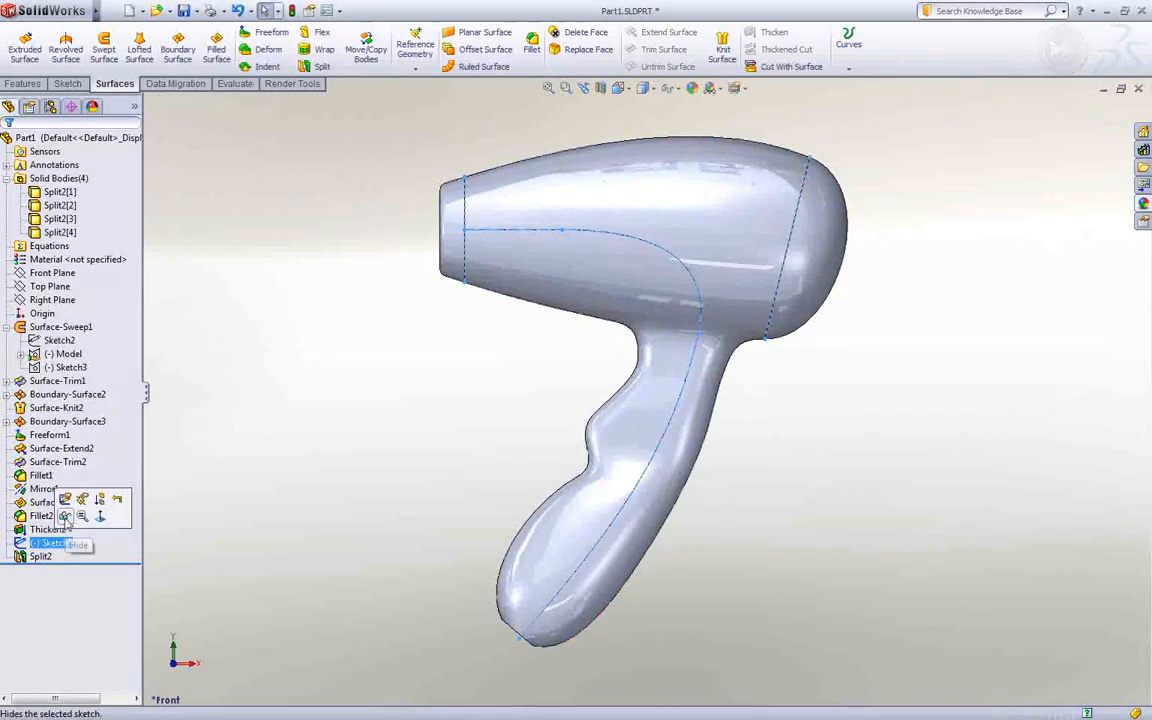
right_click(455, 190)
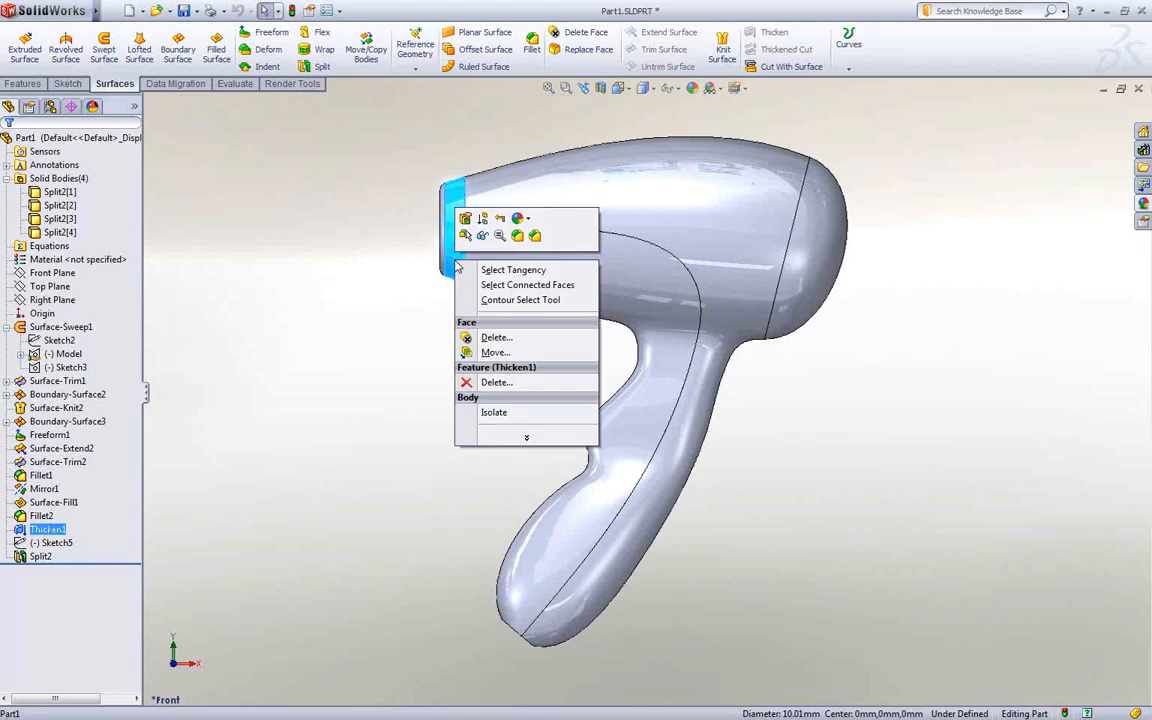
left_click(494, 412)
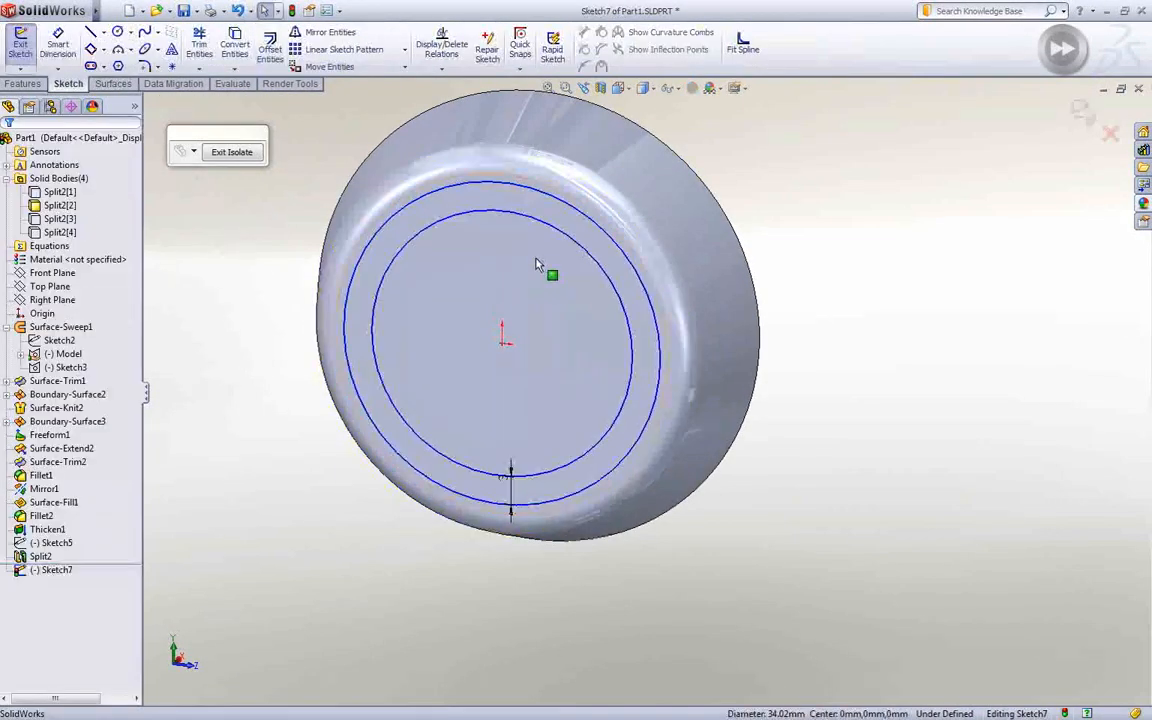
Step: Finish the grille sketch and create a Vent on the front face
left_click(199, 42)
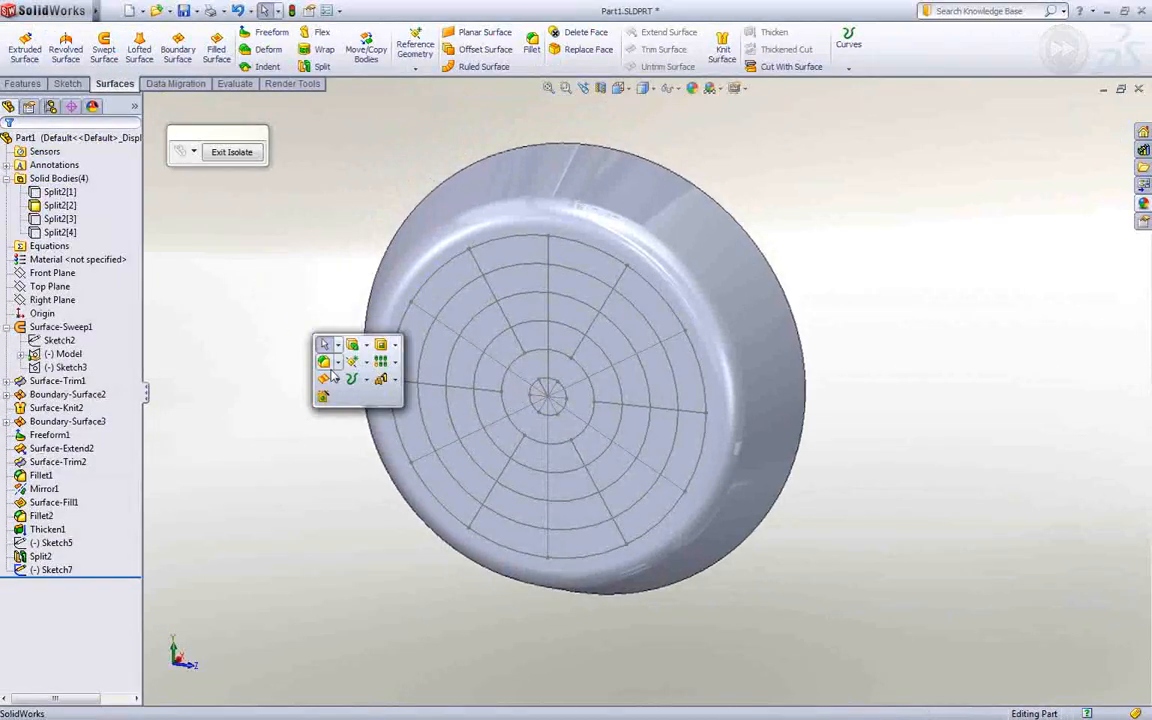
left_click(395, 379)
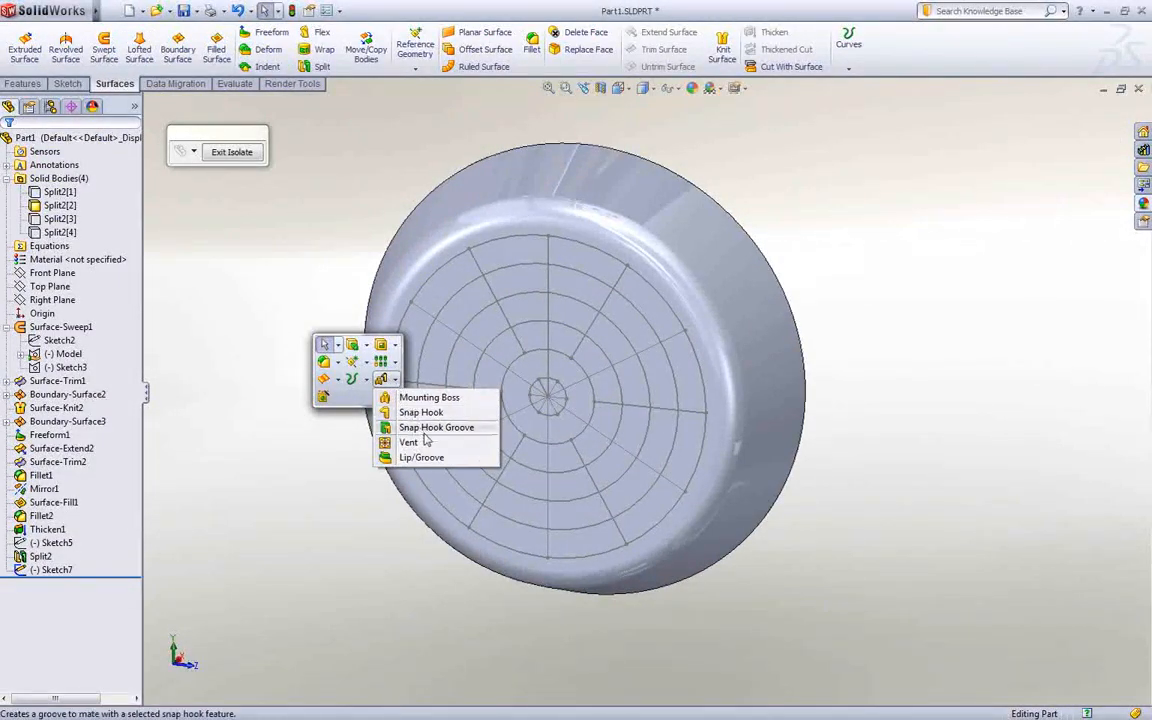
left_click(408, 442)
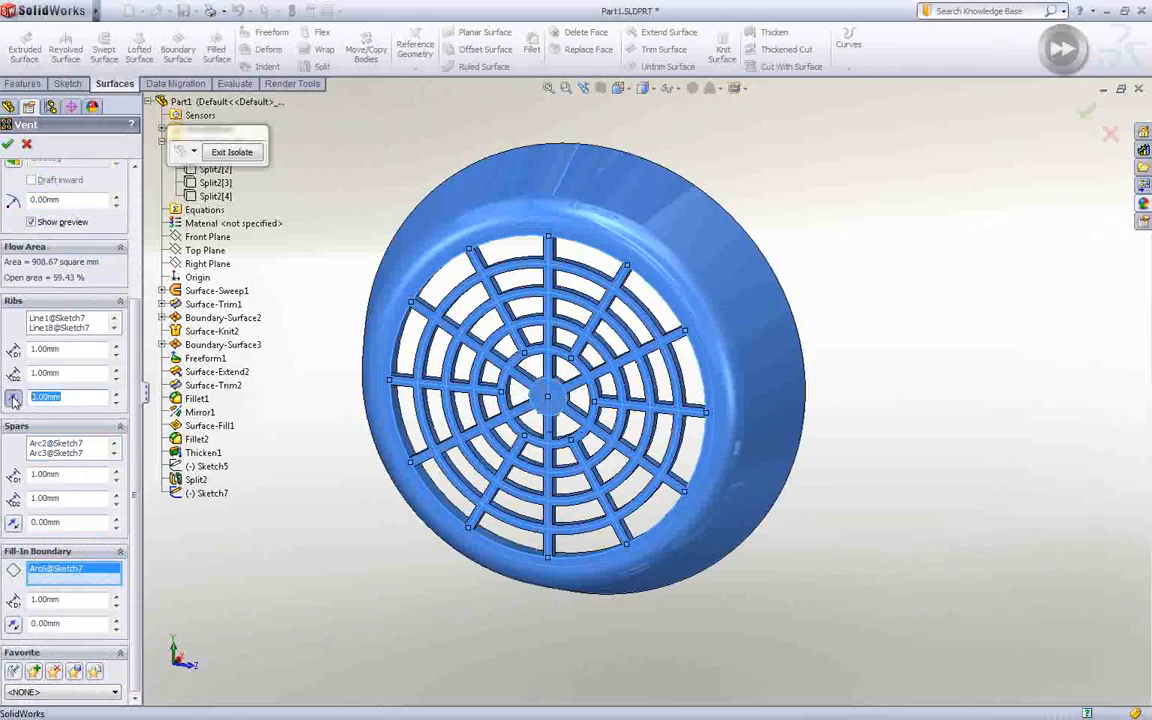
left_click(8, 143)
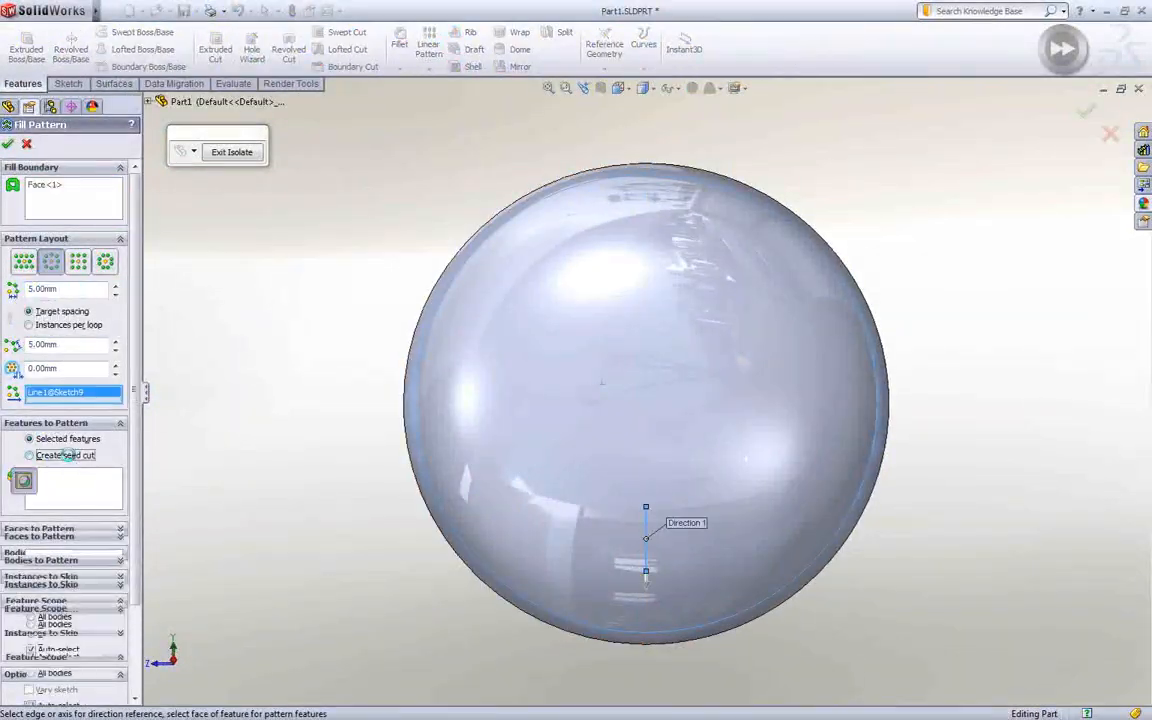
Step: Confirm the rear hole pattern, open Trigger.IGS, and move the trigger onto the handle
left_click(8, 143)
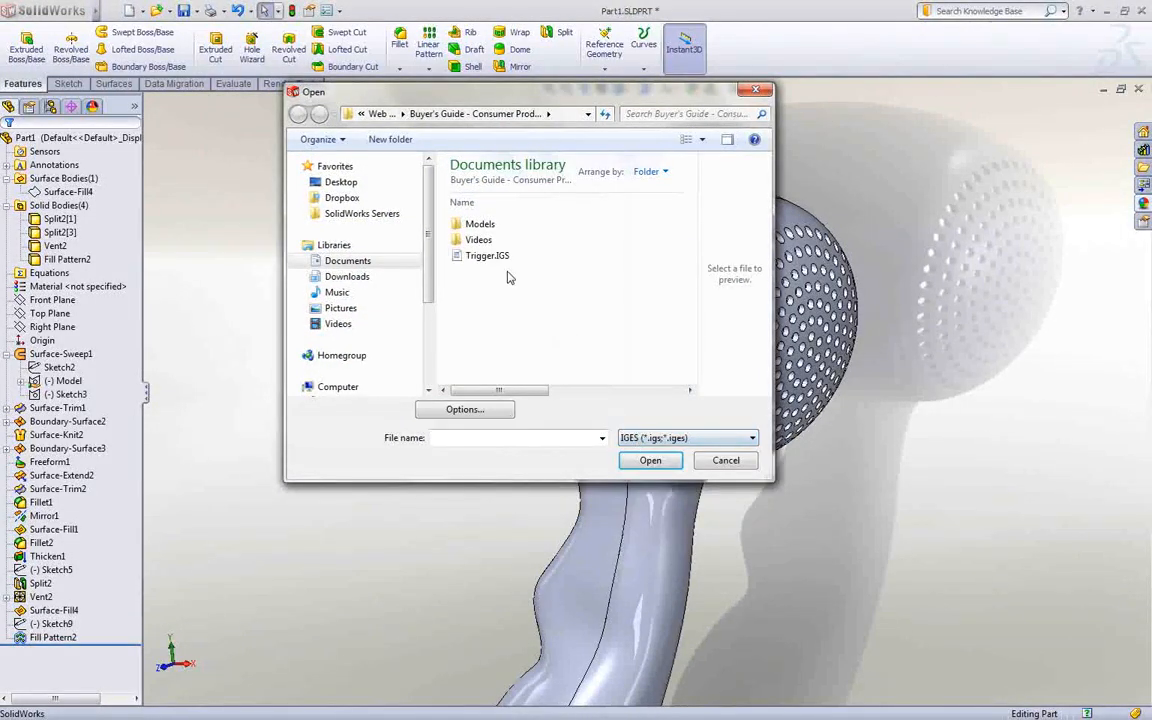
left_click(650, 460)
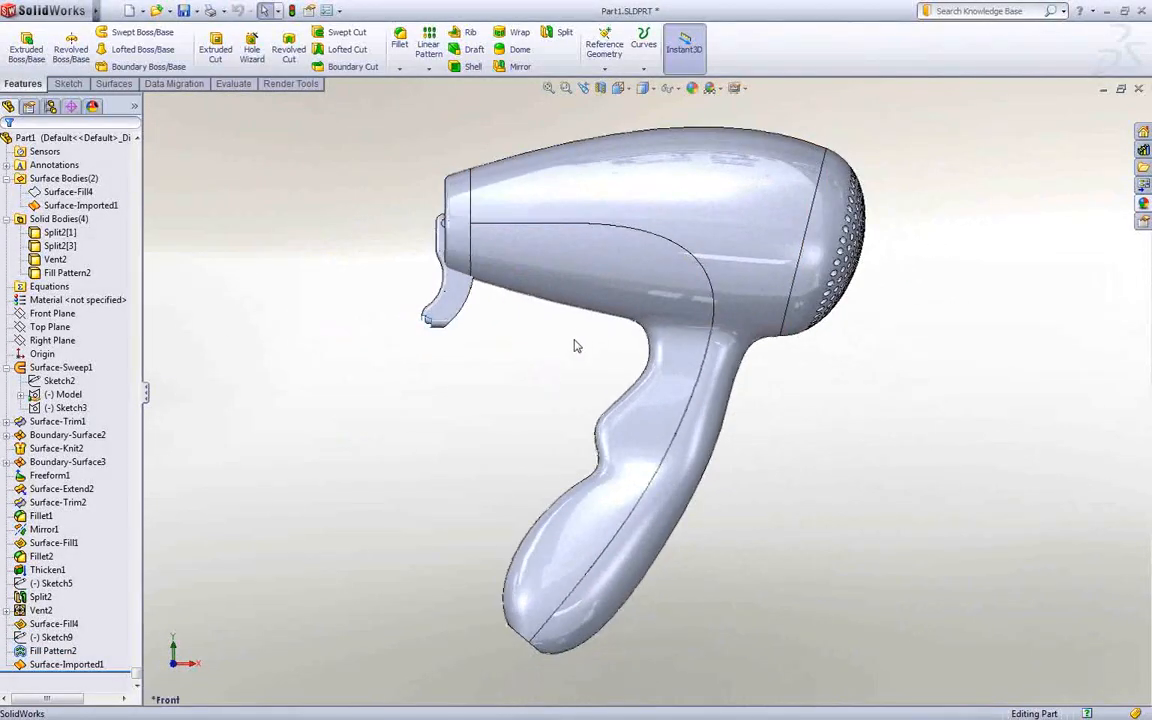
scroll("up", 3)
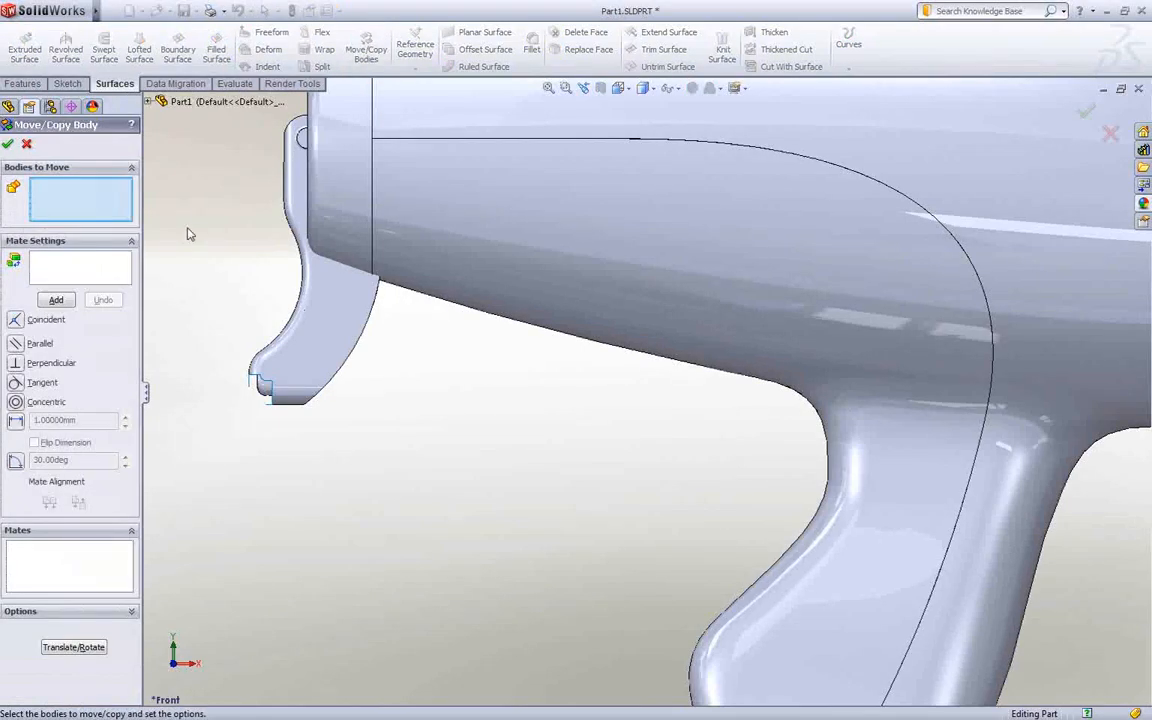
mouse_move(55, 547)
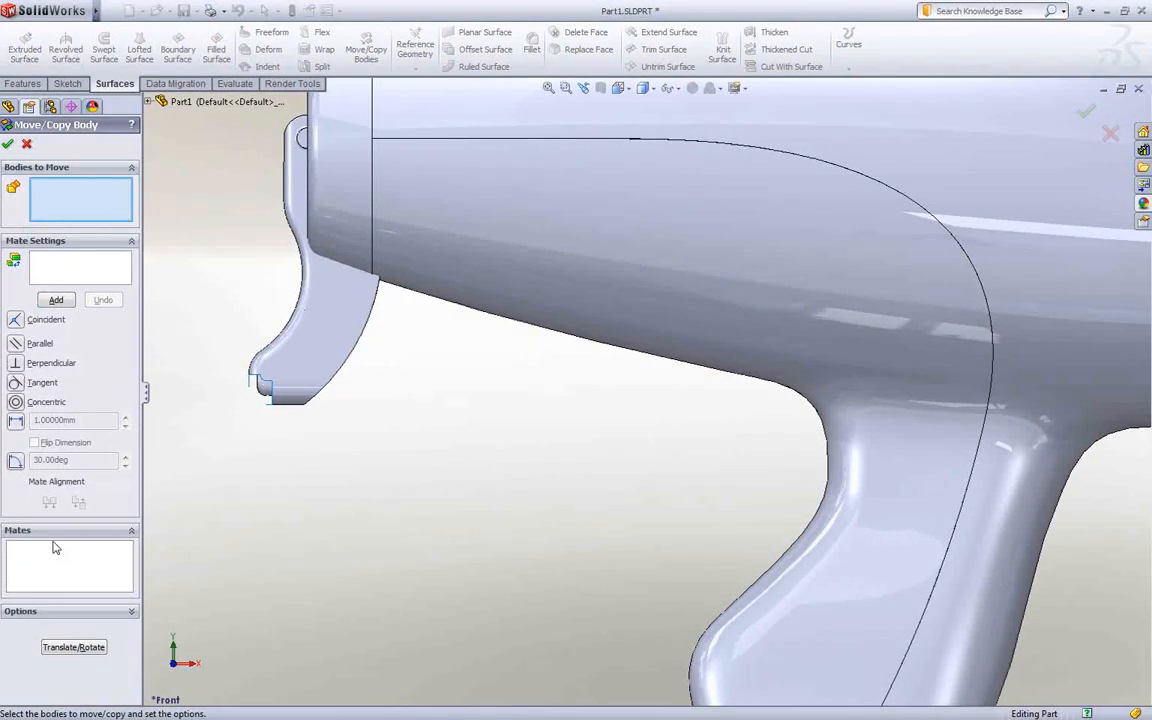
left_click(73, 647)
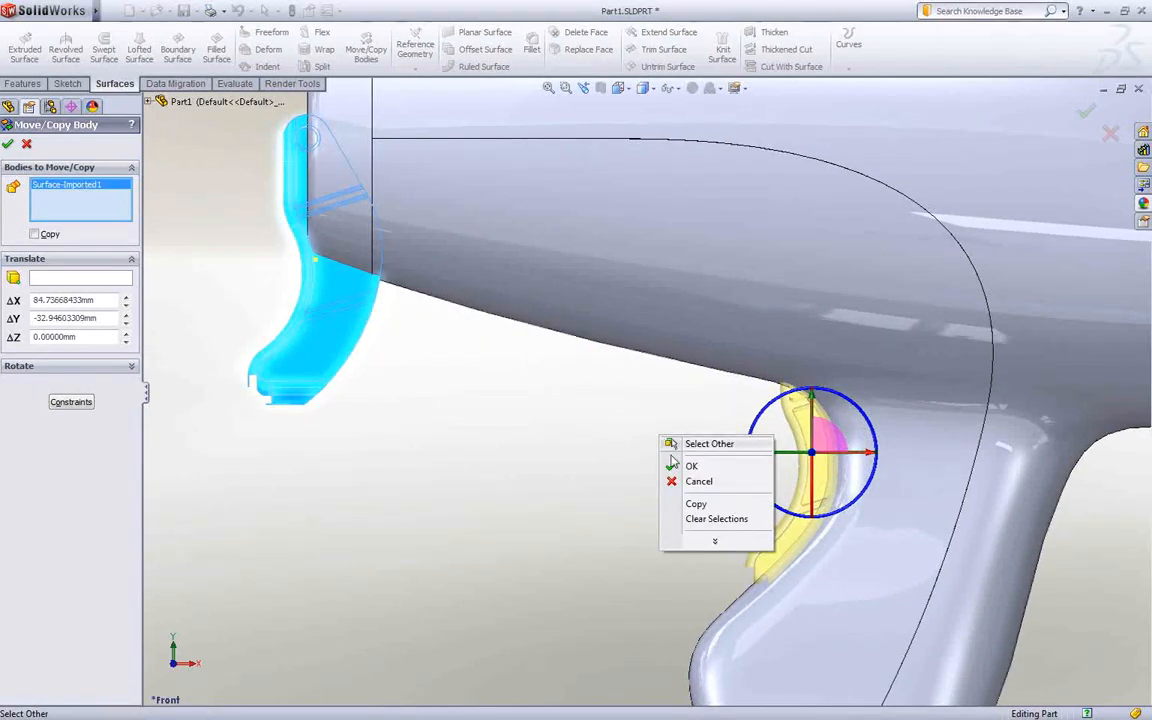
left_click(691, 465)
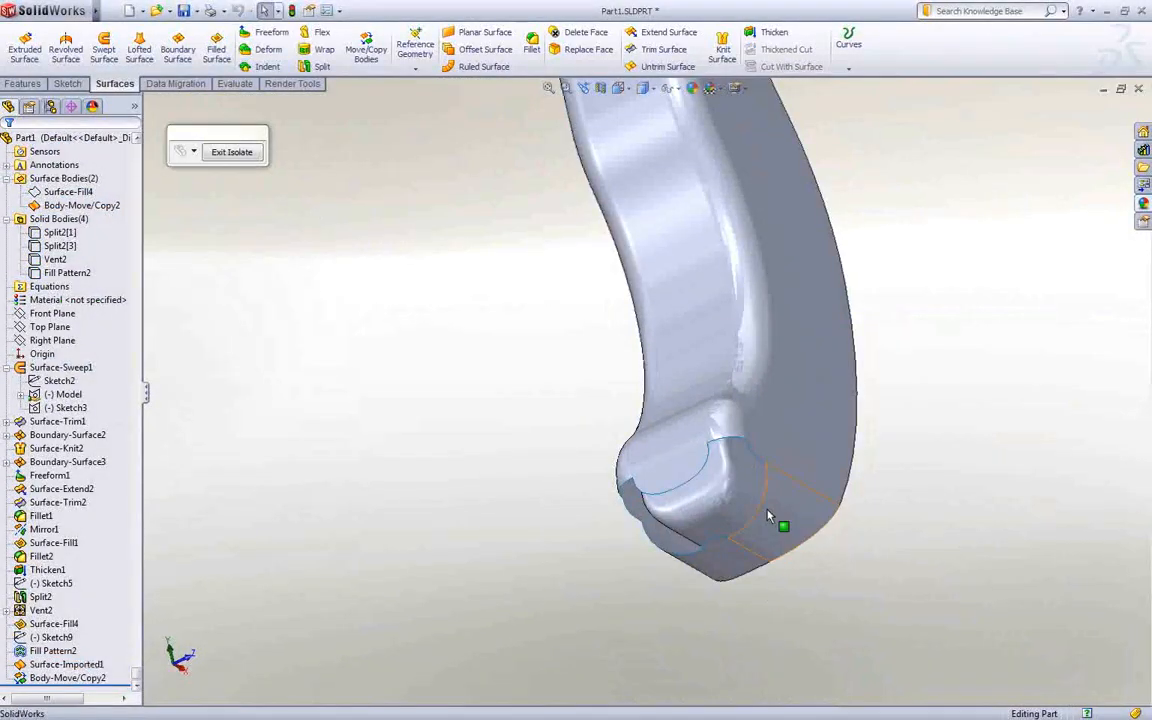
Step: Cap the trigger's open tip with a tangent Filled Surface merged into a solid
left_click(216, 48)
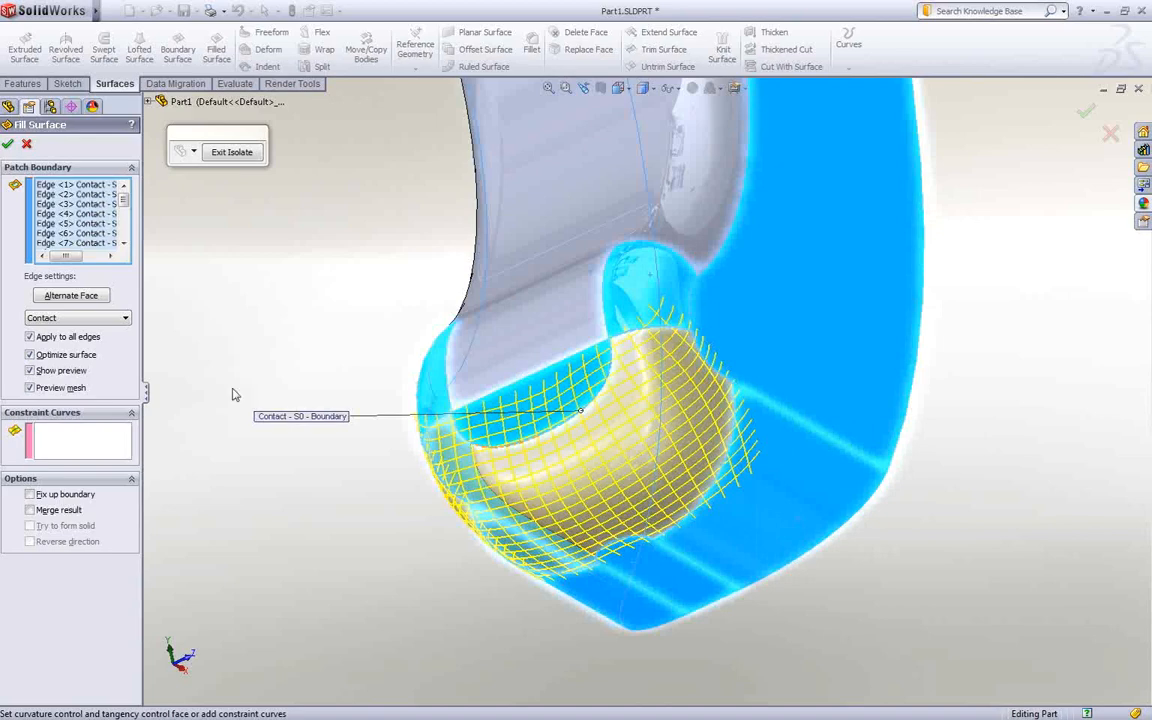
left_click(75, 317)
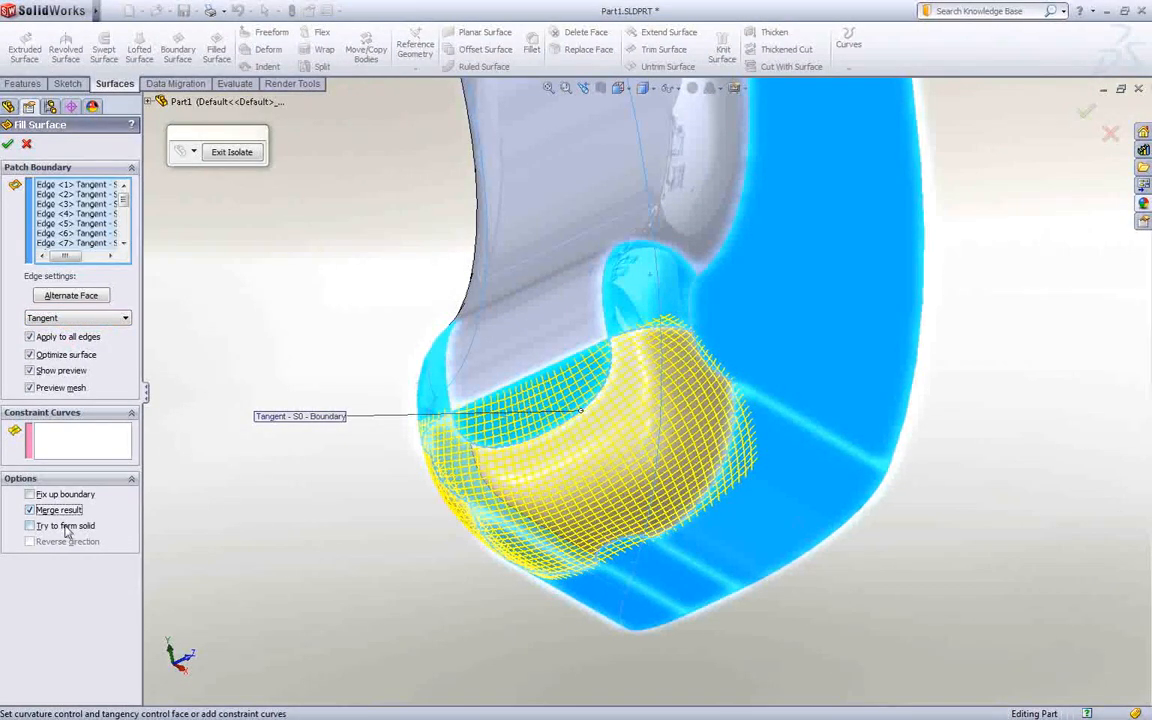
left_click(8, 143)
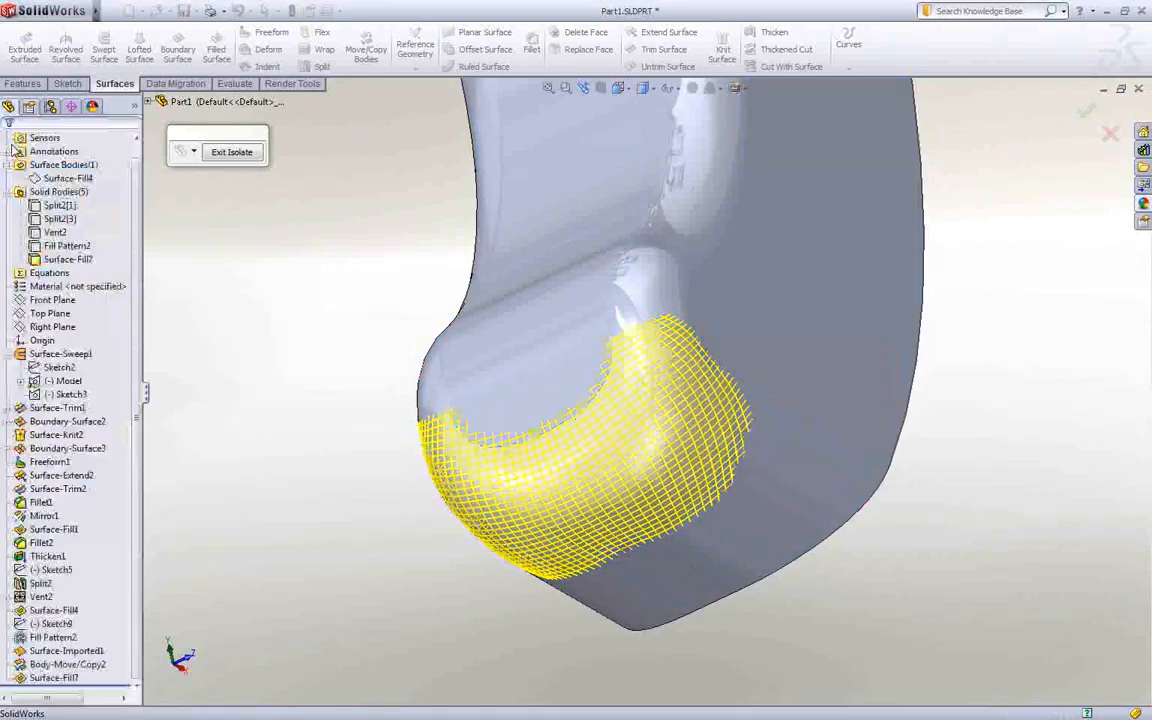
left_click(231, 151)
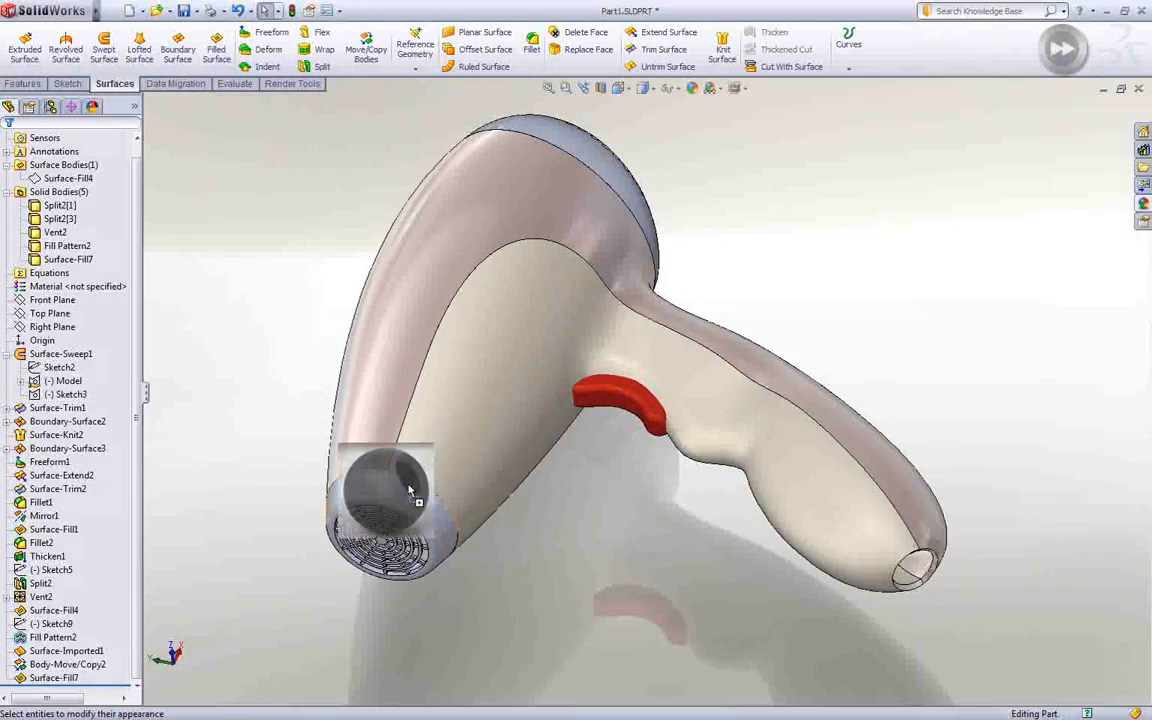
Step: Apply a dark appearance to the hairdryer ends, then open the rendering scene list
left_click(290, 83)
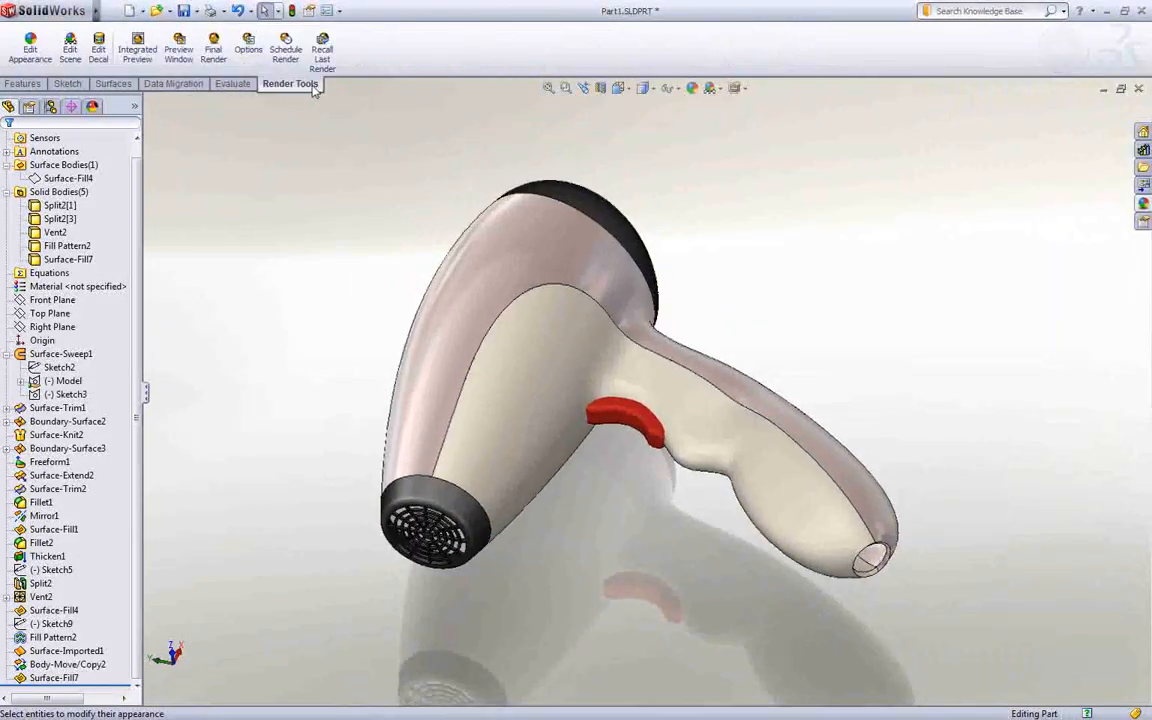
left_click(137, 47)
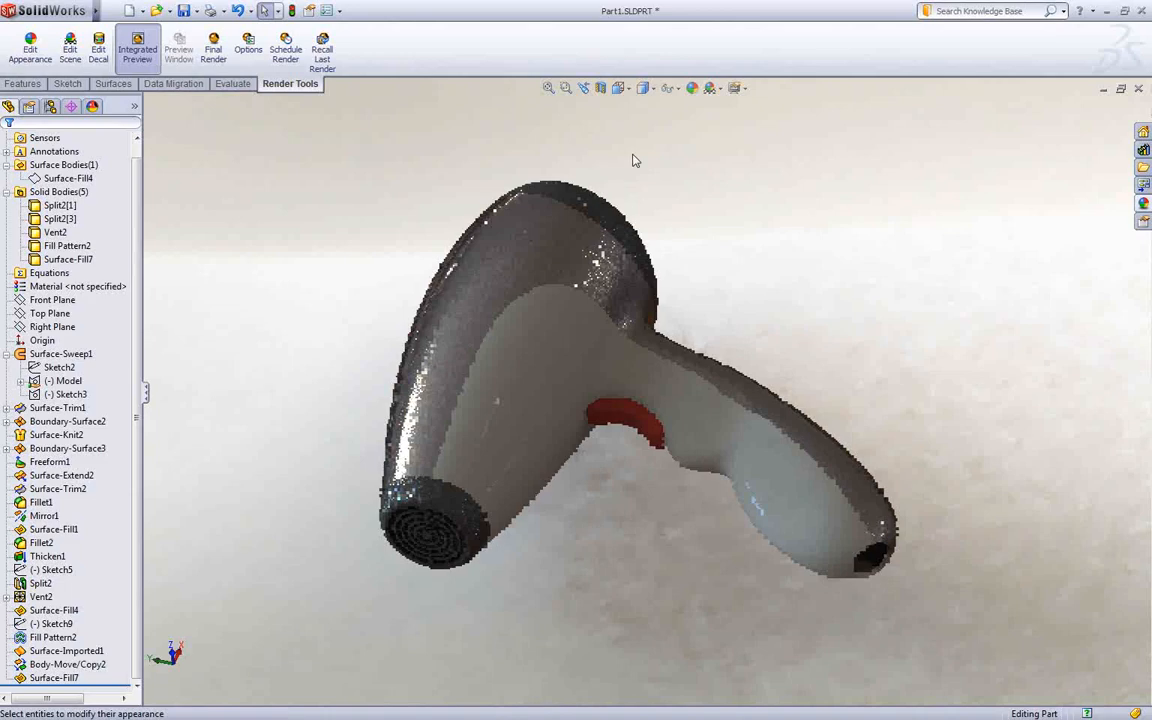
left_click(711, 88)
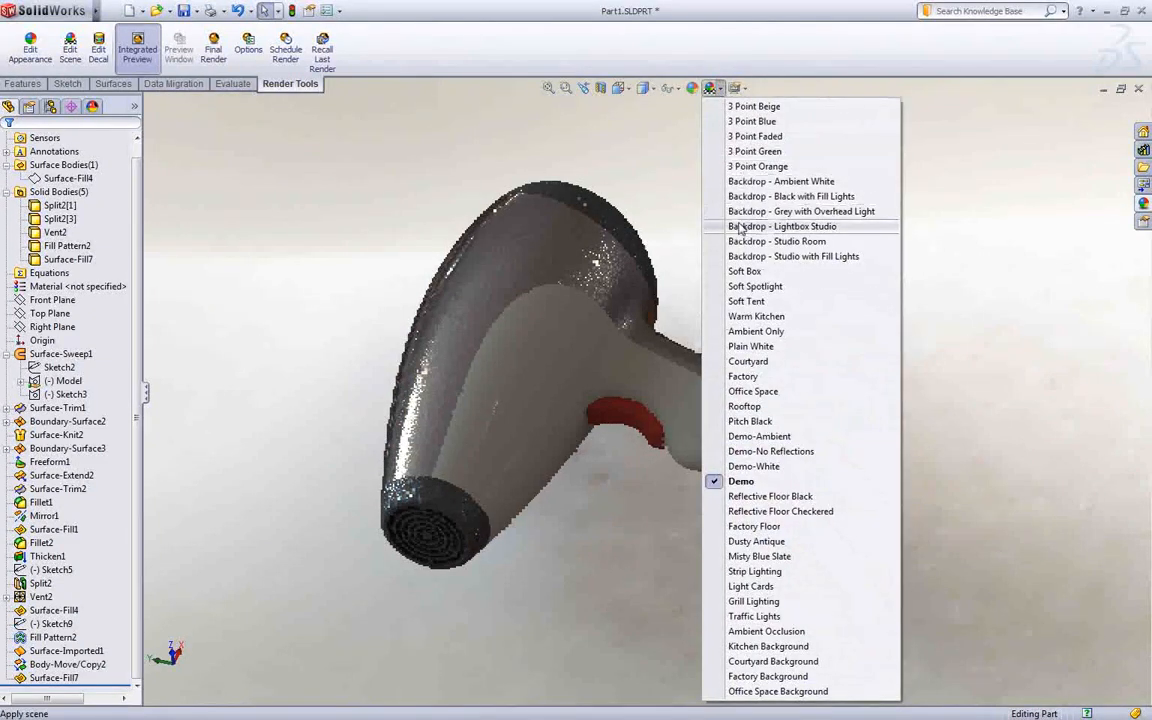